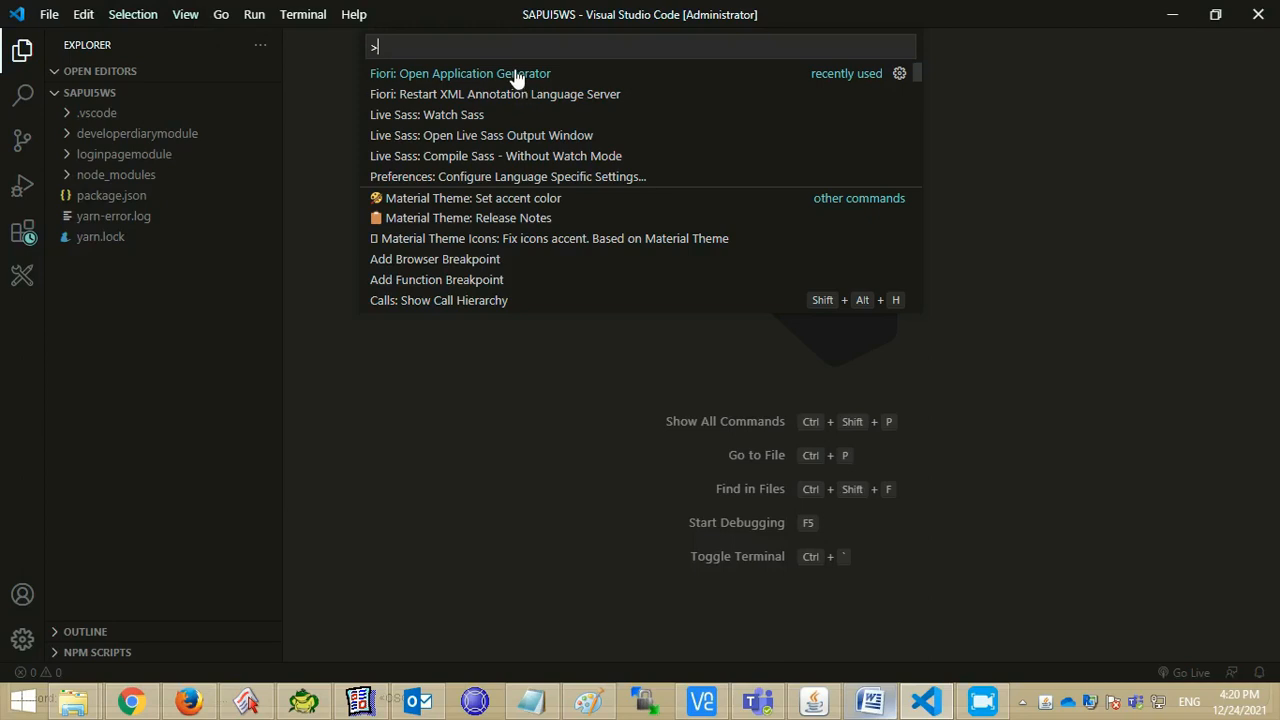
- Run 'Fiori: Open Application Generator' from the Command Palette via 'open Application ge'
type("open Application")
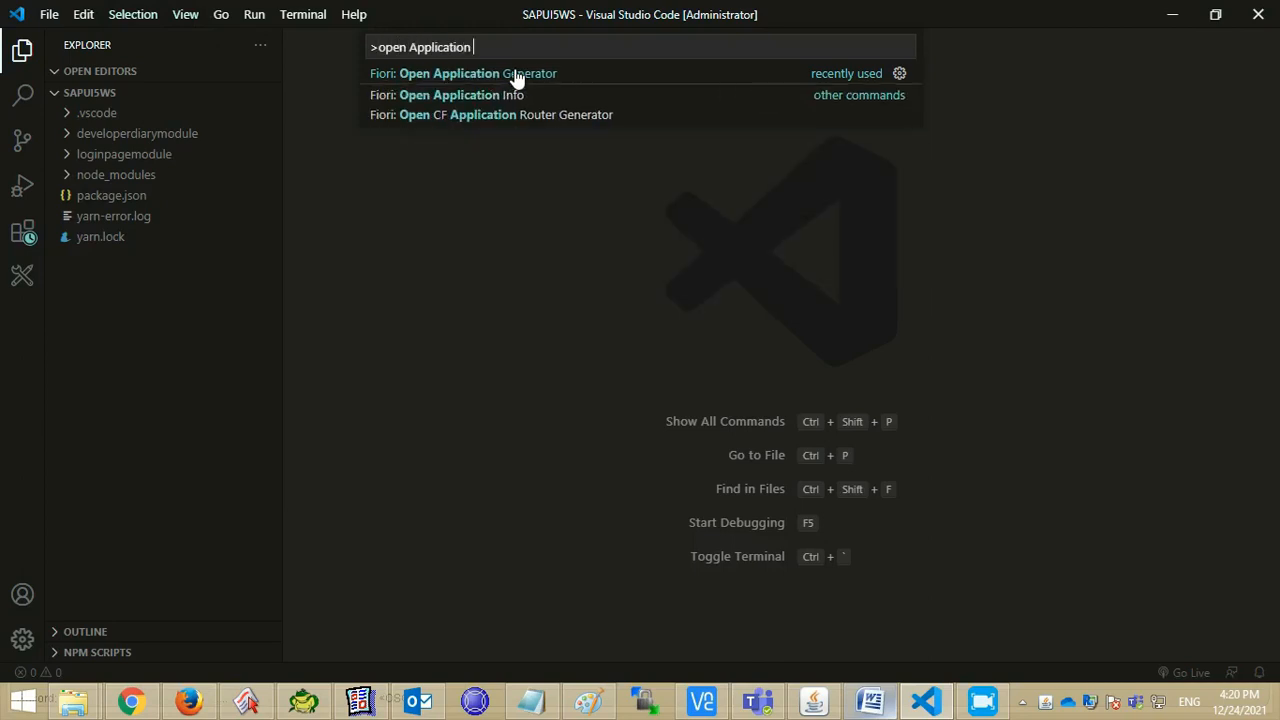
type("ge")
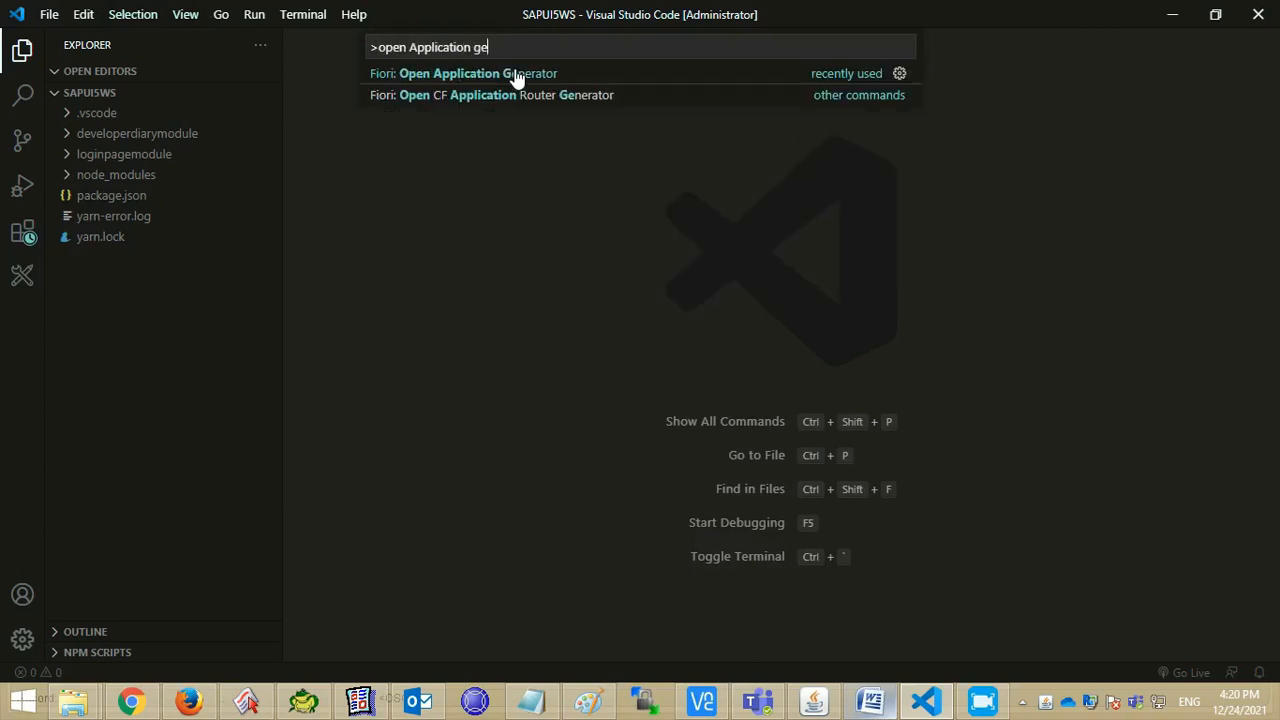
left_click(476, 72)
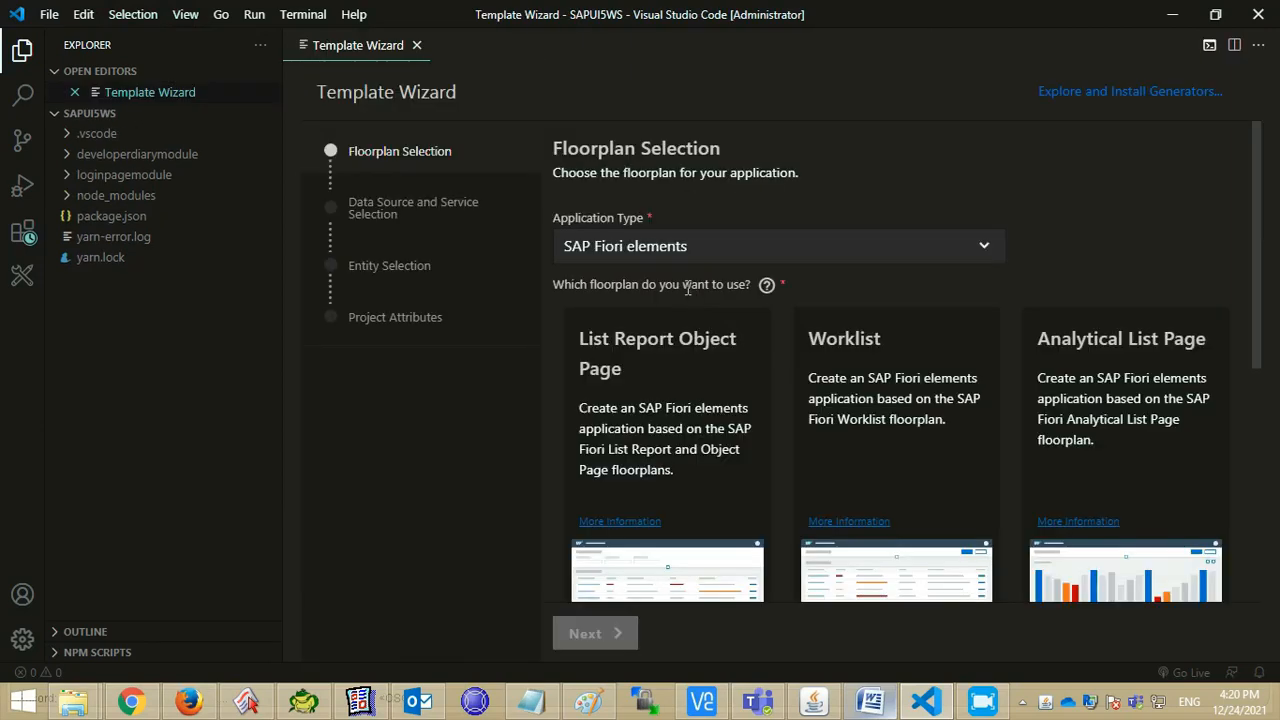
- Choose application type SAPUI5 freestyle with the SAPUI5 Application floorplan
left_click(778, 246)
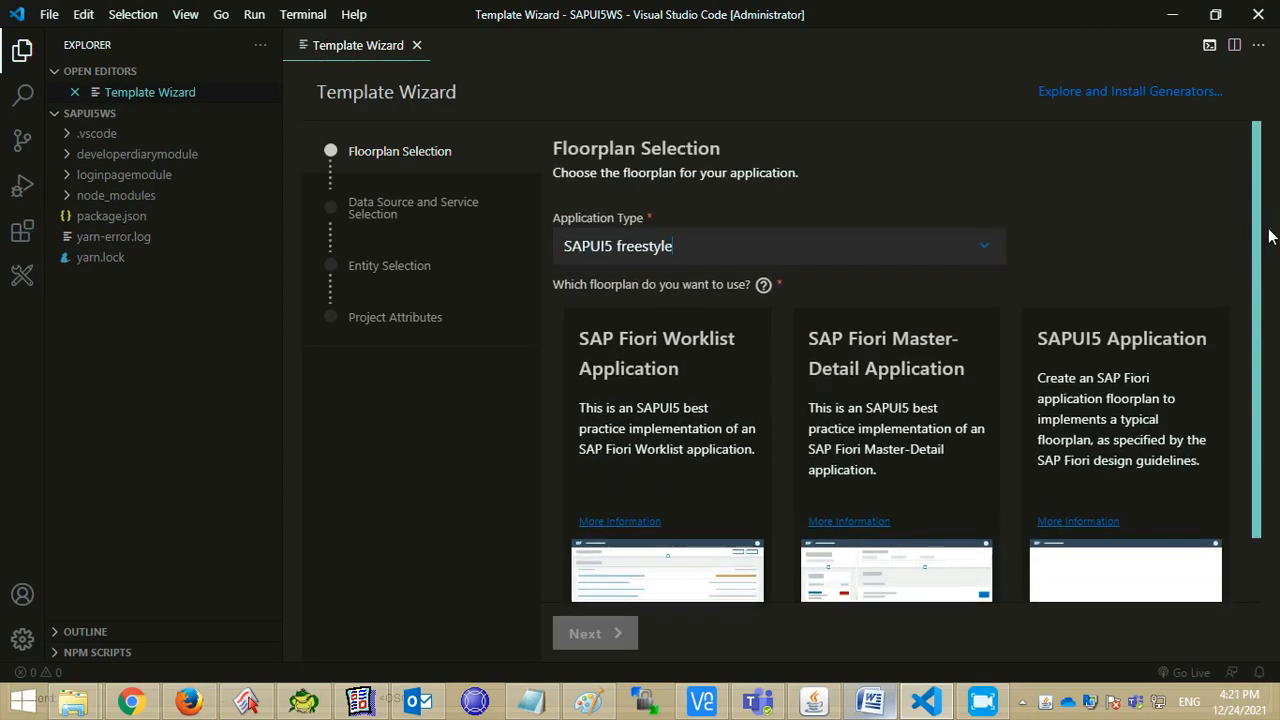
scroll("down", 3)
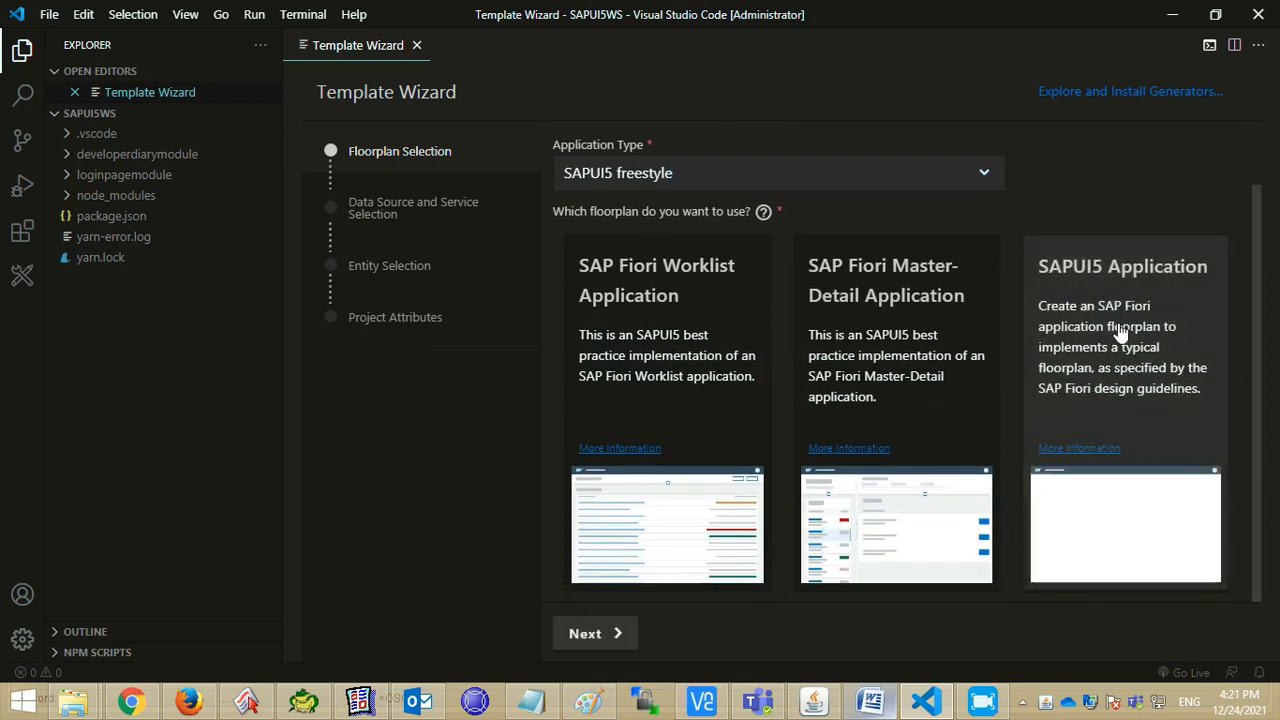
left_click(592, 632)
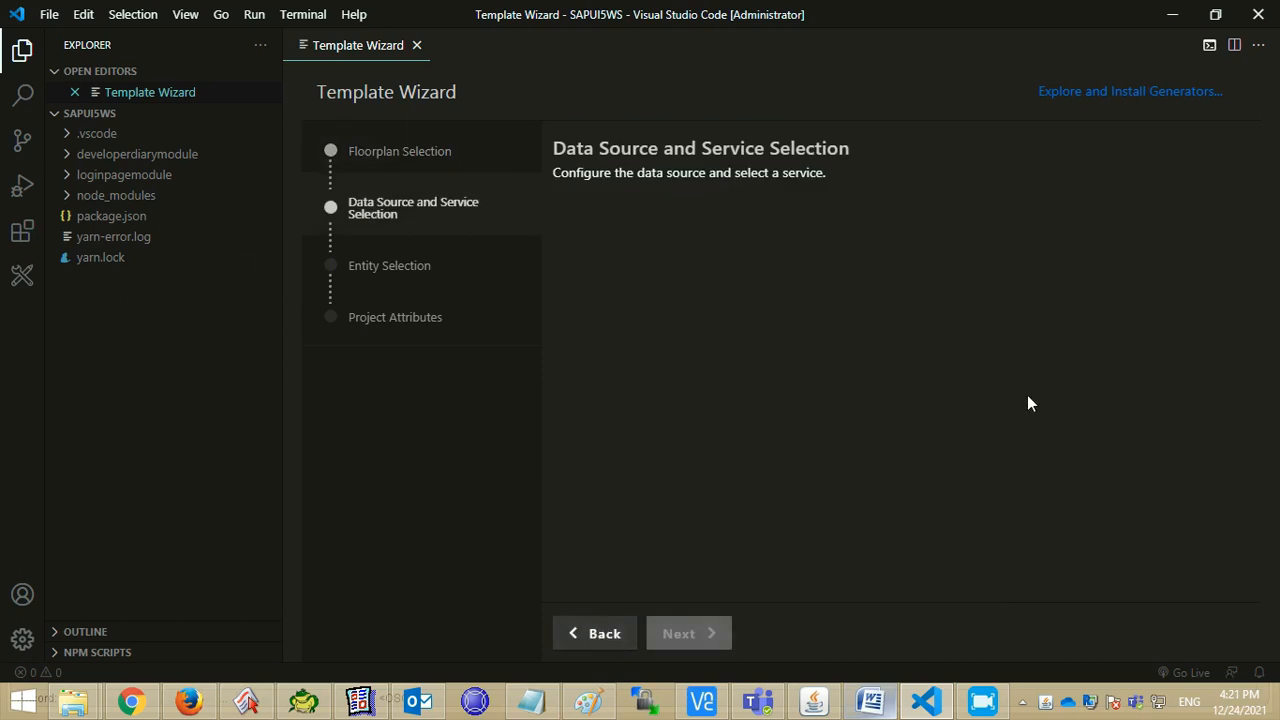
mouse_move(612, 512)
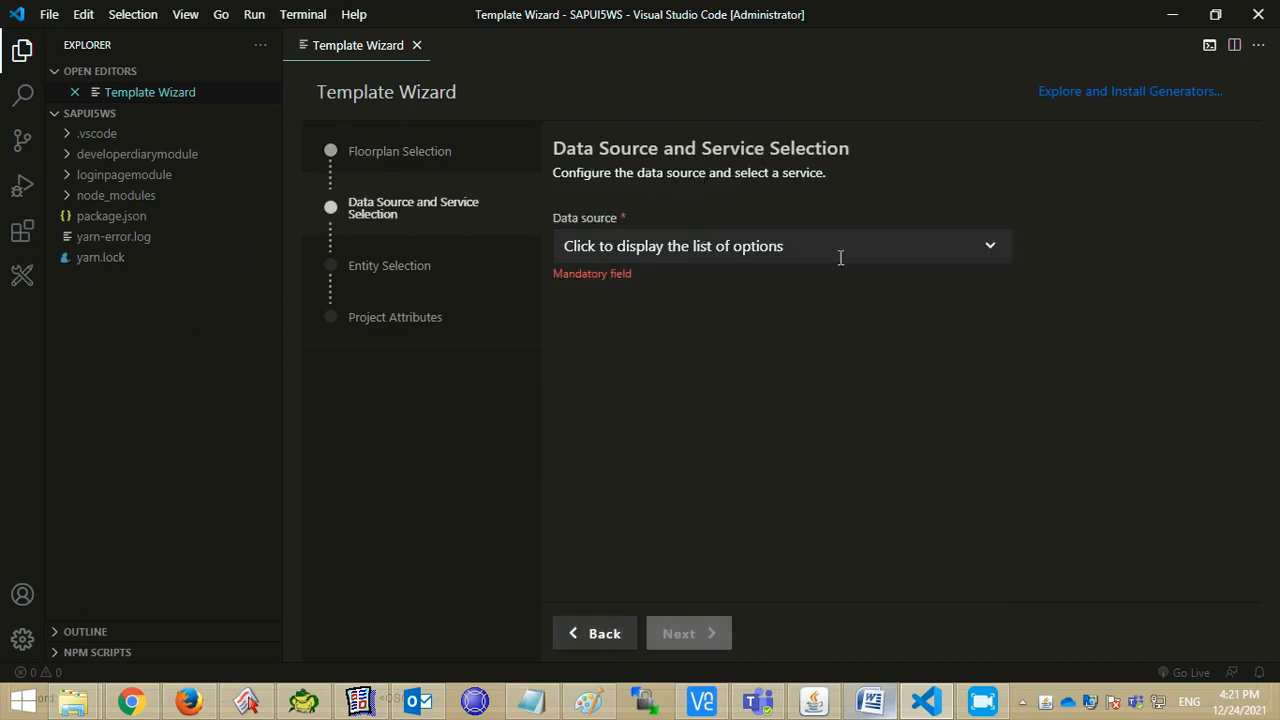
- Set the data source to None and keep the view name MainView
left_click(784, 244)
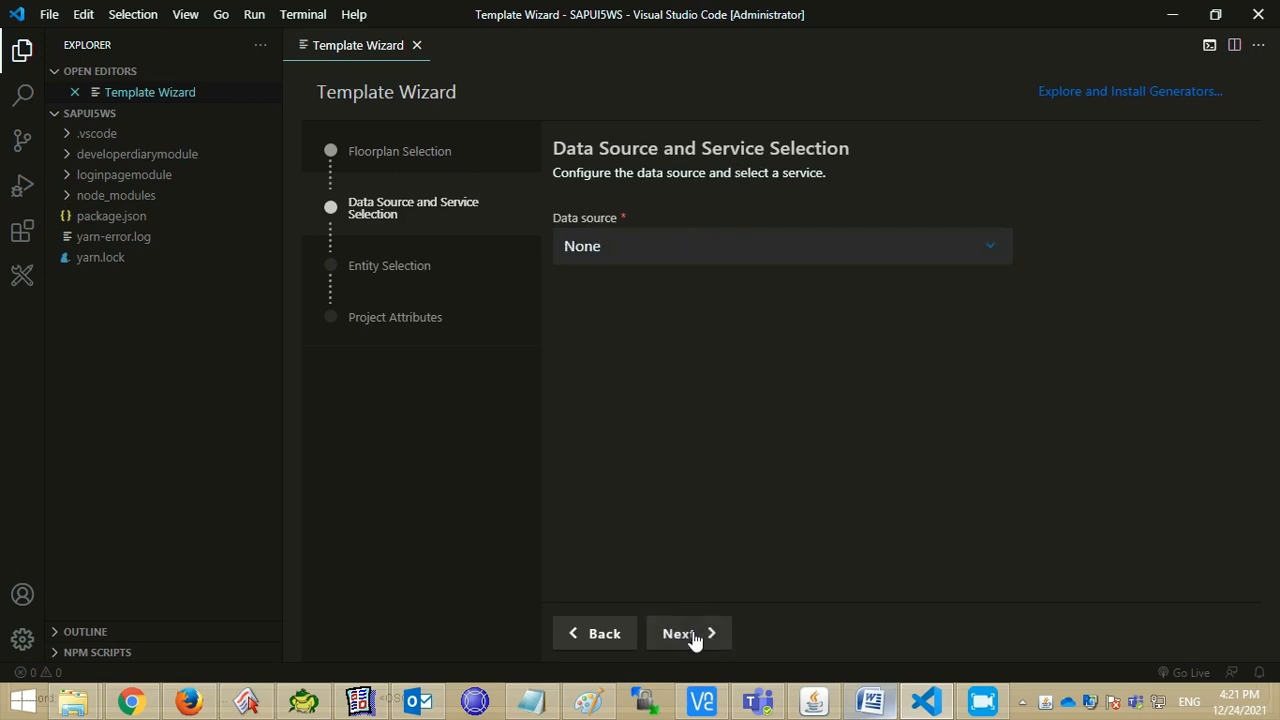
left_click(688, 632)
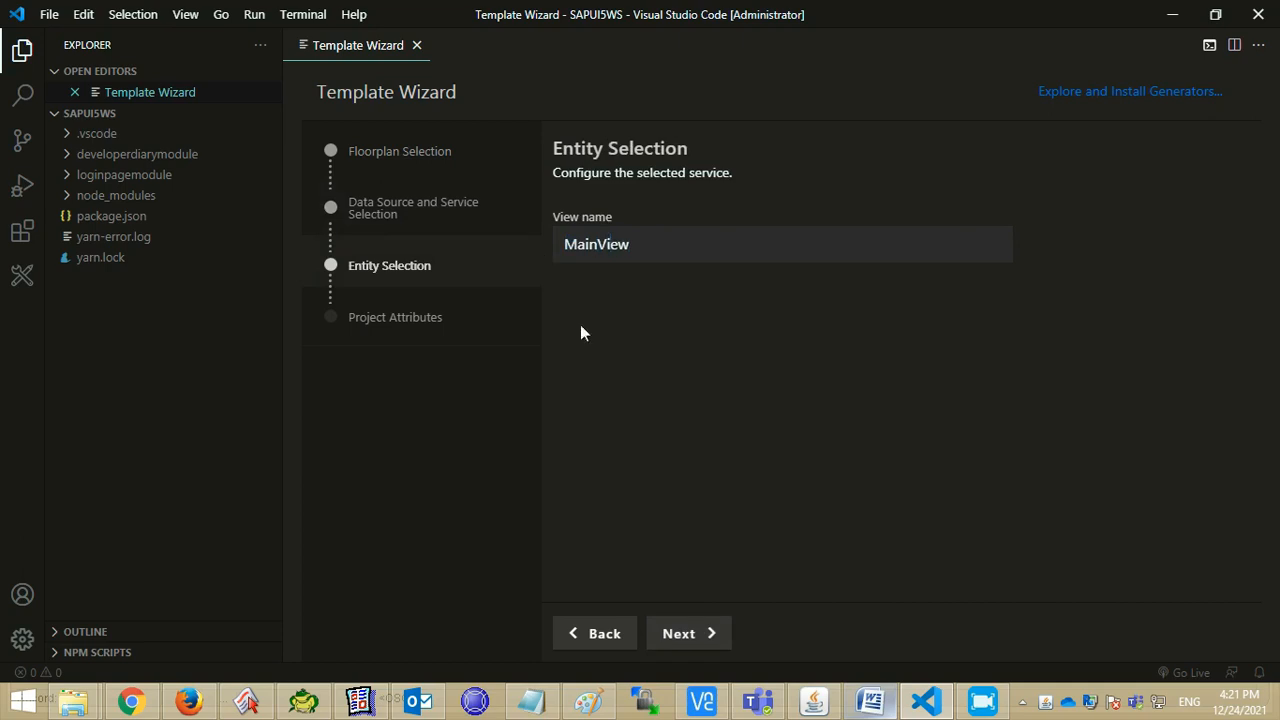
left_click(688, 632)
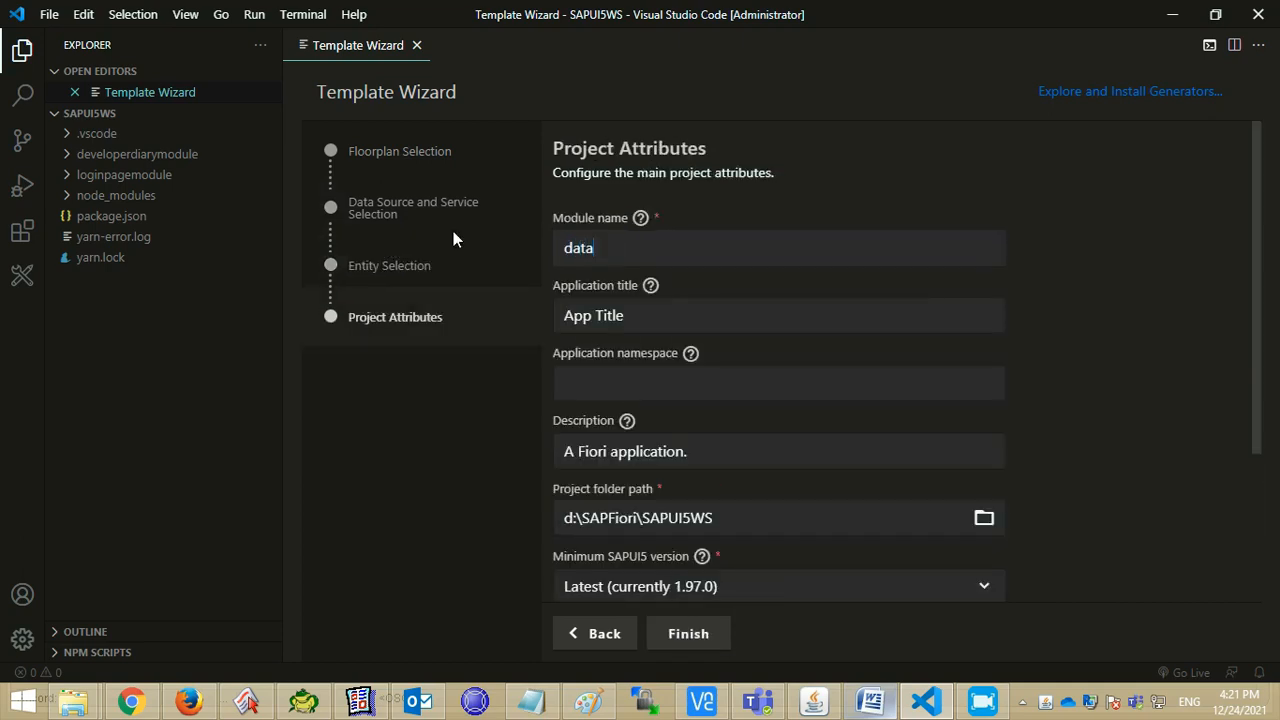
- Enter module jsondatamodel, title 'Table Creation base on JSon Data Model', namespace ns, and finish
type("model")
left_click(778, 316)
type("Ta")
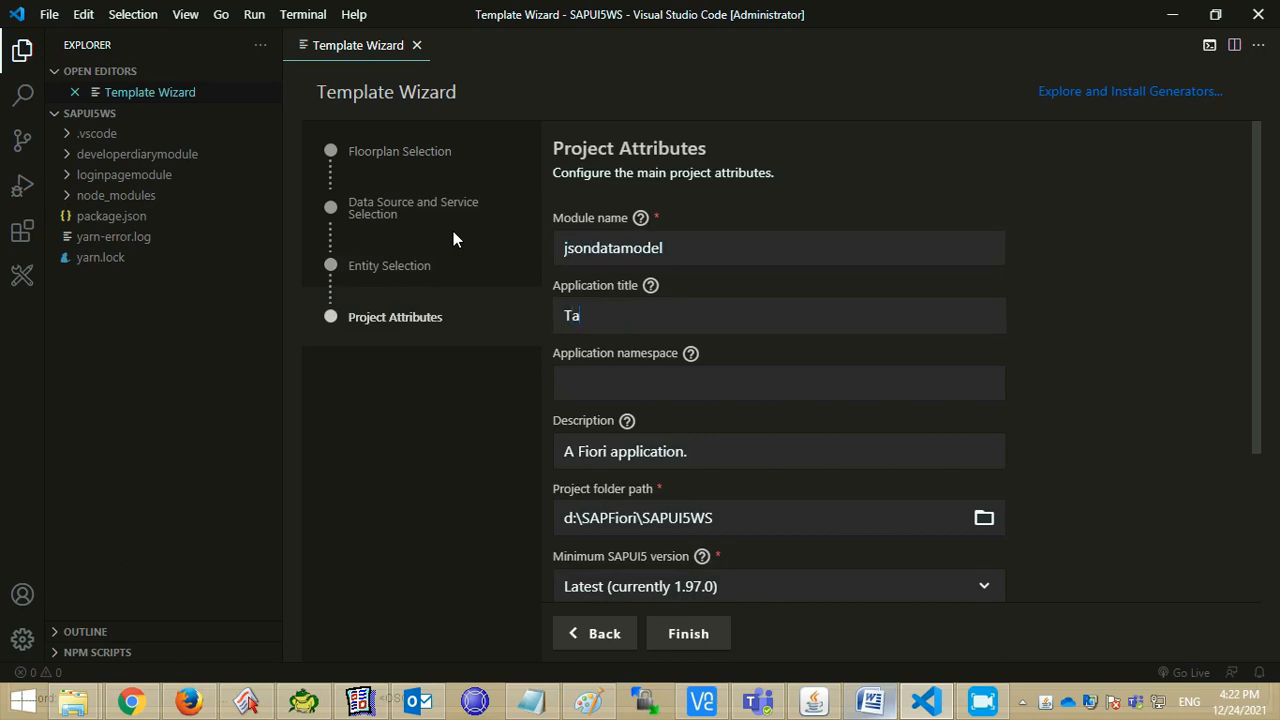
type("ble creation base on")
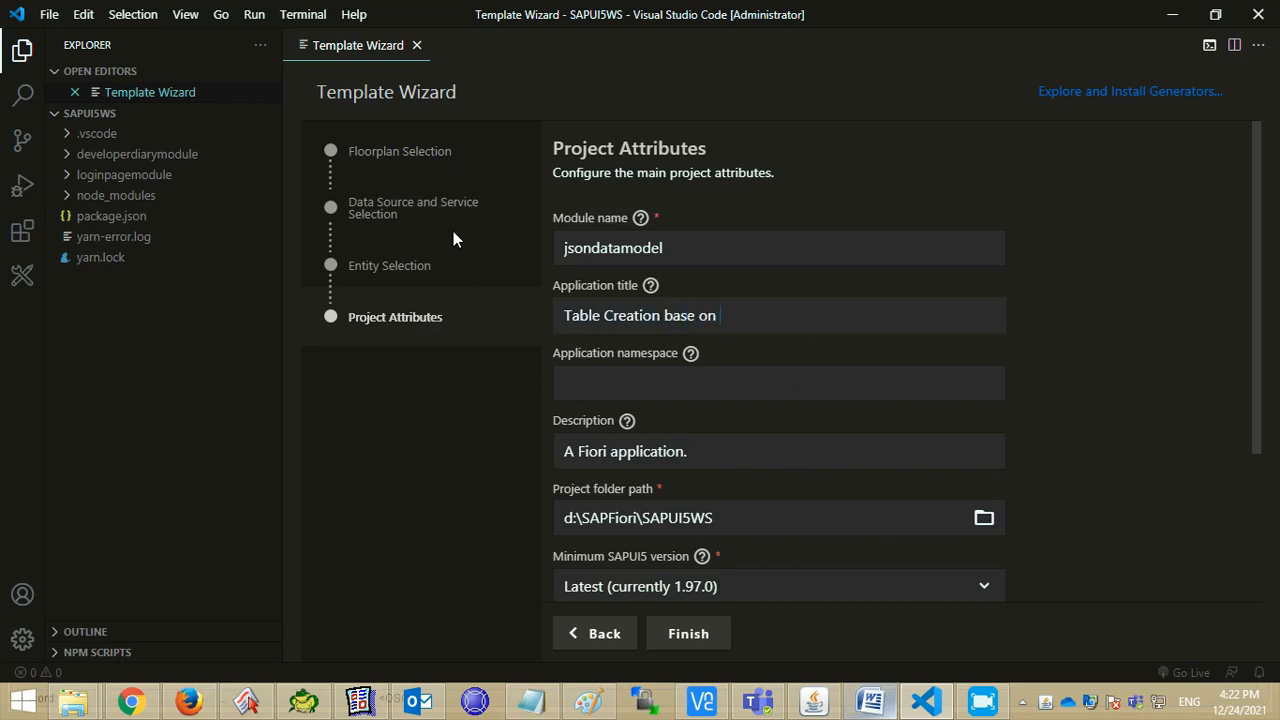
type("JSon")
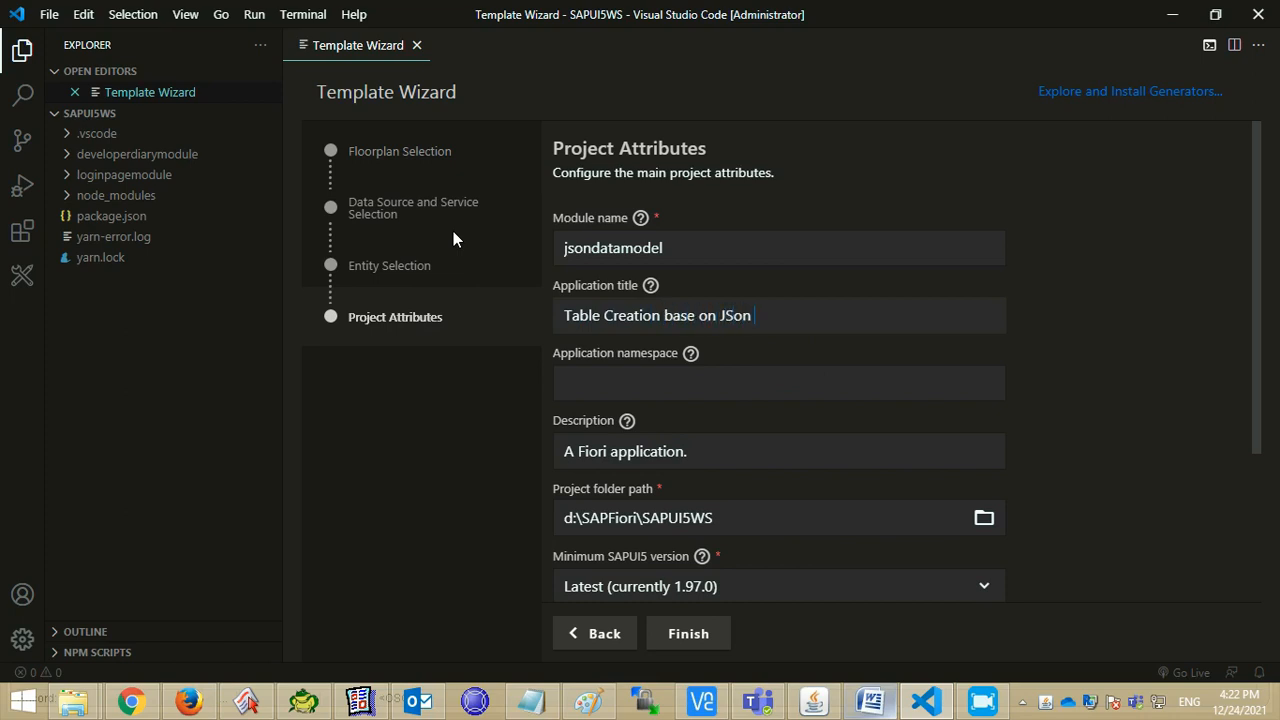
type("Data Model")
left_click(778, 382)
type("ns")
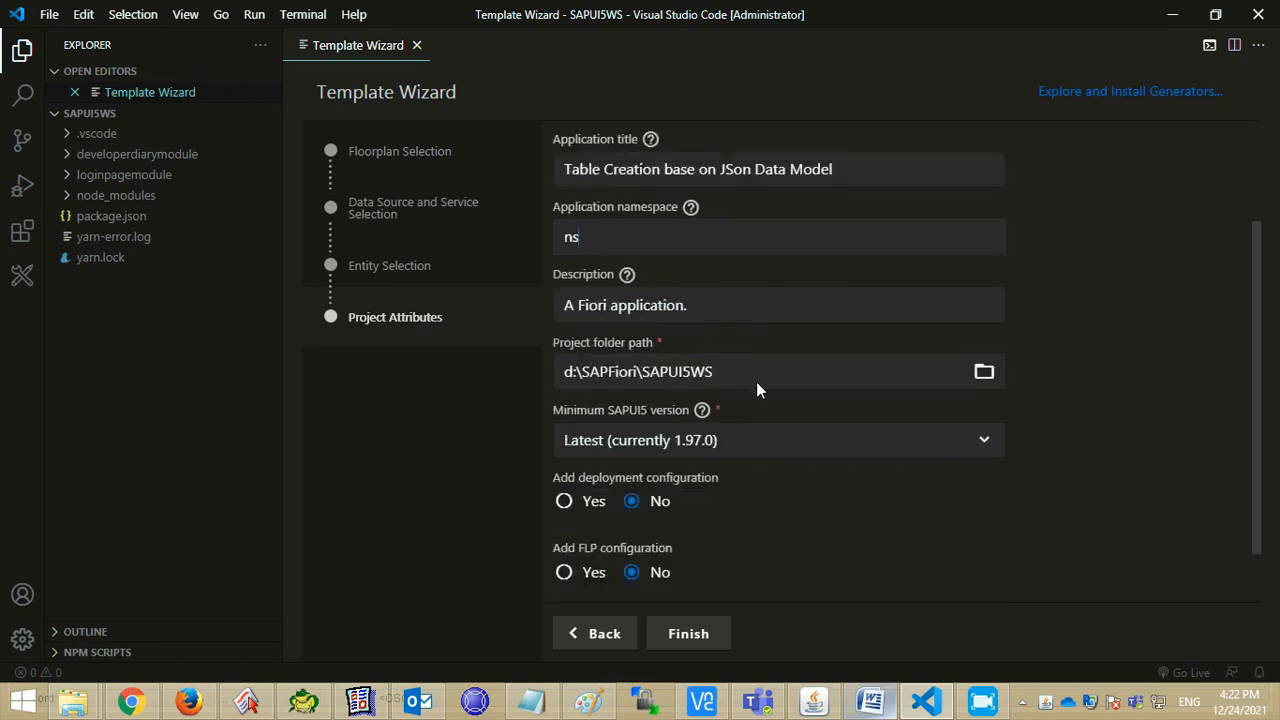
scroll("down", 3)
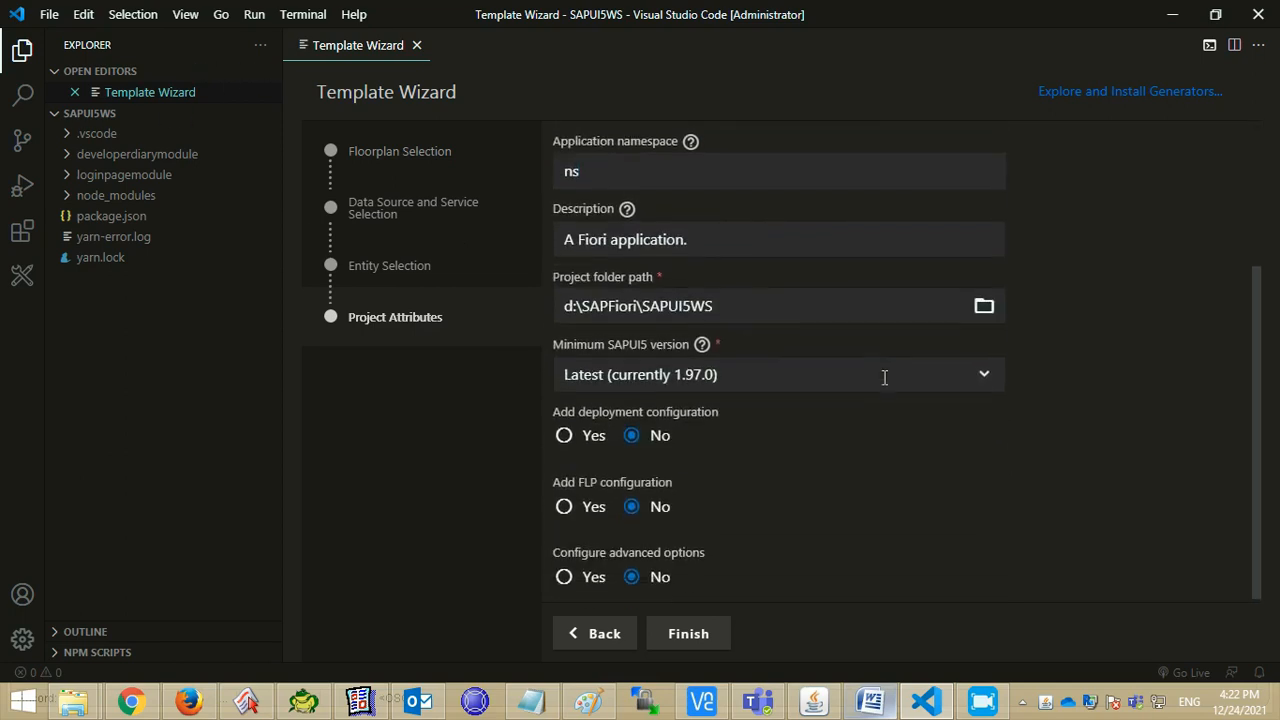
left_click(688, 632)
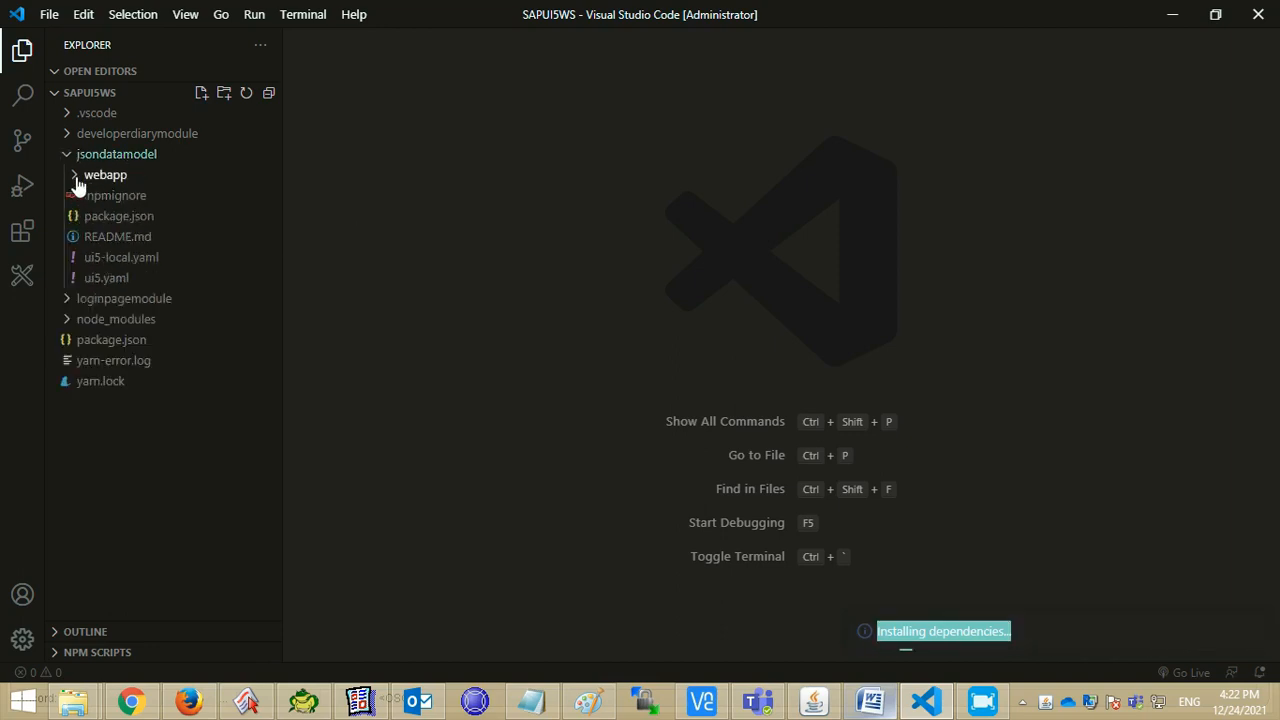
- Expand jsondatamodel > webapp > view and show MainView.view.xml in the editor
left_click(104, 174)
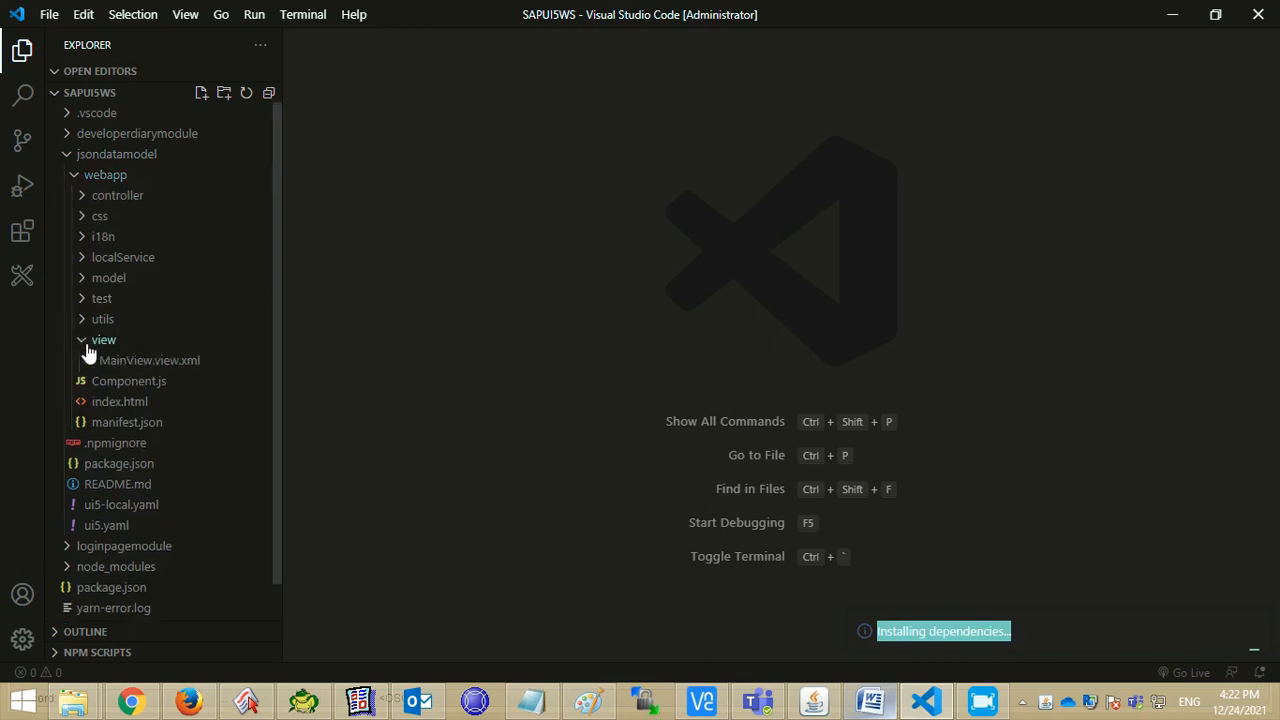
left_click(148, 360)
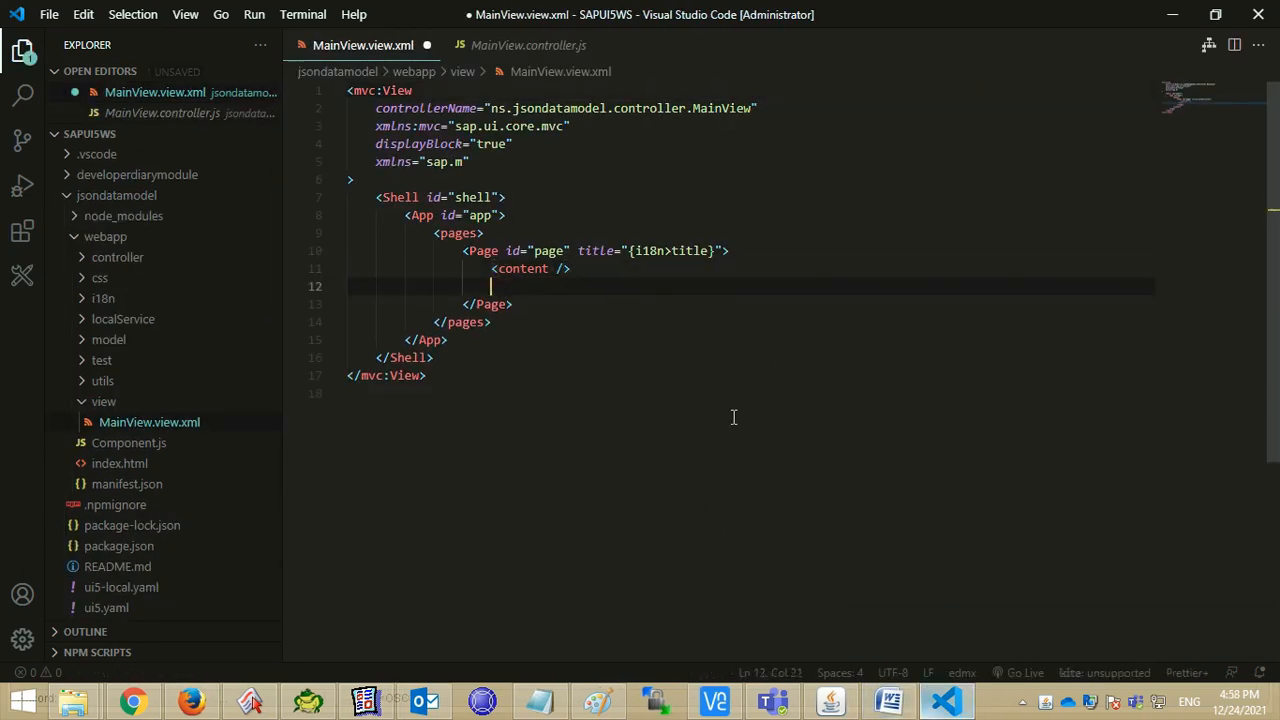
- Write <content> with a <Table> holding empty <columns> and <items> inside the Page
type("<content />")
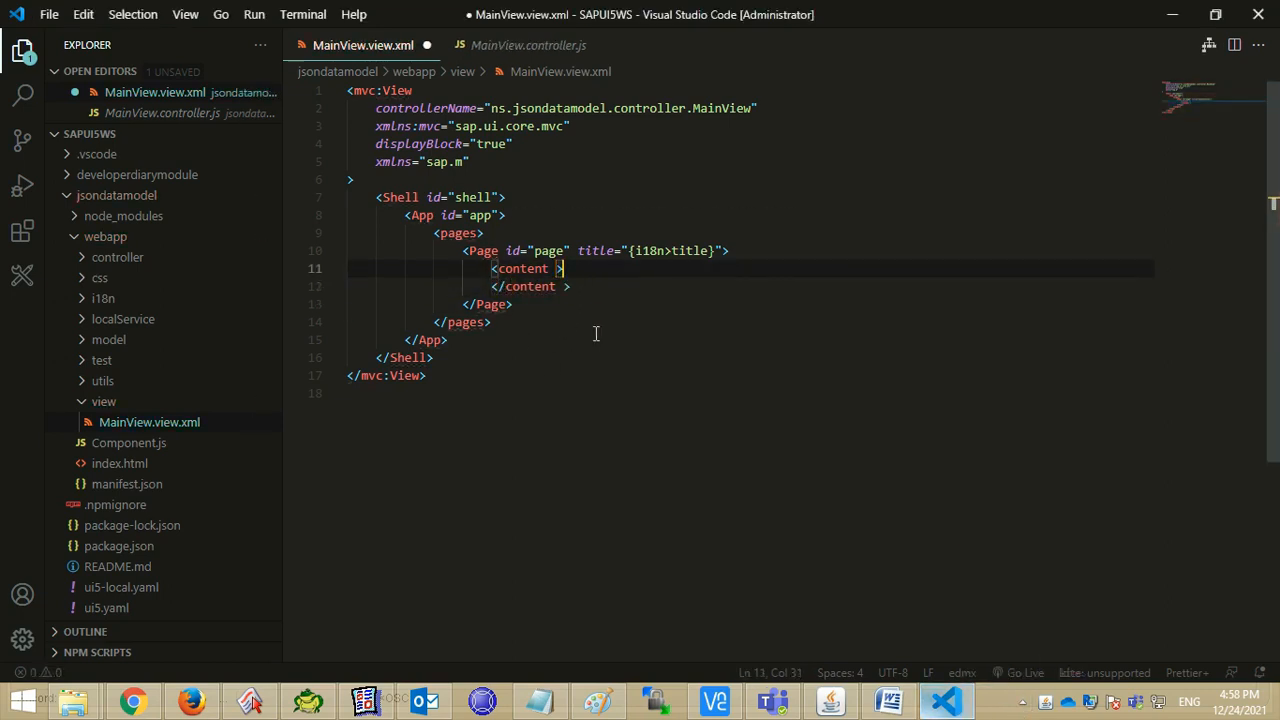
type("<Table></Table>")
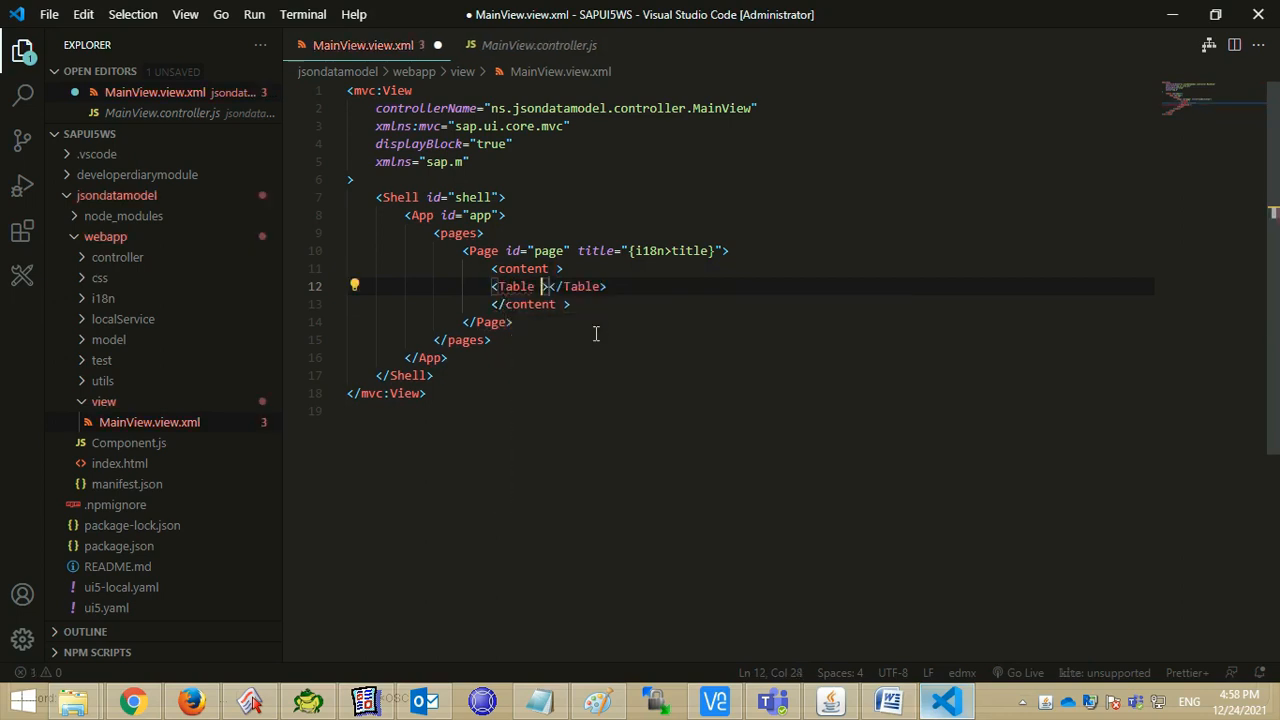
key("Enter")
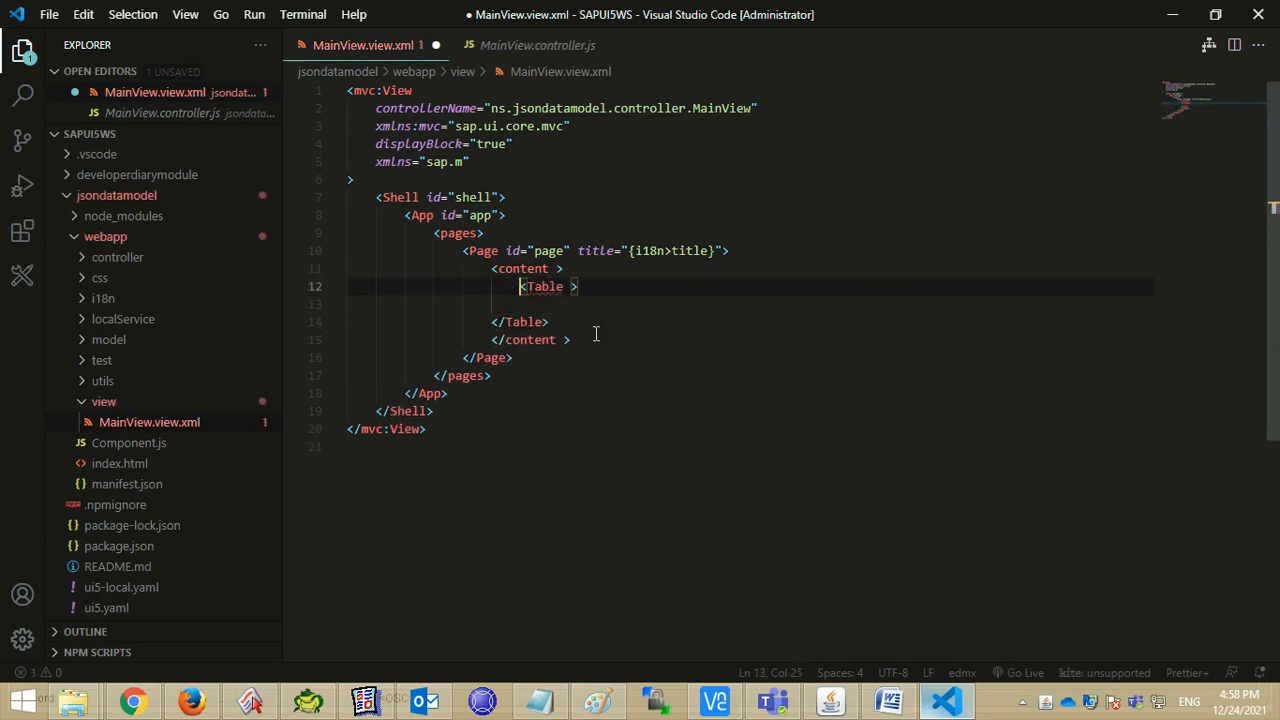
key("enter")
type("<columns></columns>")
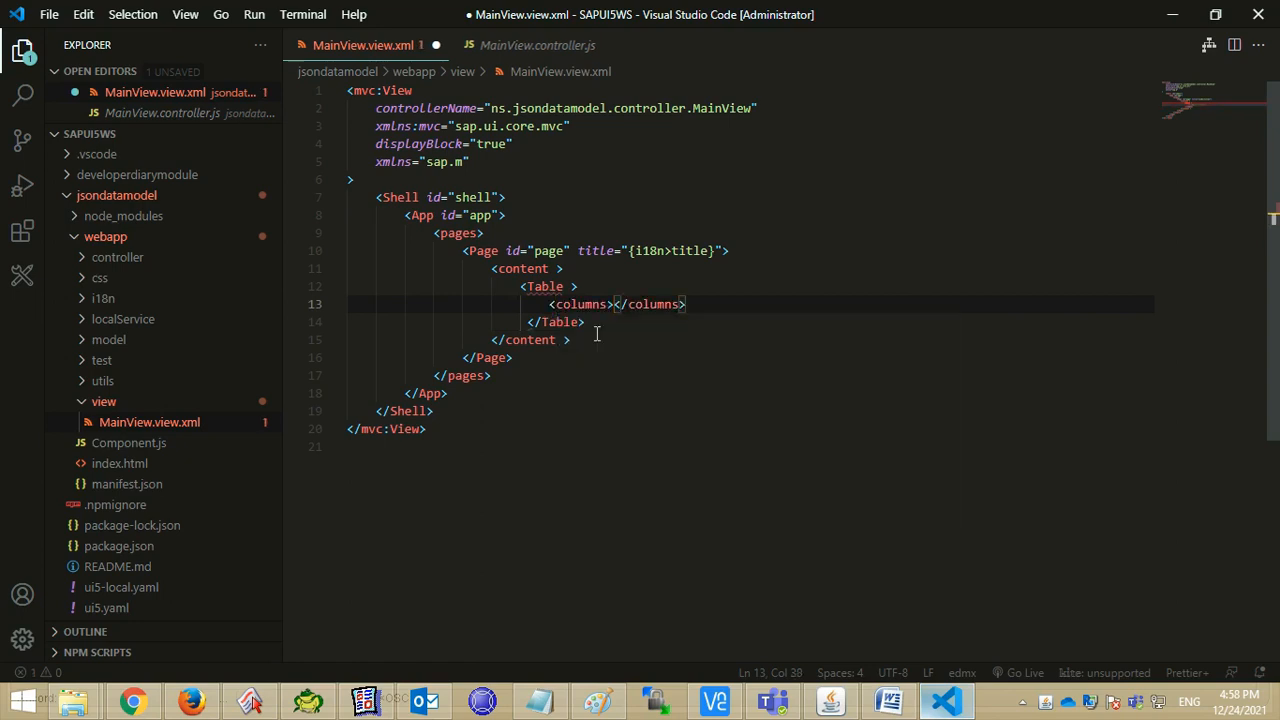
key("Enter")
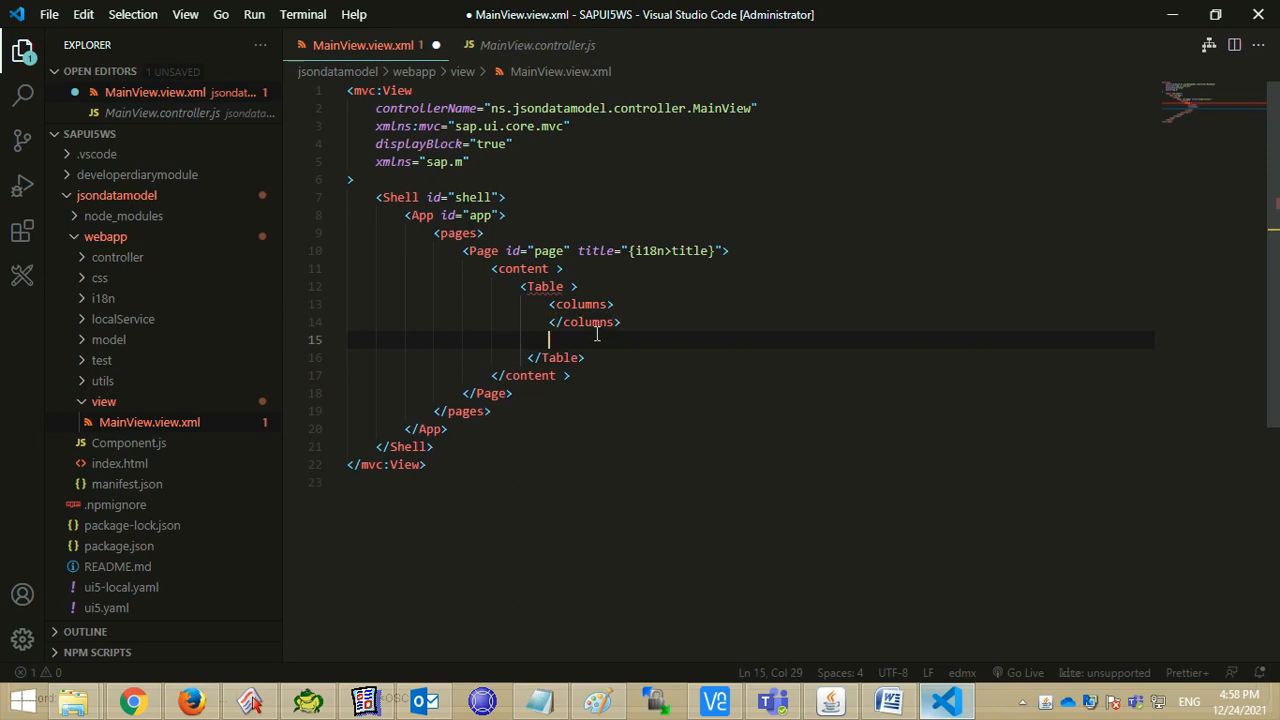
type("<items>")
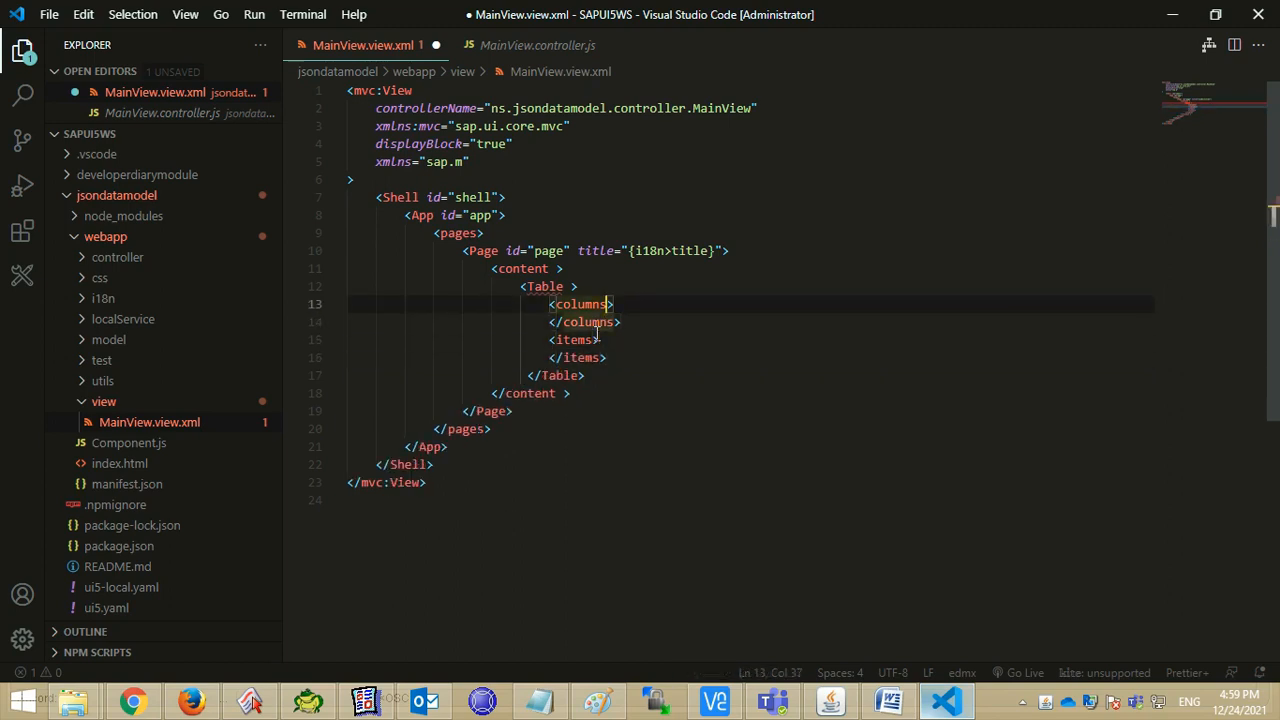
- Add a Column with <Text text="Employee Name"/> and paste copies for Email and a third column
type("<Column ></Column>")
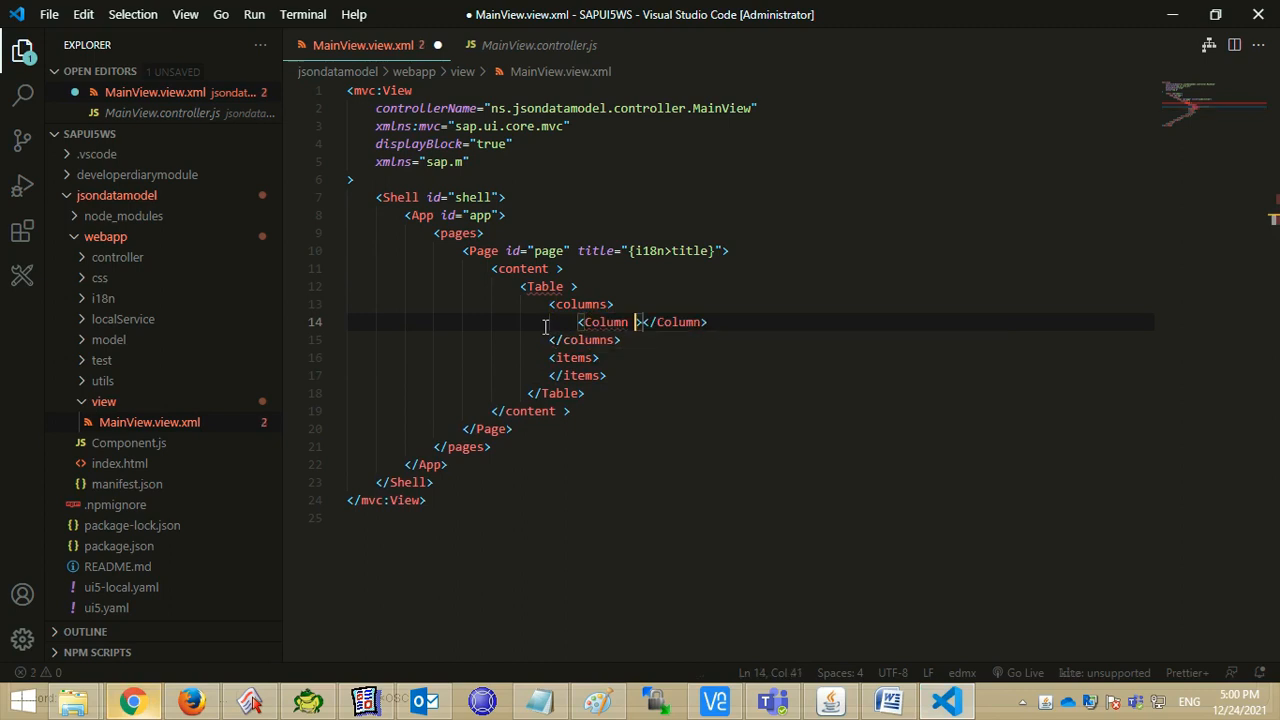
key("Enter")
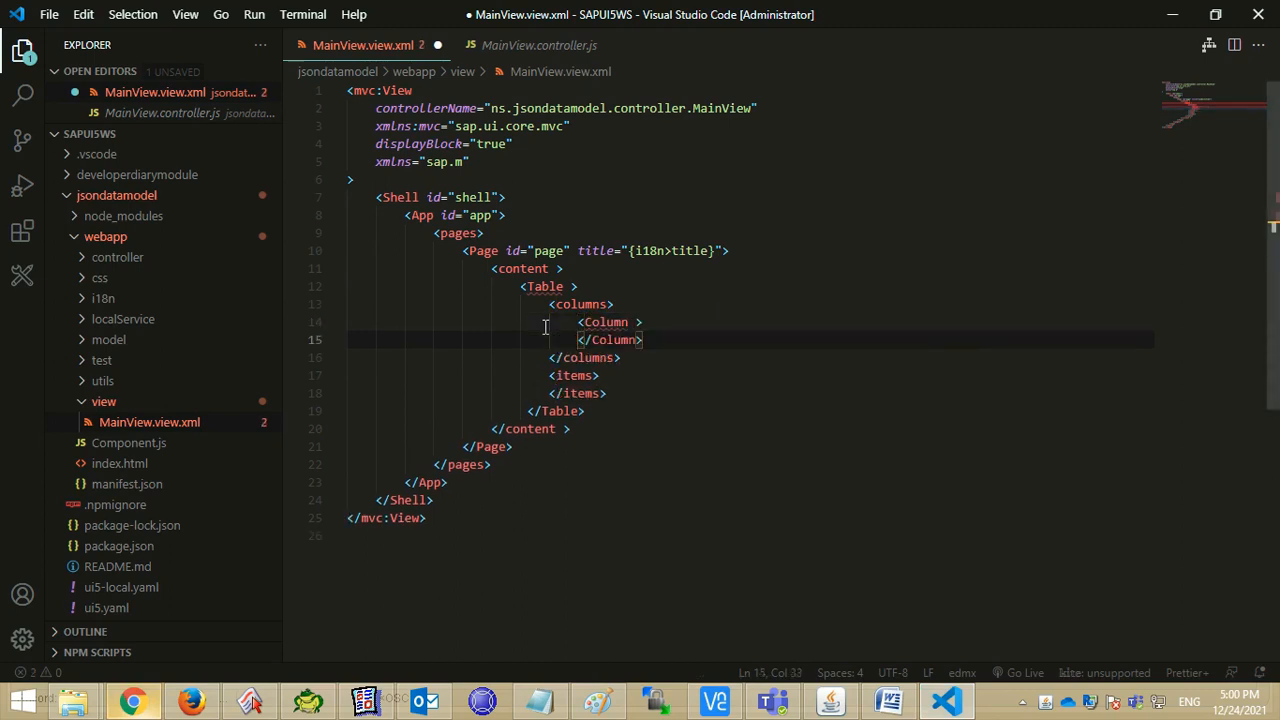
type("<Text ></Text>")
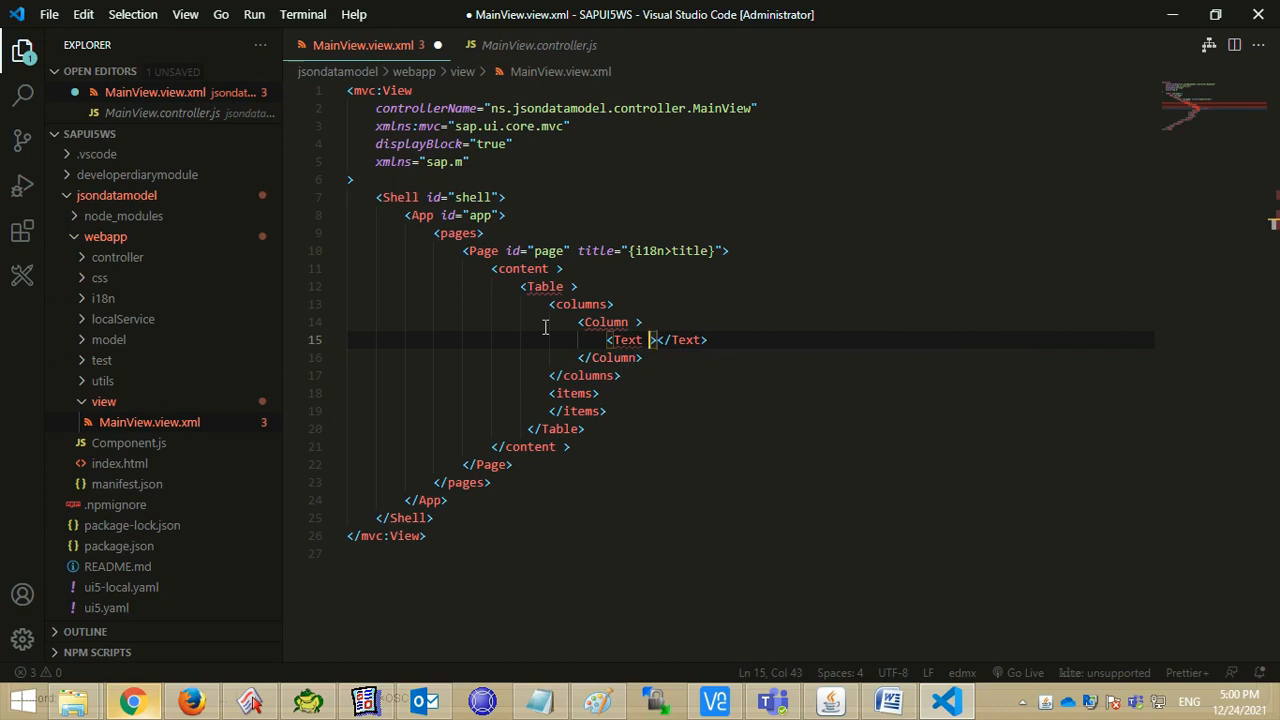
type("text=\"Em")
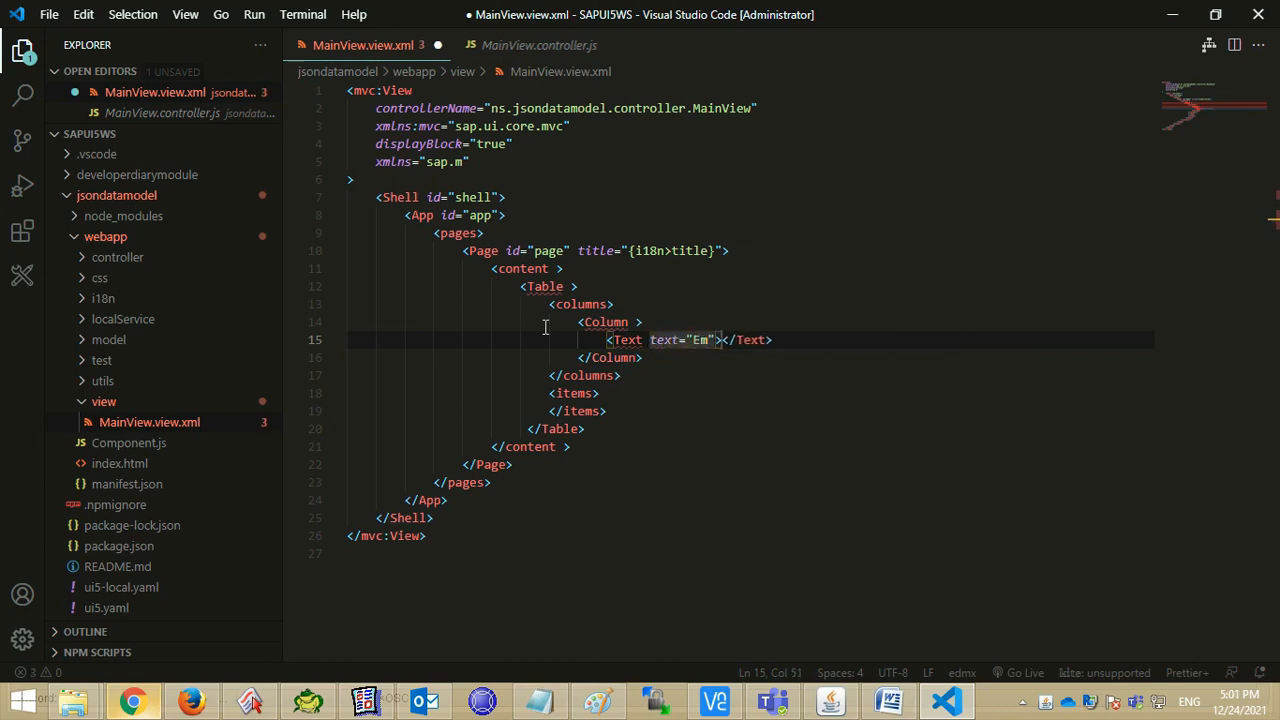
type("ployee Name")
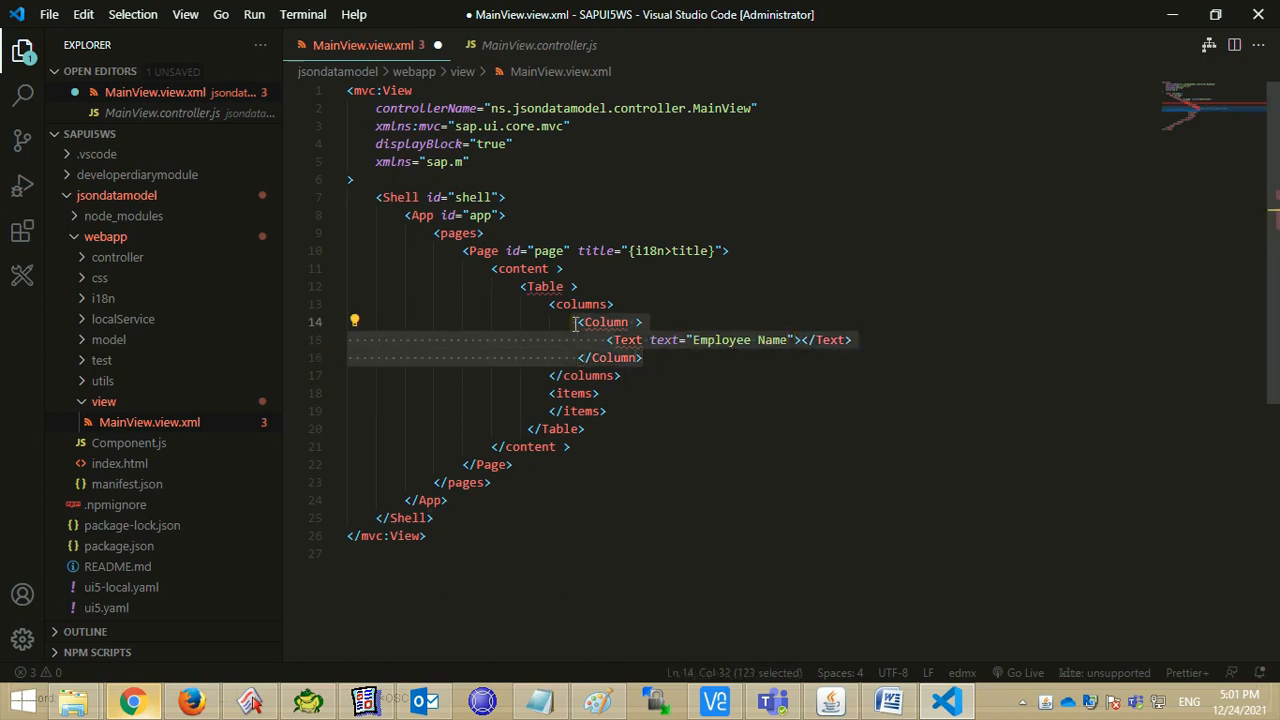
key("ctrl+v")
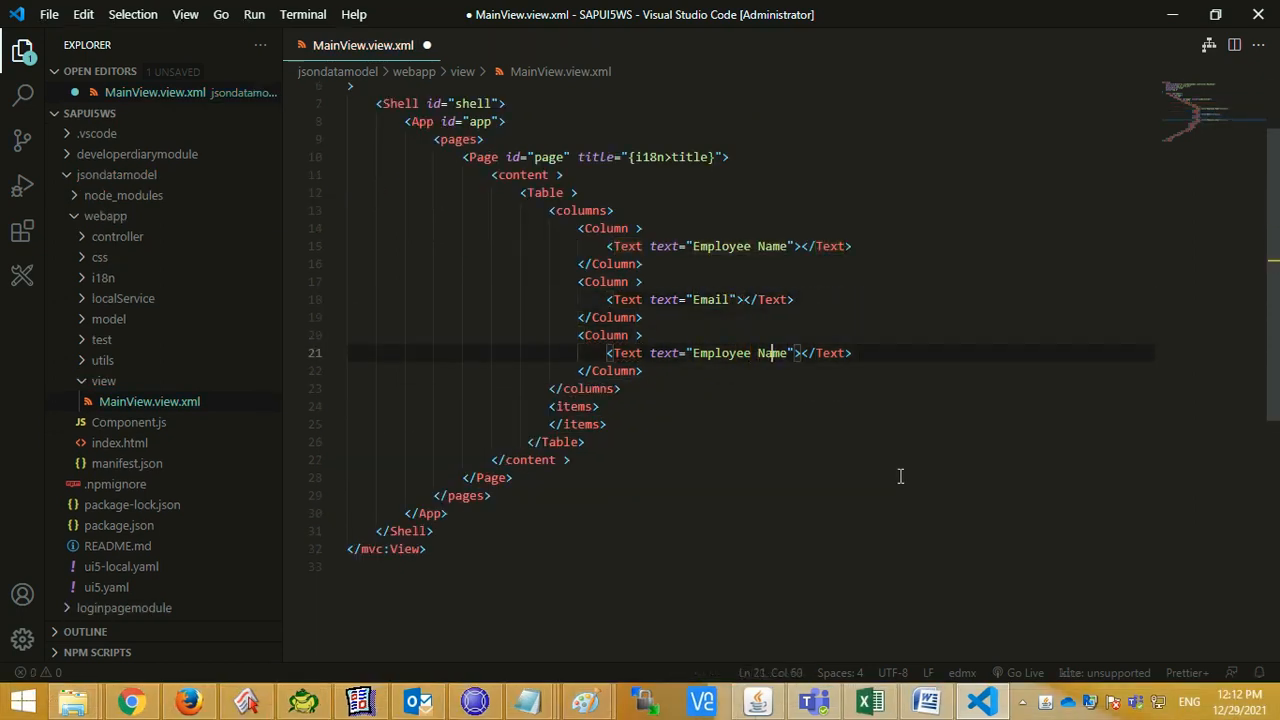
- Retitle the third column Hire Date and add <ColumnListItem><cells> with three empty Text cells
type("Hire Date")
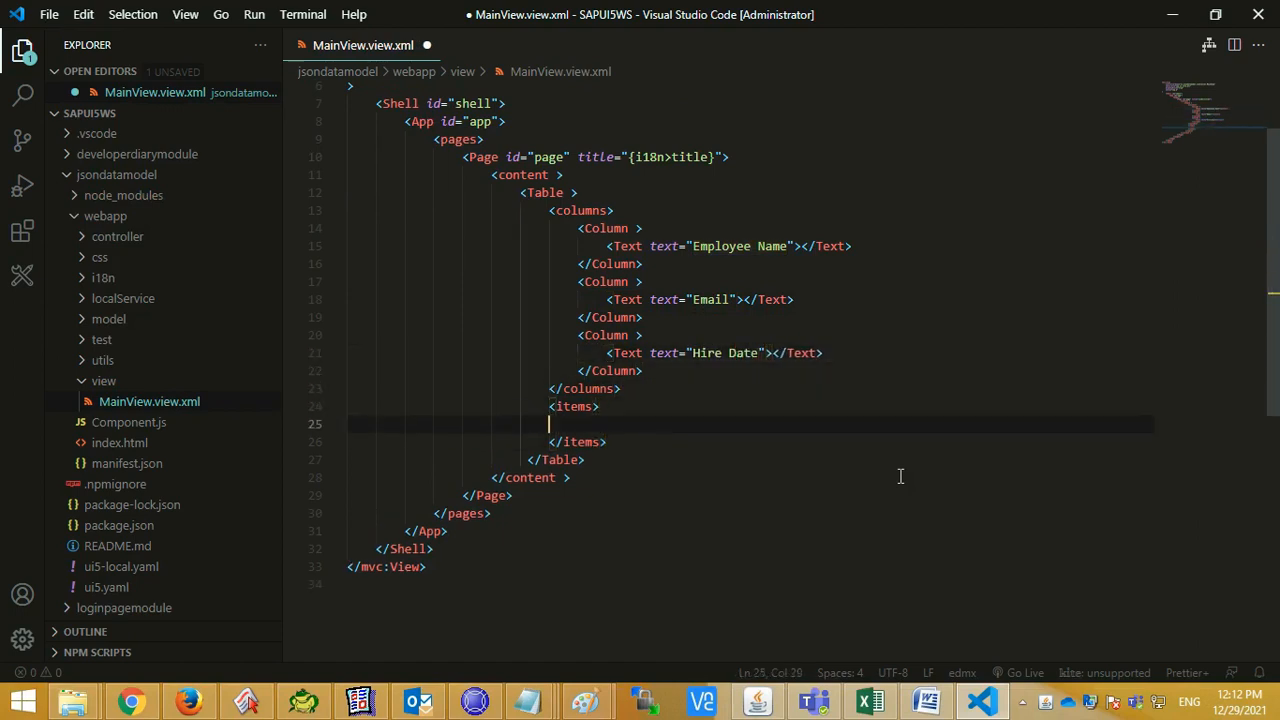
type("<ColumnListItem >")
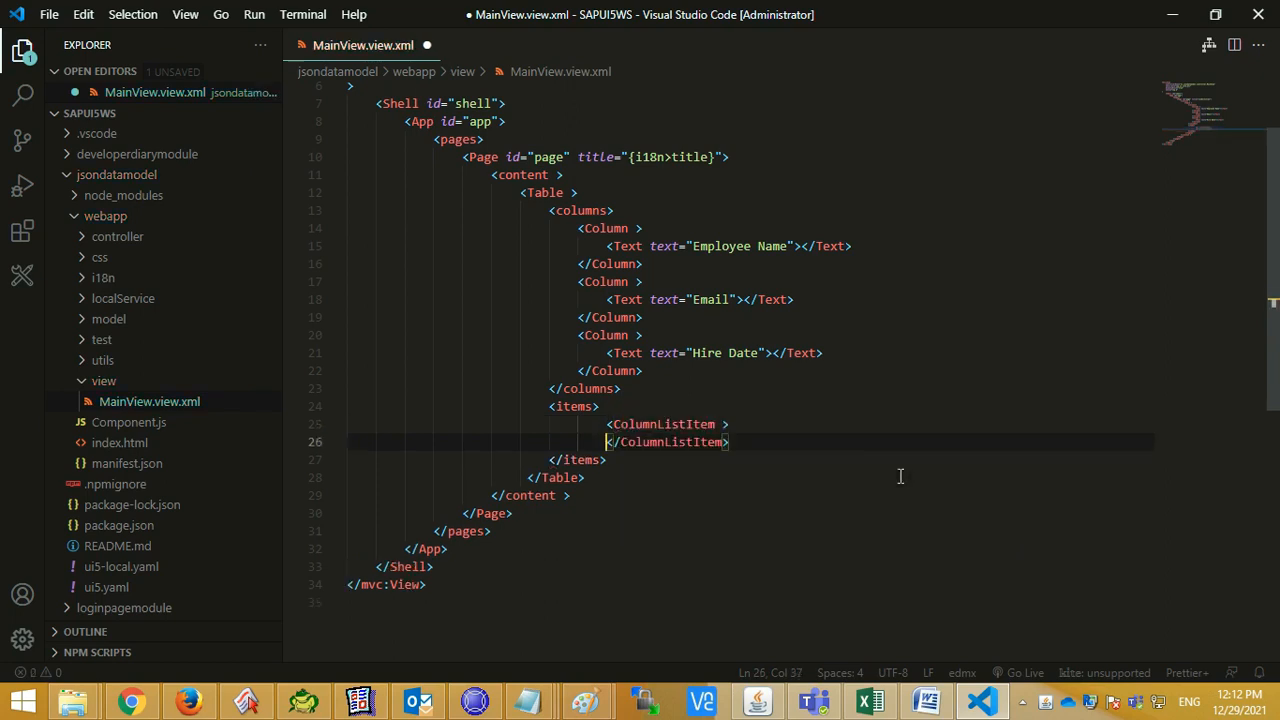
type("<cells>")
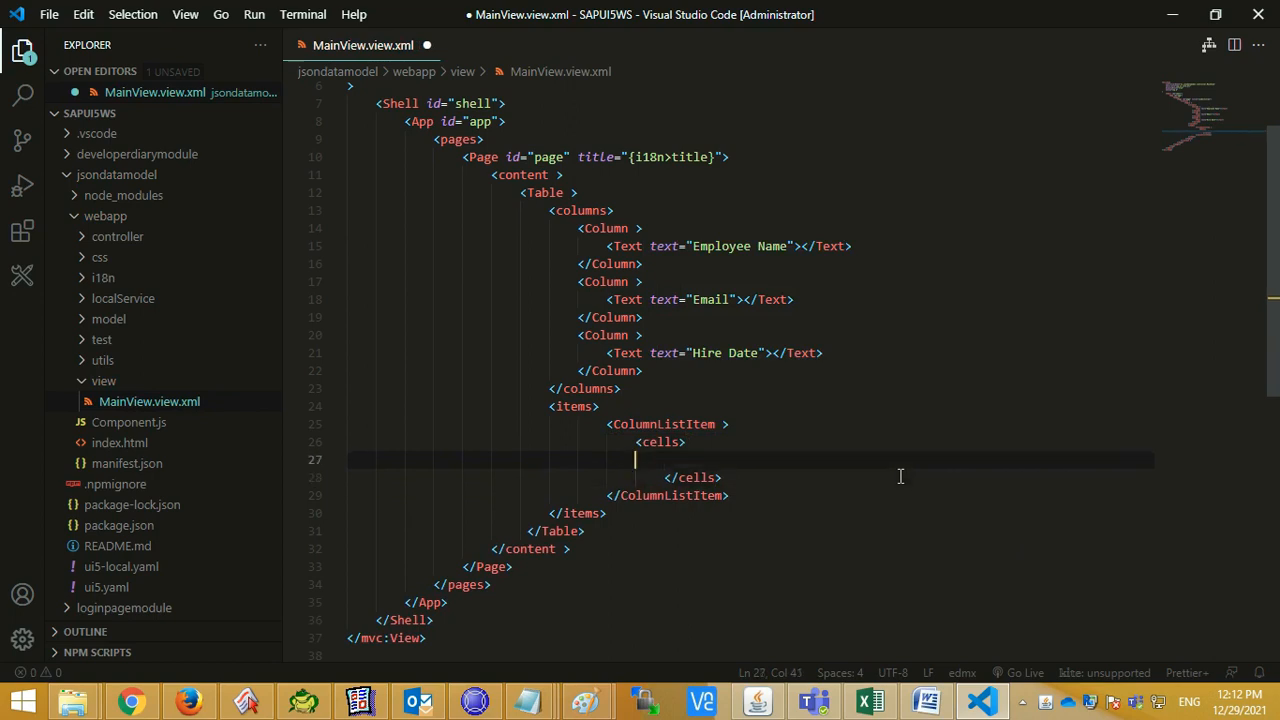
type("<Text text=\"\"></Text>")
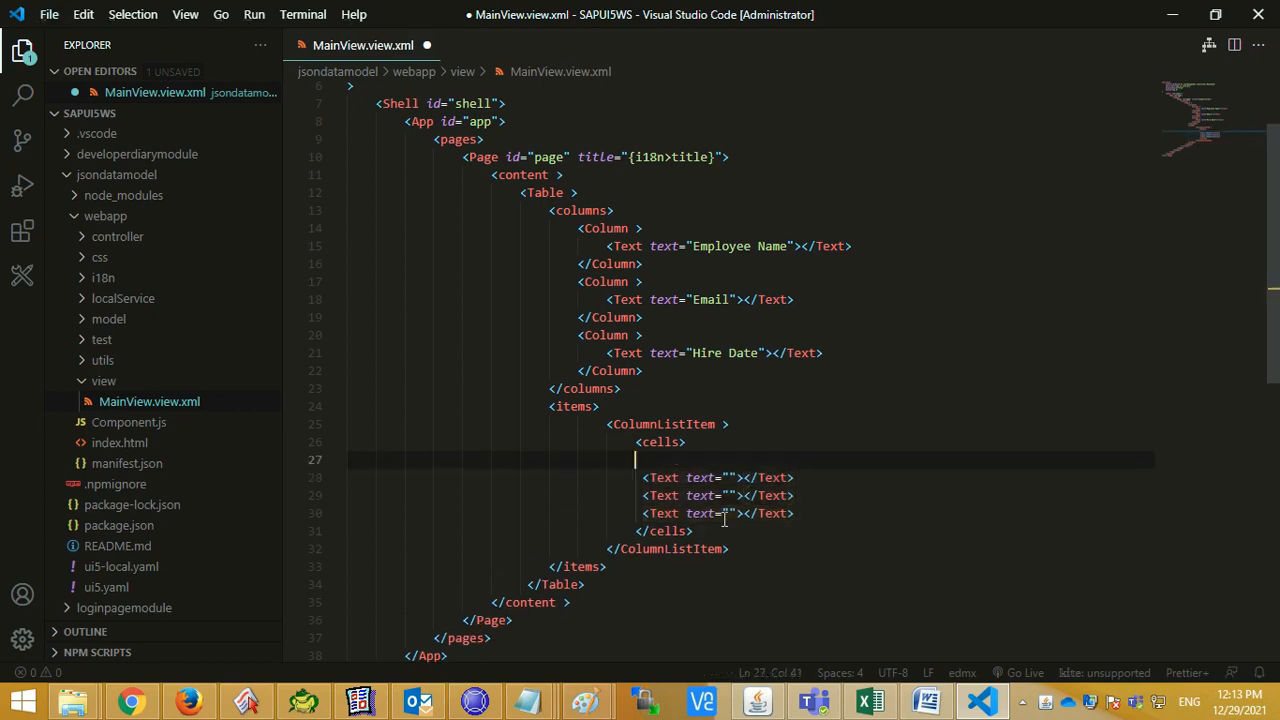
scroll("down", 3)
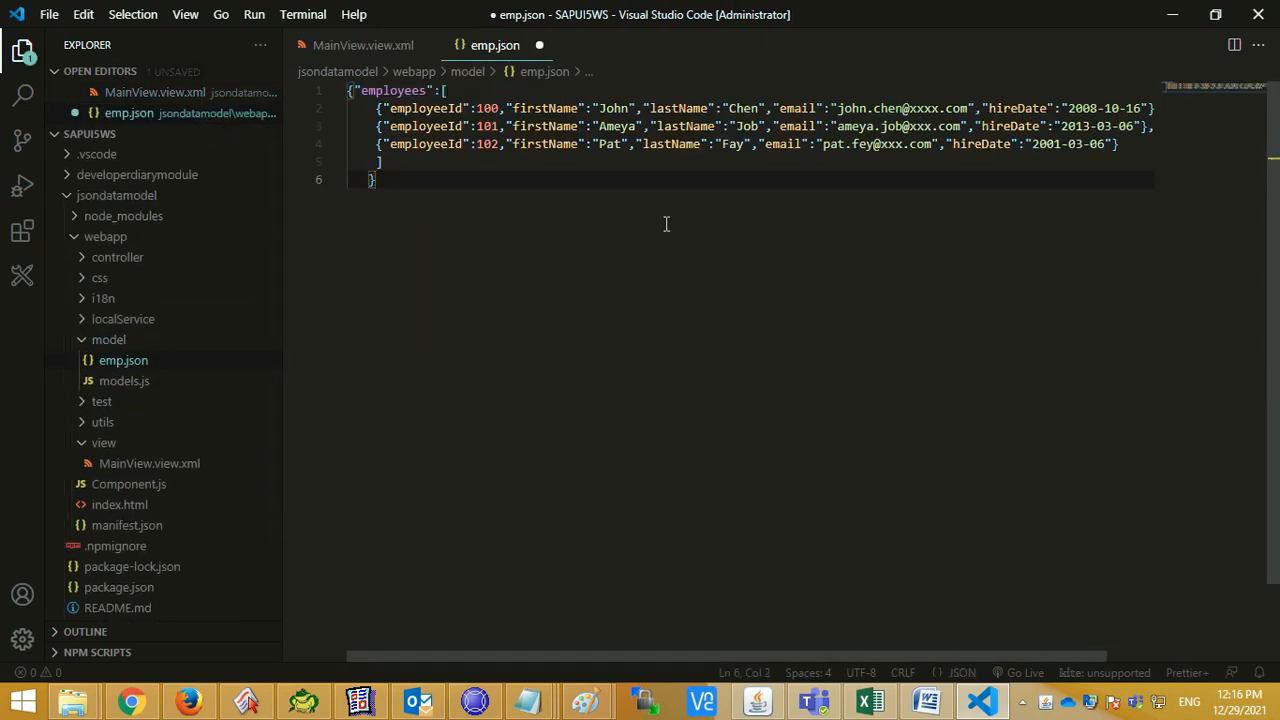
- Break the employees array in model/emp.json onto separate indented lines
key("ctrl+s")
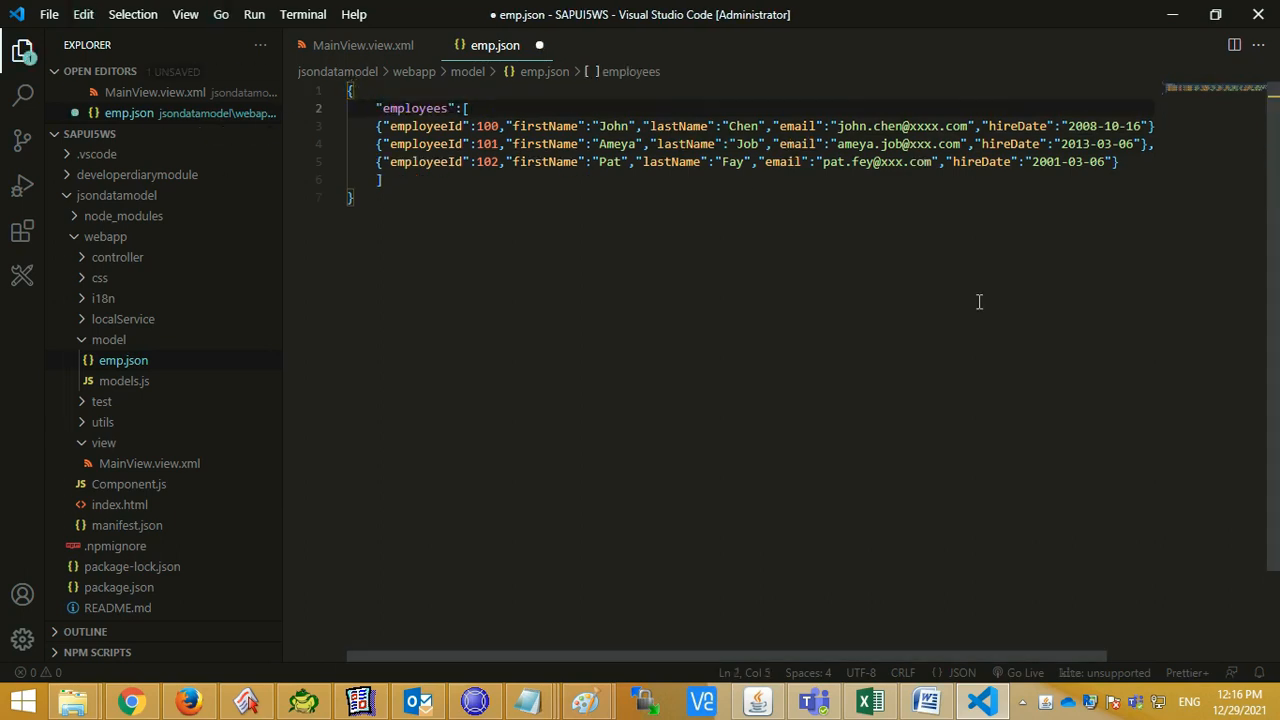
key("ctrl+s")
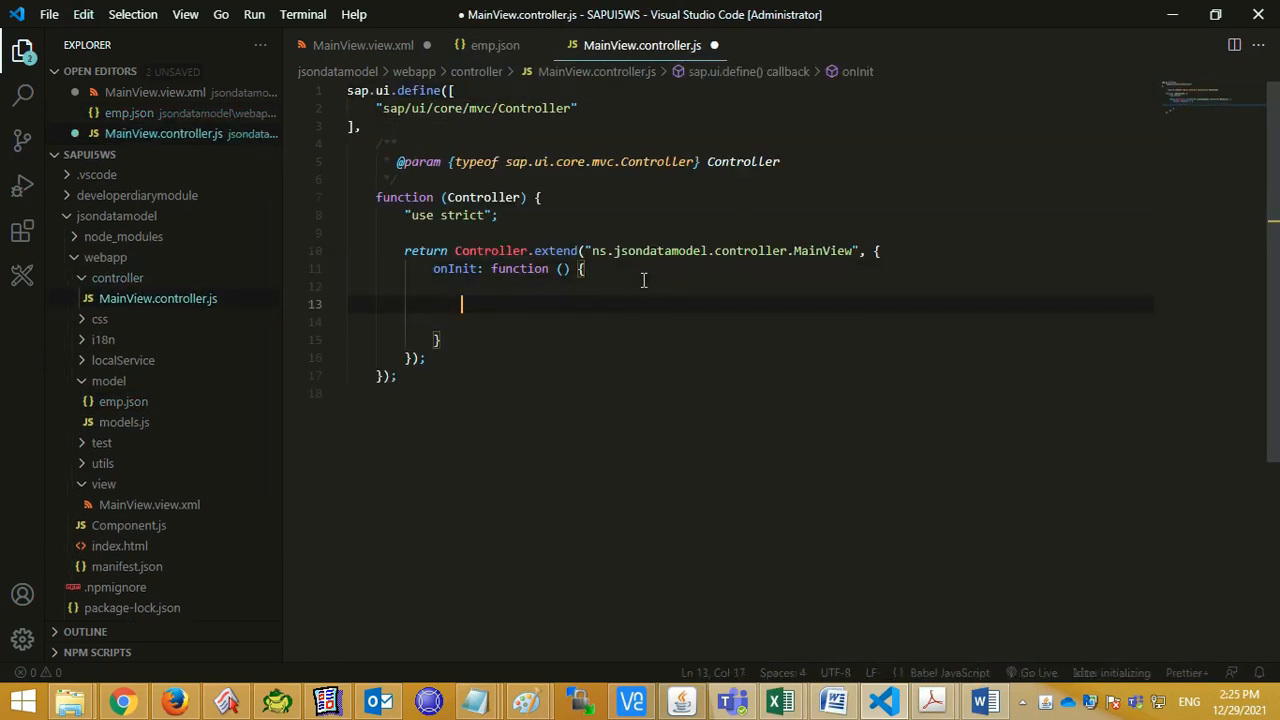
- In onInit, create oModel as new sap.ui.model.json.JSONModel("../model/emp.json")
type("let")
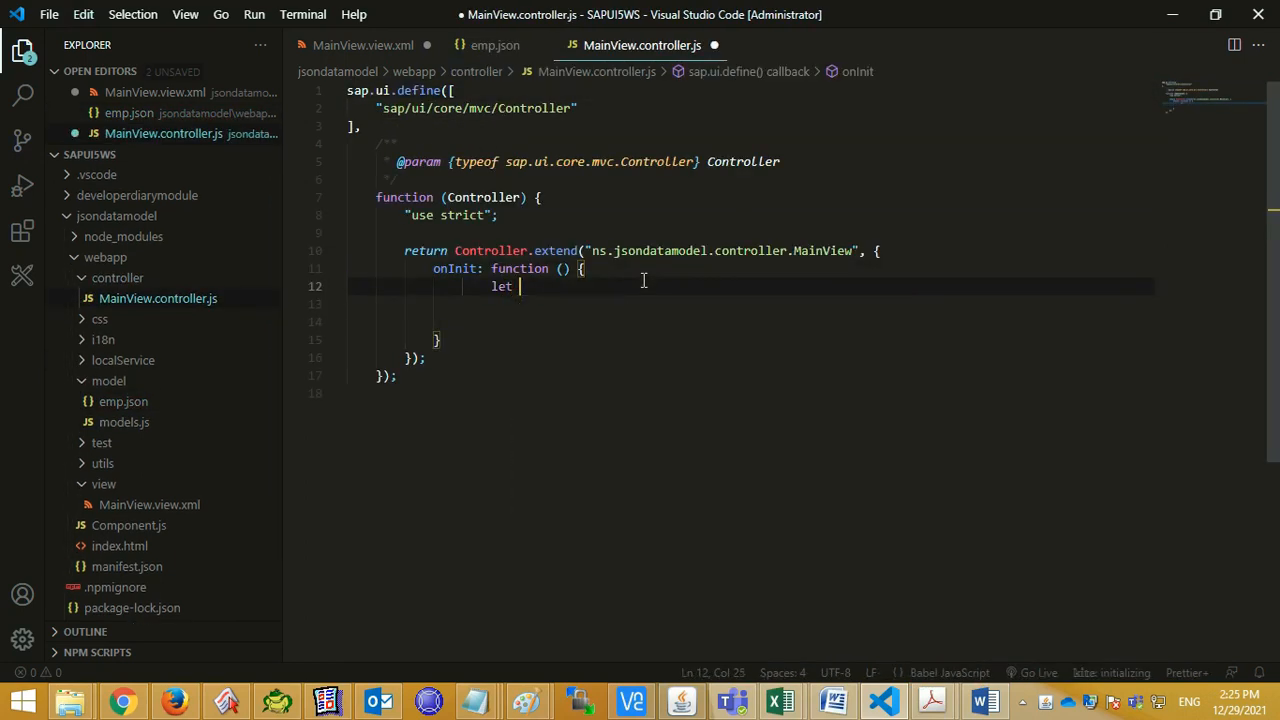
type("Omod")
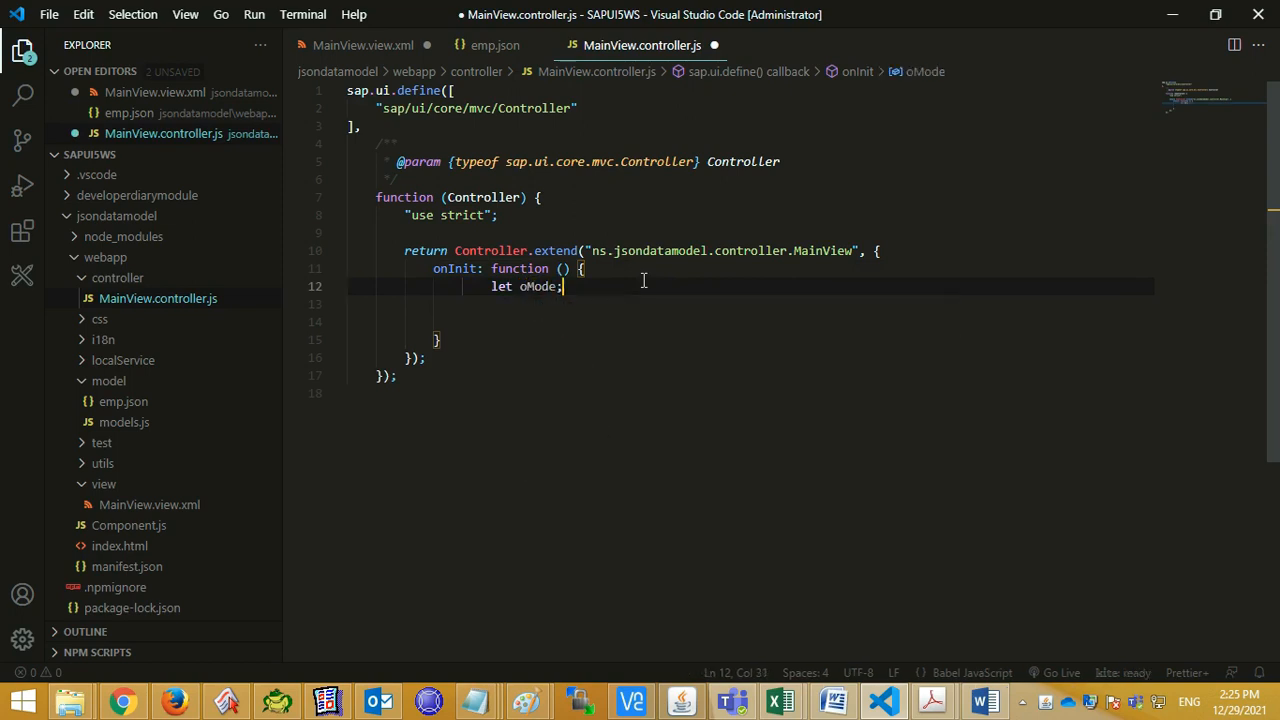
type("=new")
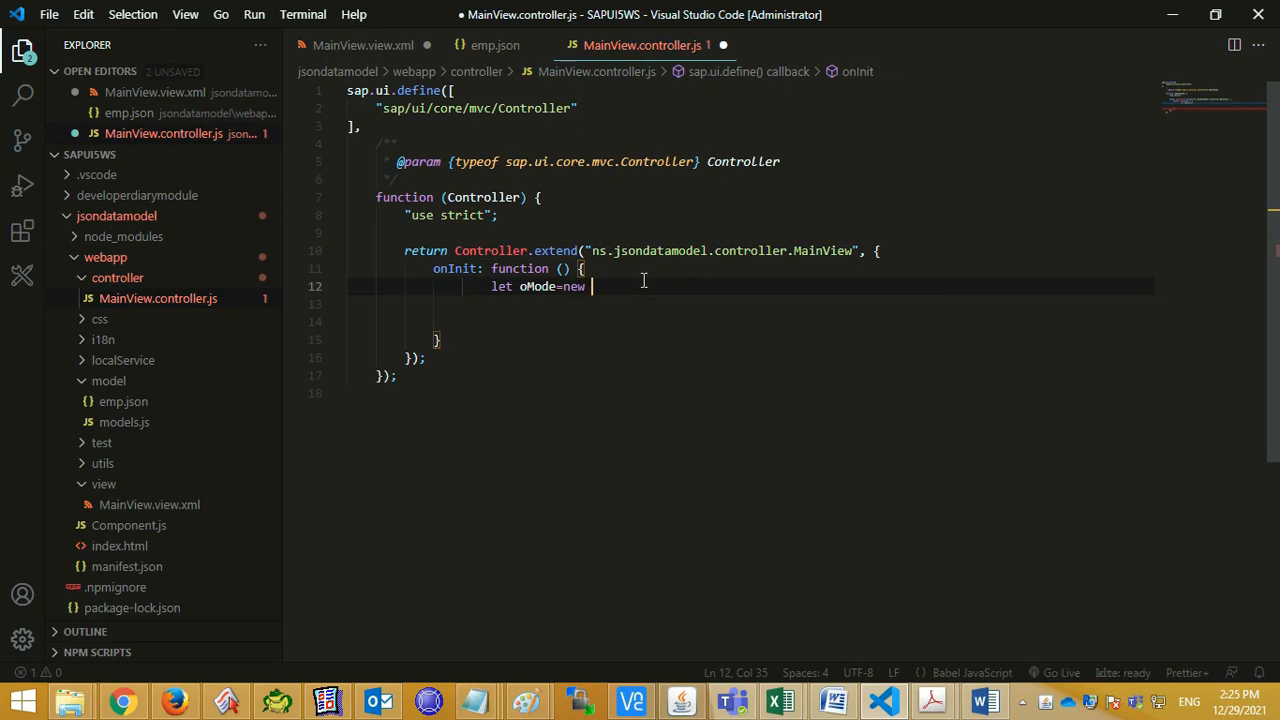
type("sap.ui.core.")
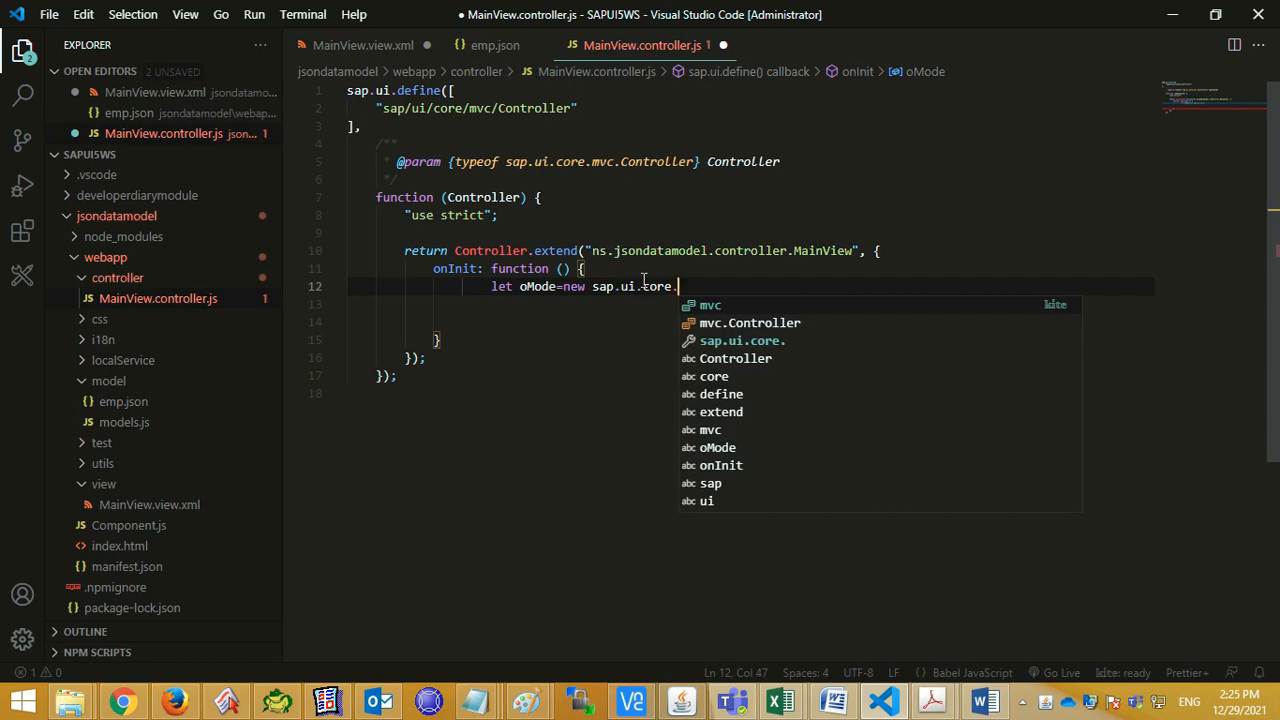
type("mo")
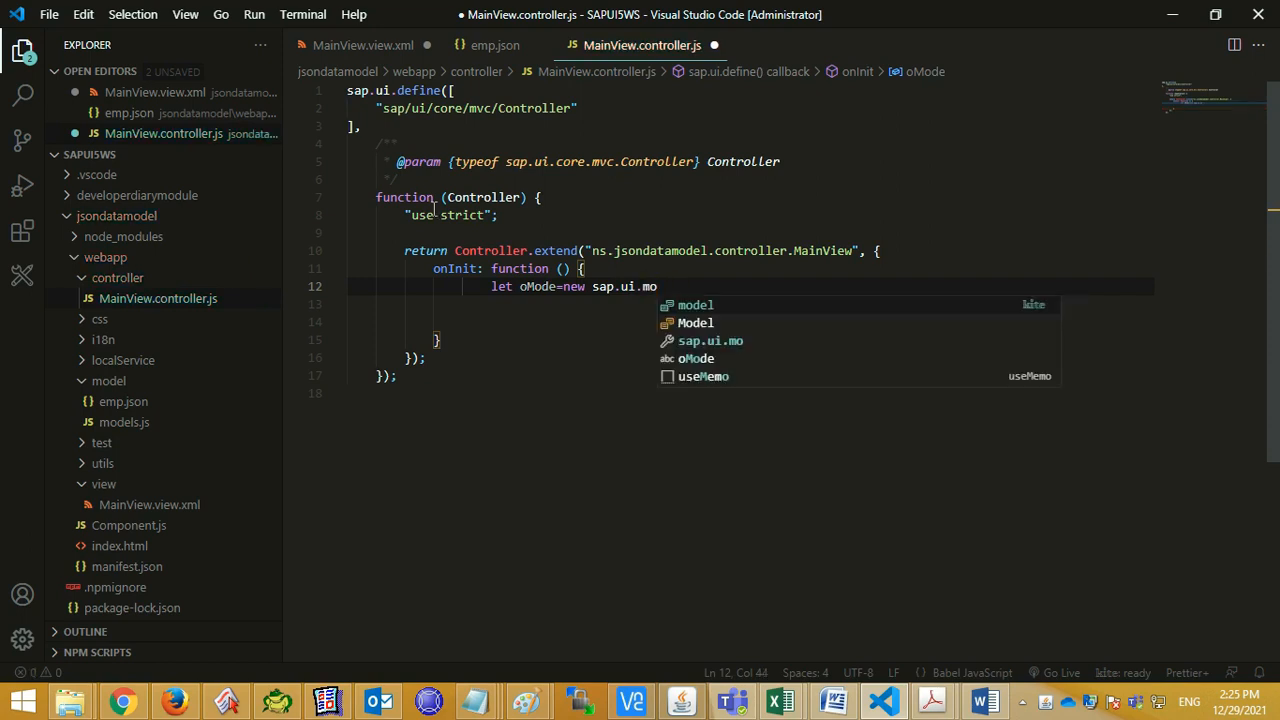
type("del.js")
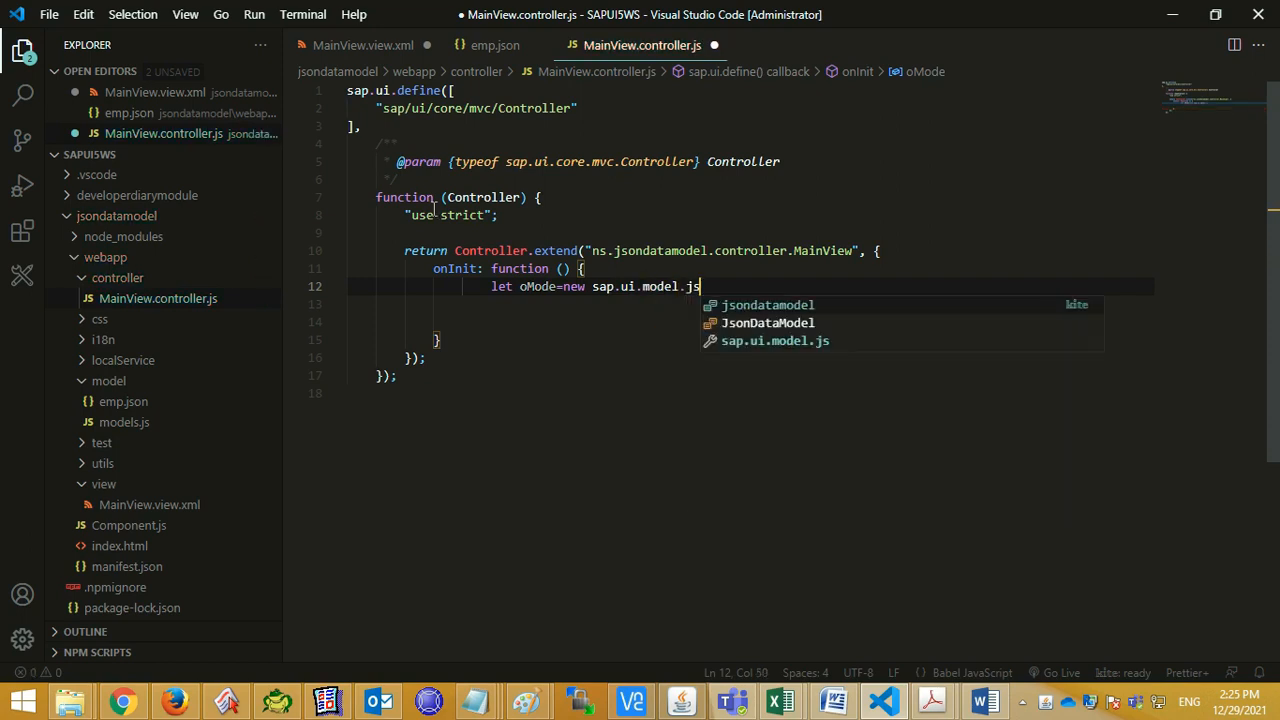
type("on.JsonModel")
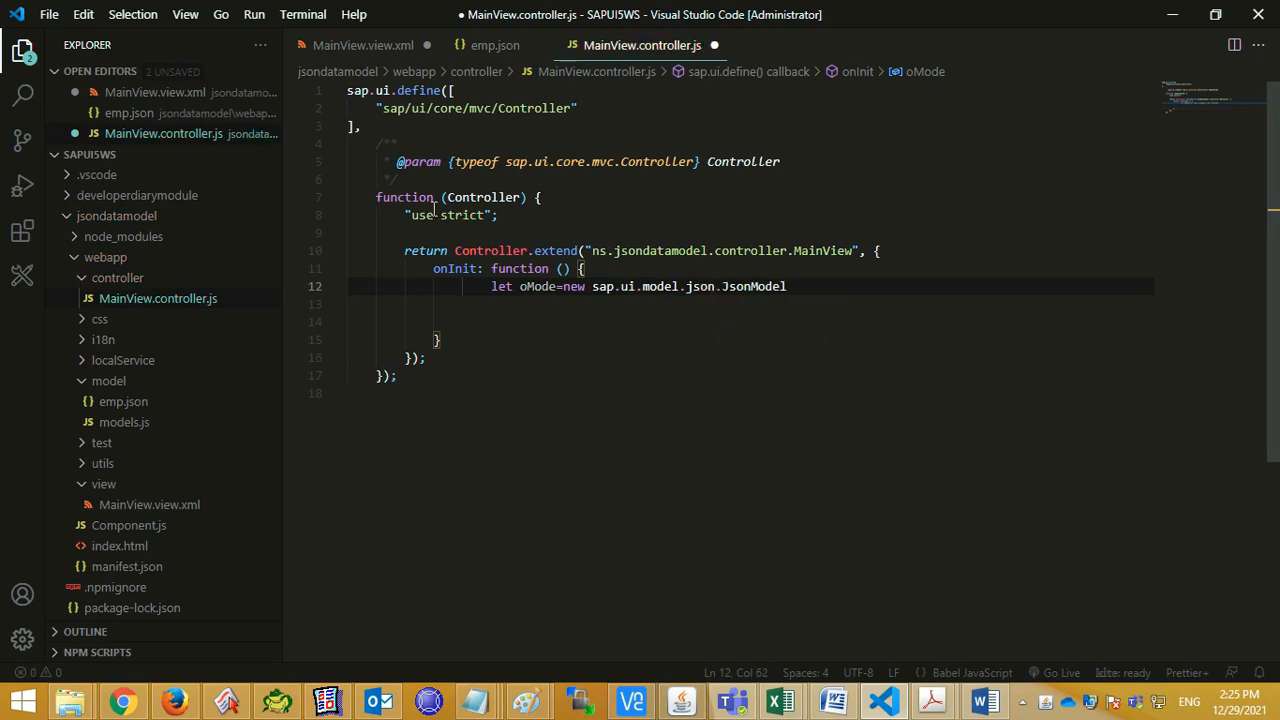
type("();")
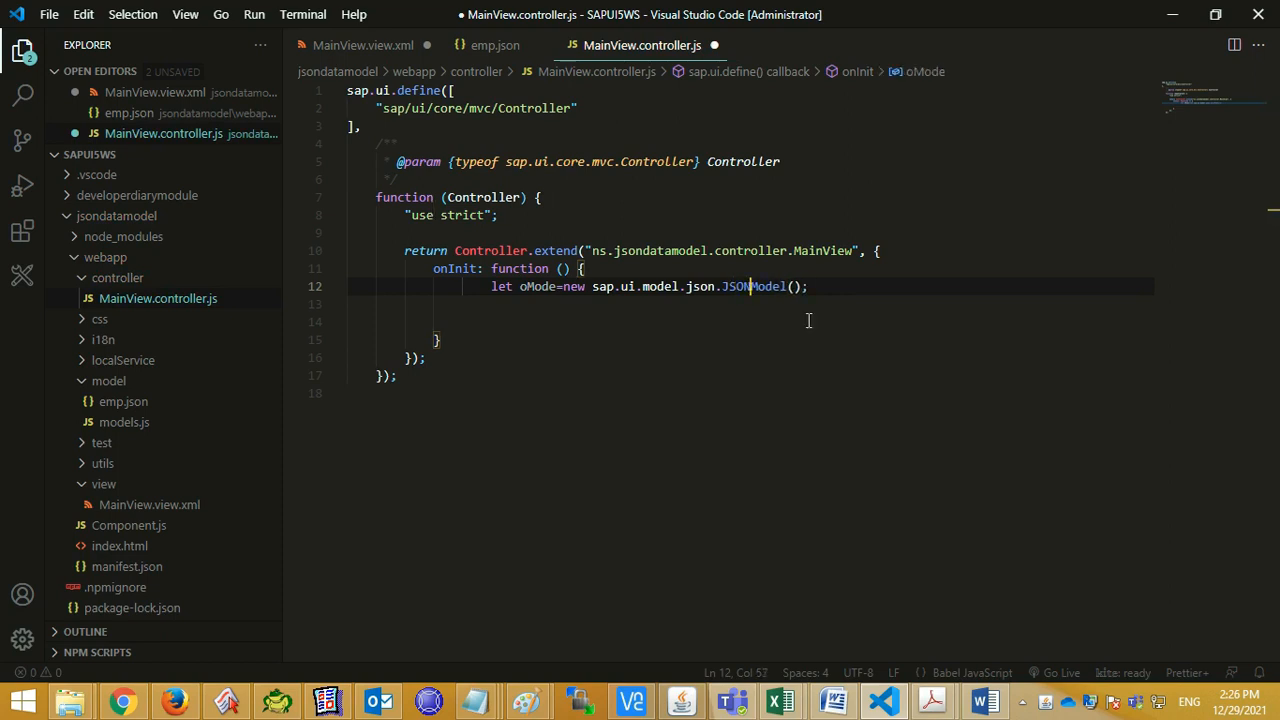
type("\"\"")
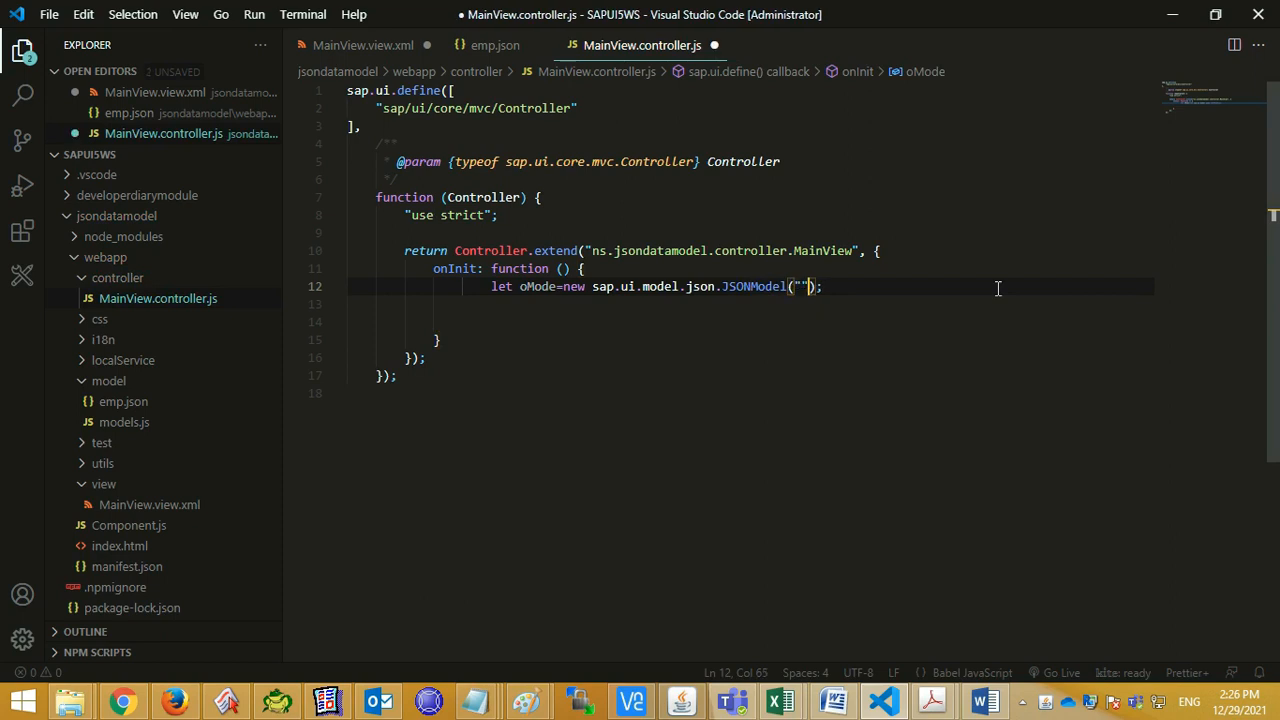
type("../")
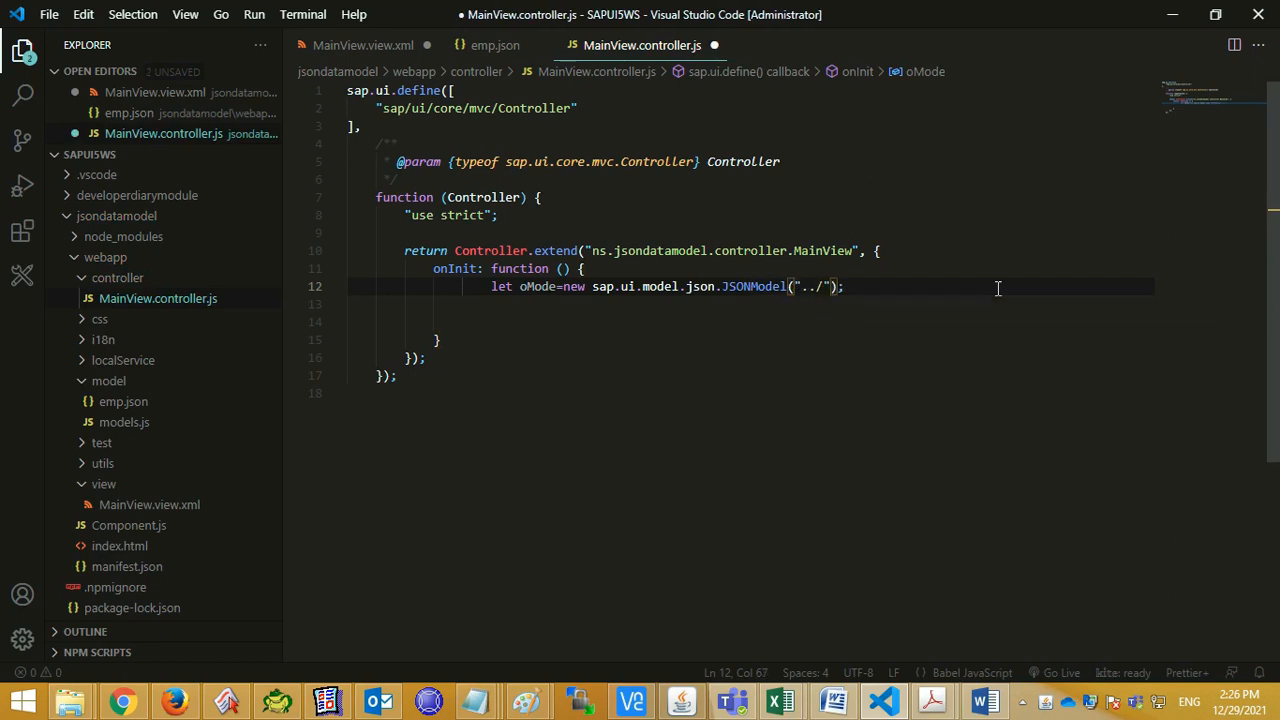
type("mo")
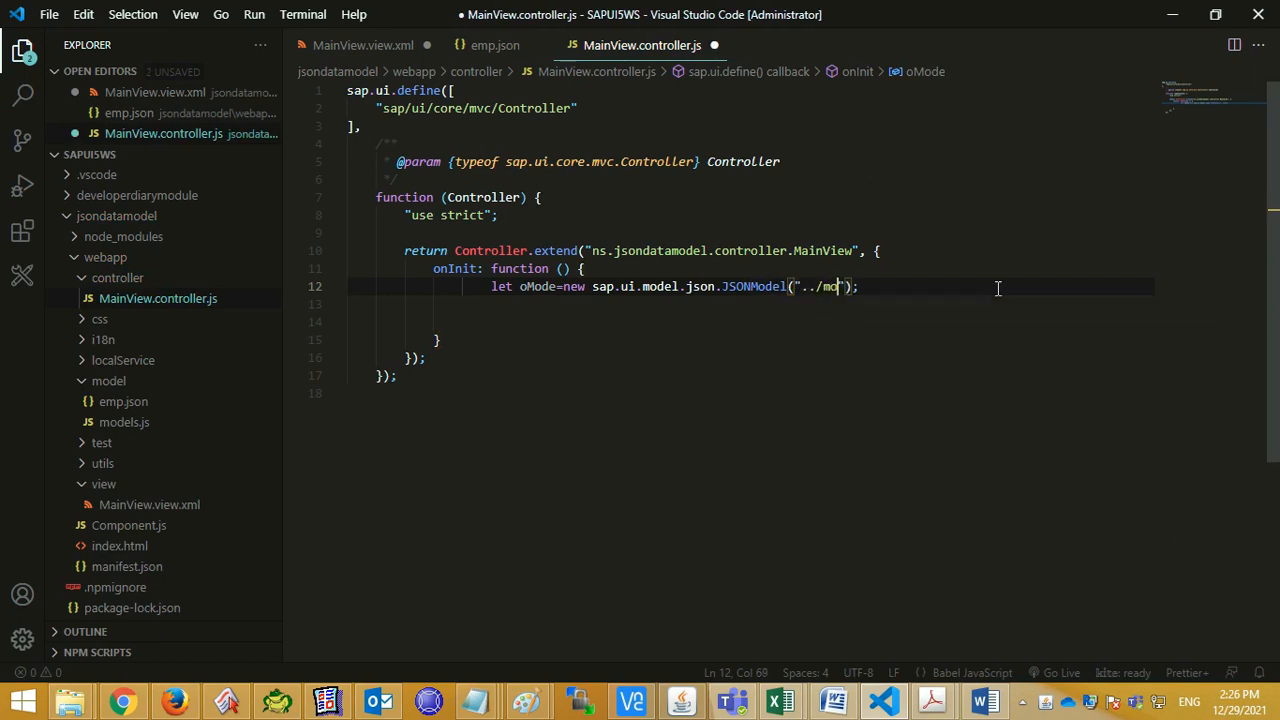
type("del/e")
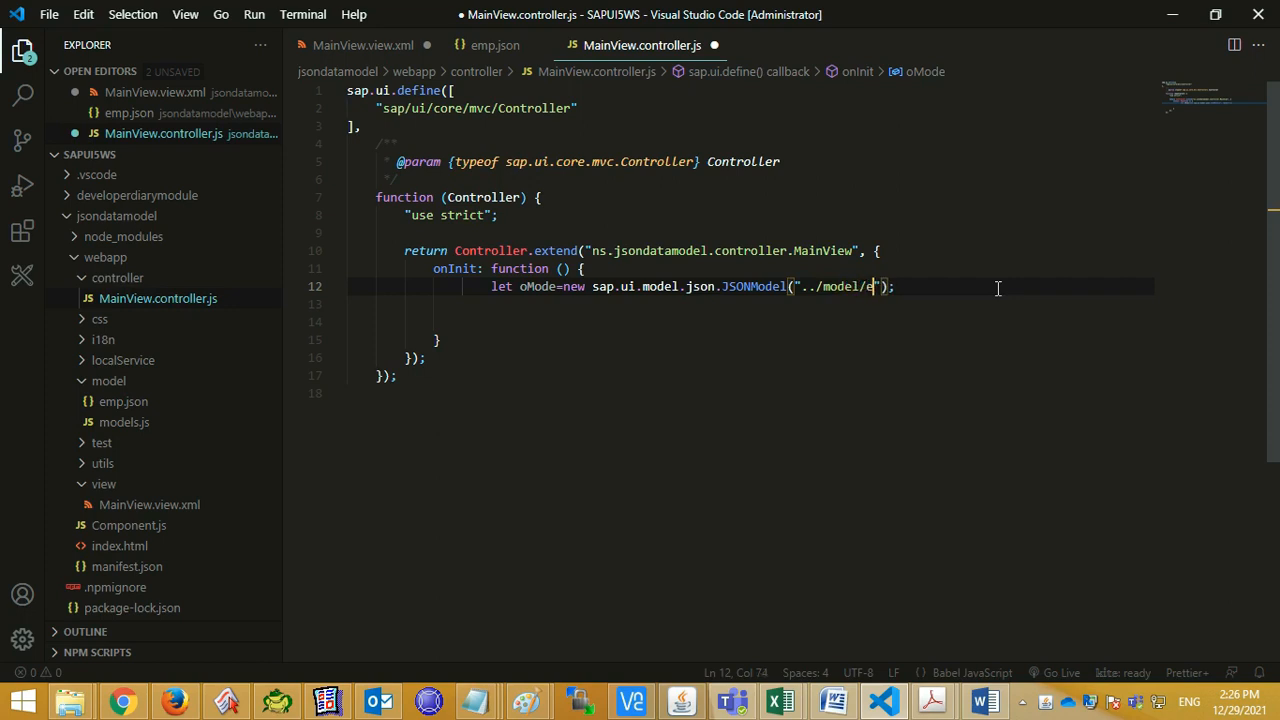
type("mp.json")
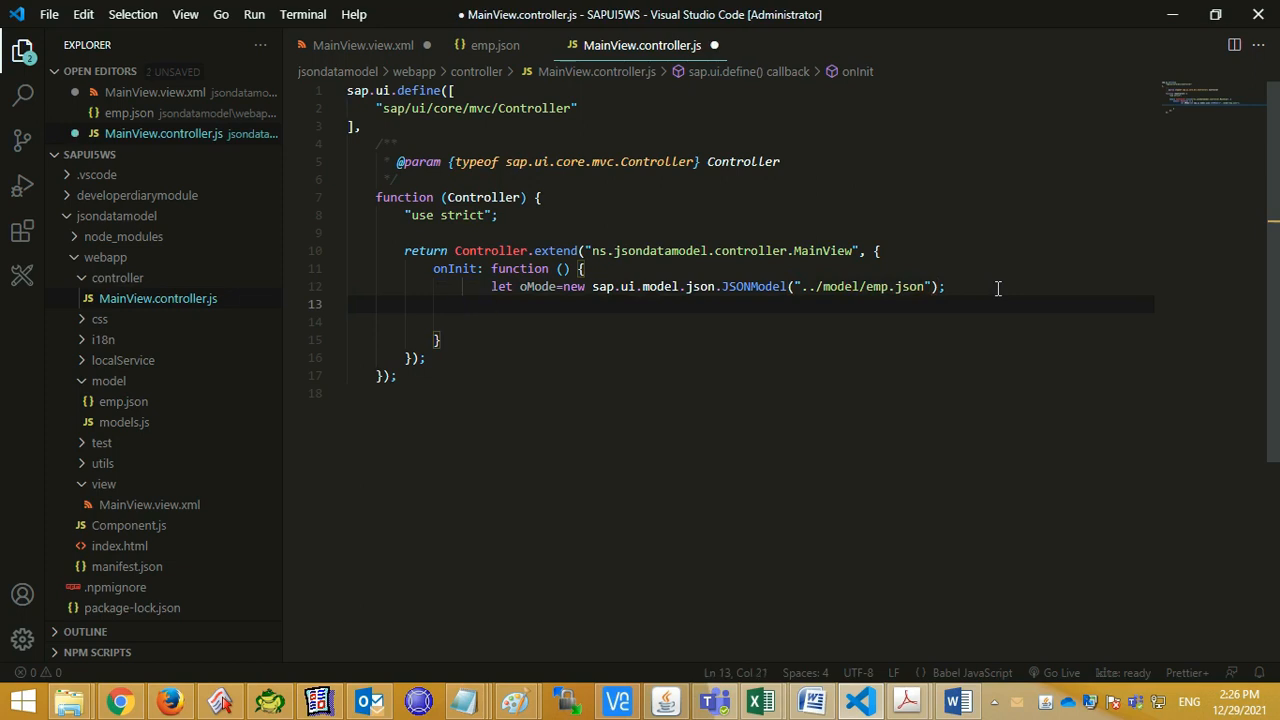
- Call this.getView().setModel(oModel) and return to MainView.view.xml
type("this.getView().")
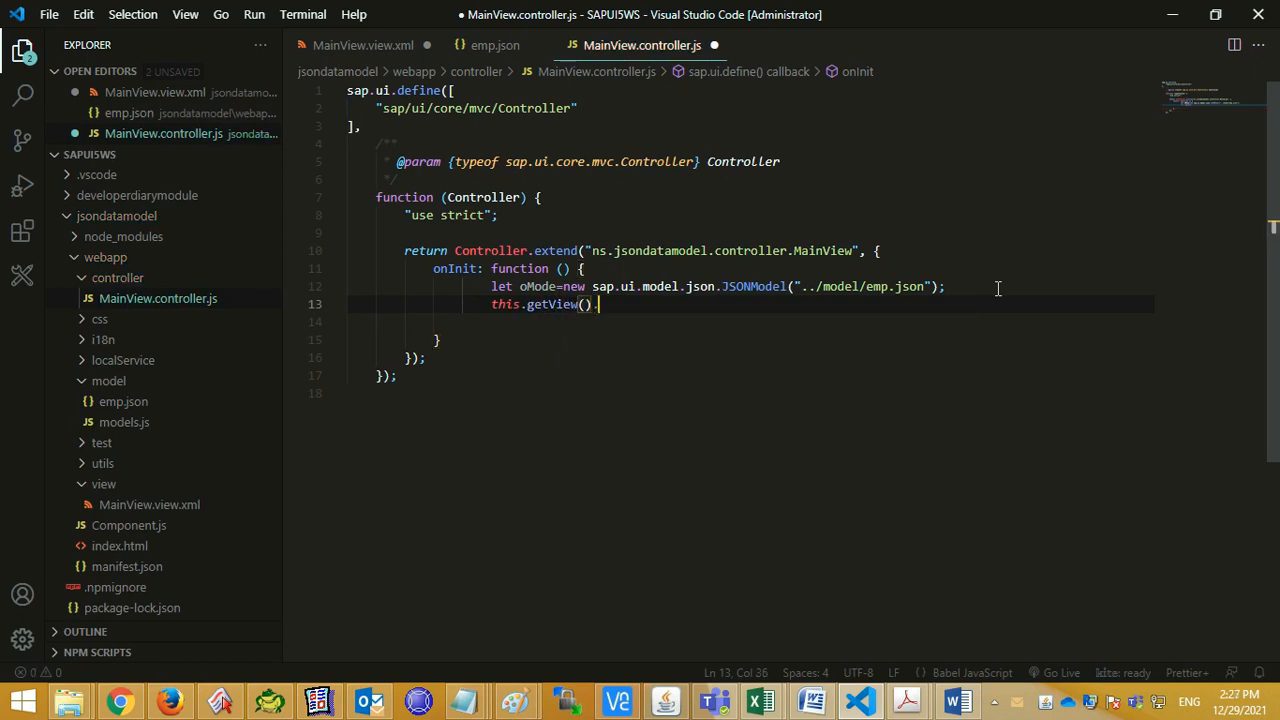
type("setMode")
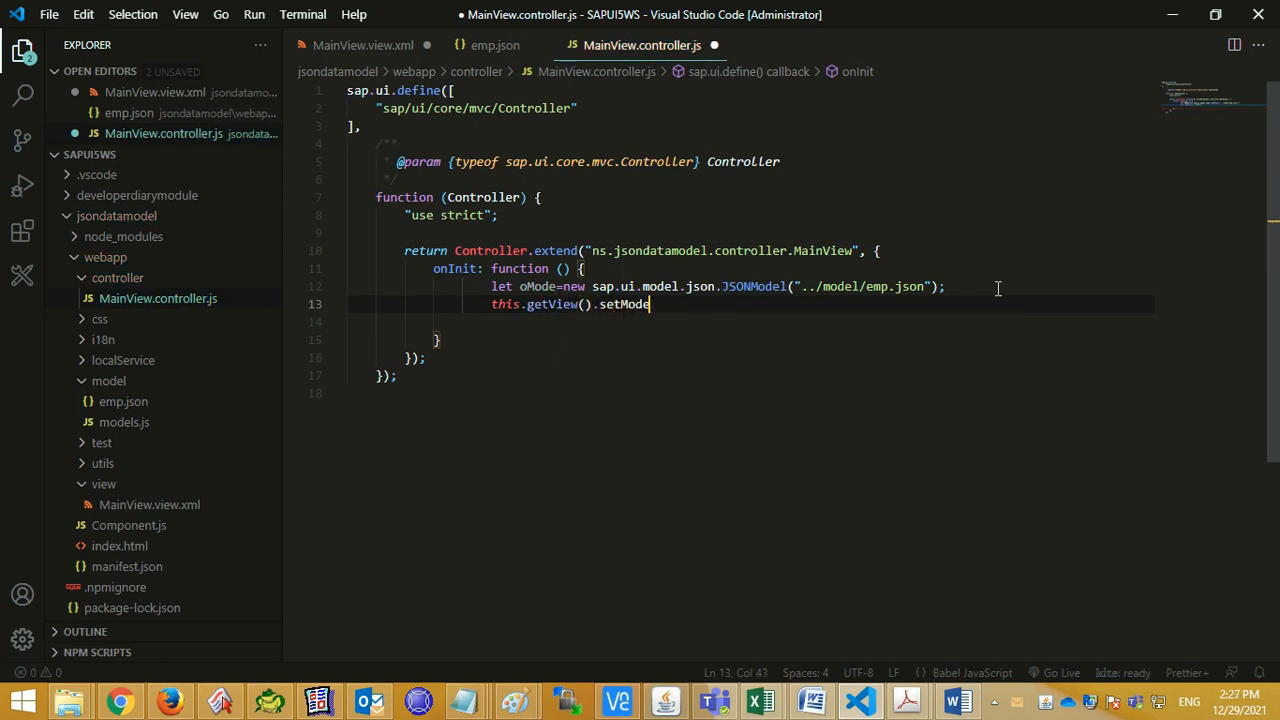
type("l();")
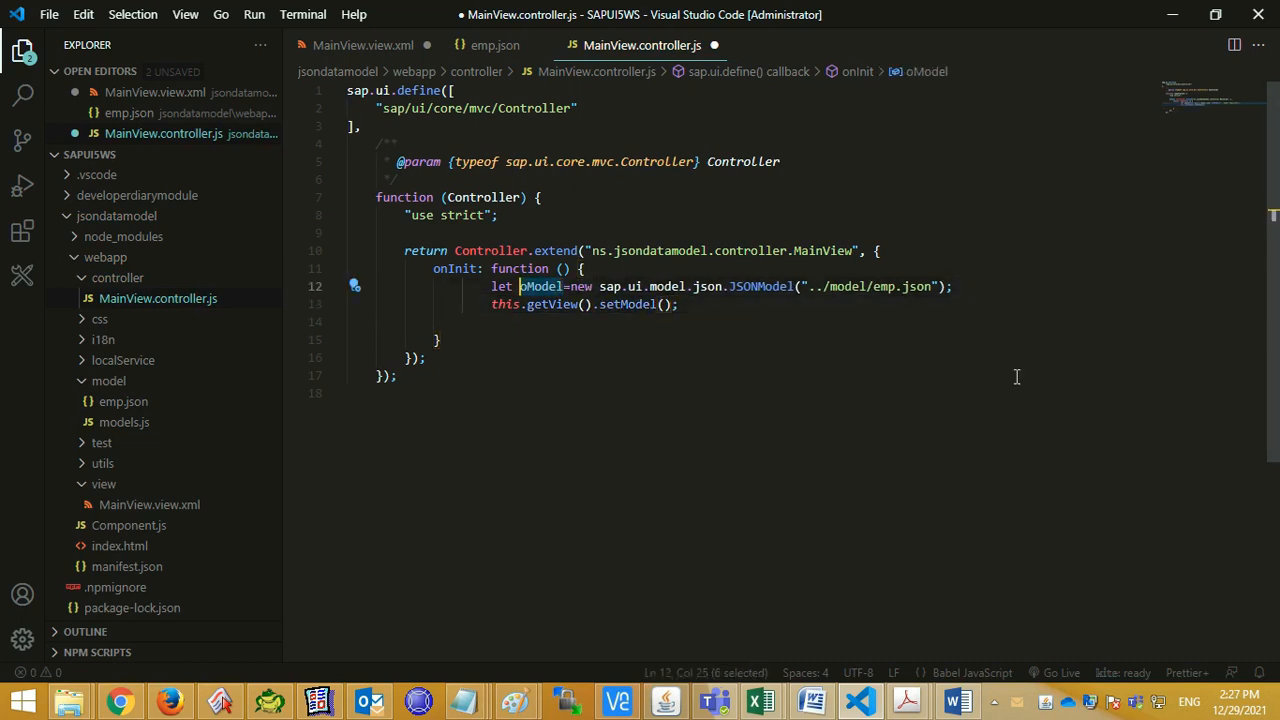
type("oModel")
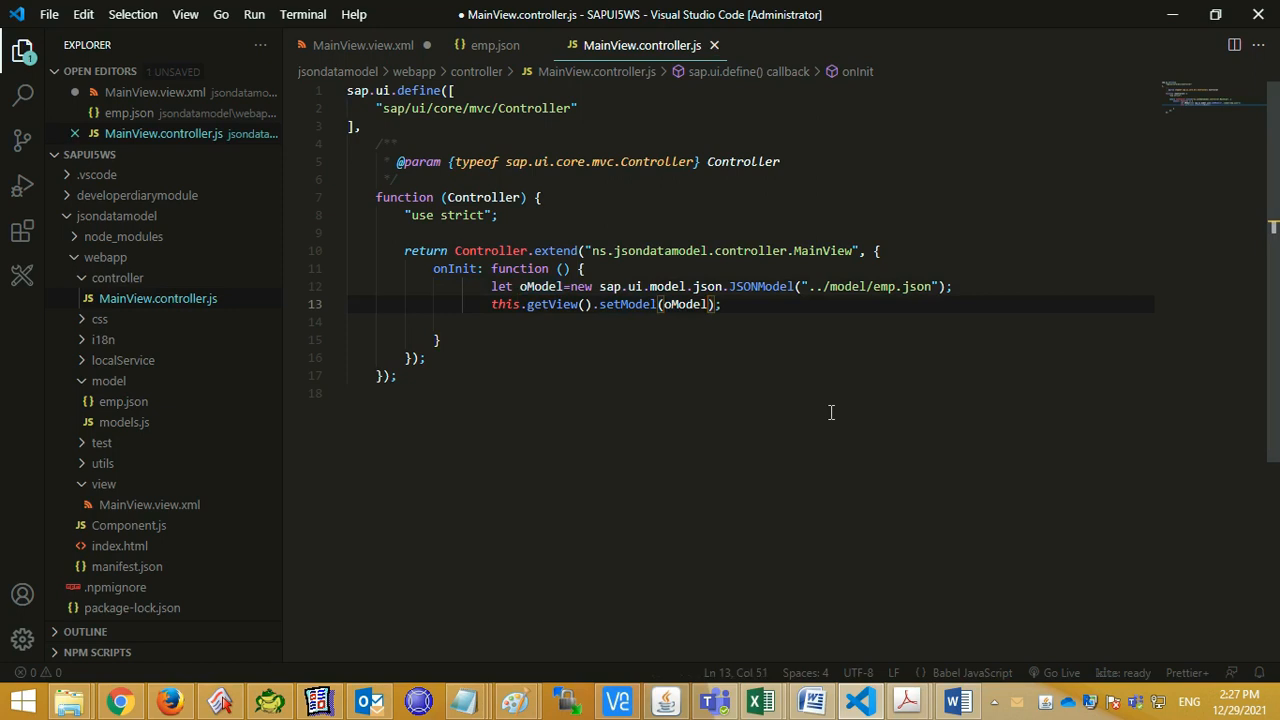
left_click(362, 44)
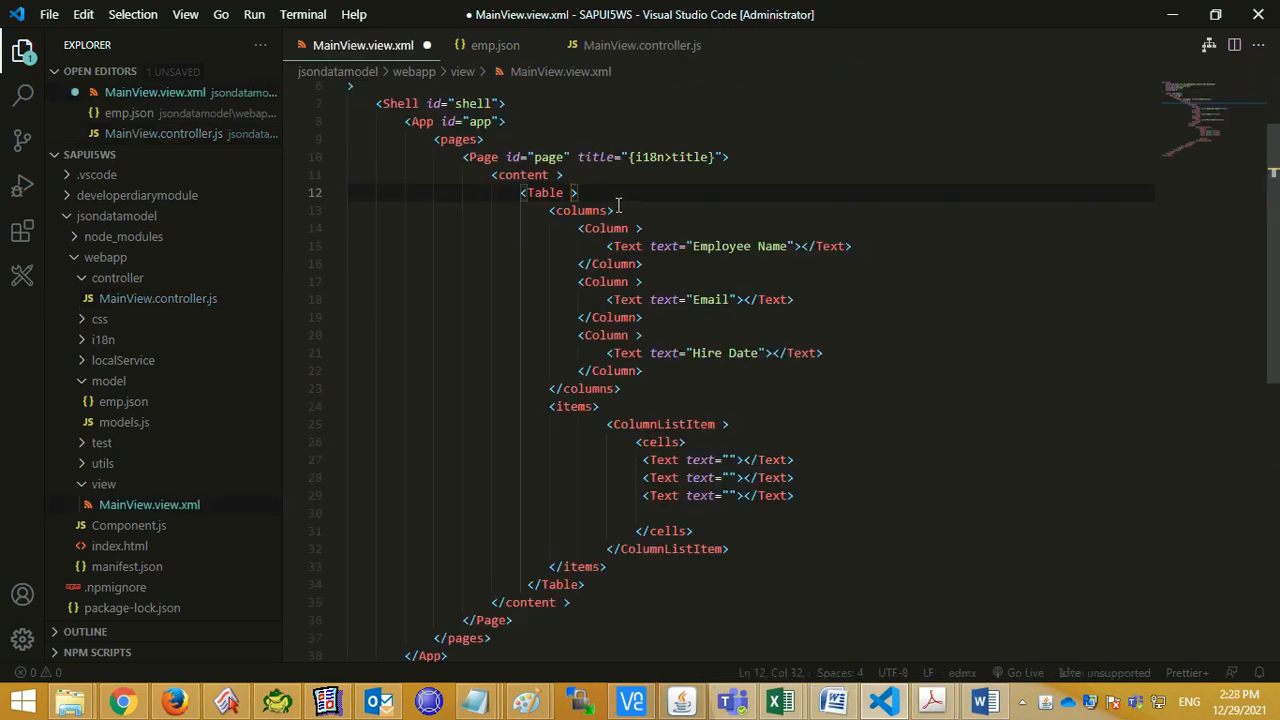
- Bind the Table items to {/employees}, checking the array name in emp.json
type("items=\"{")
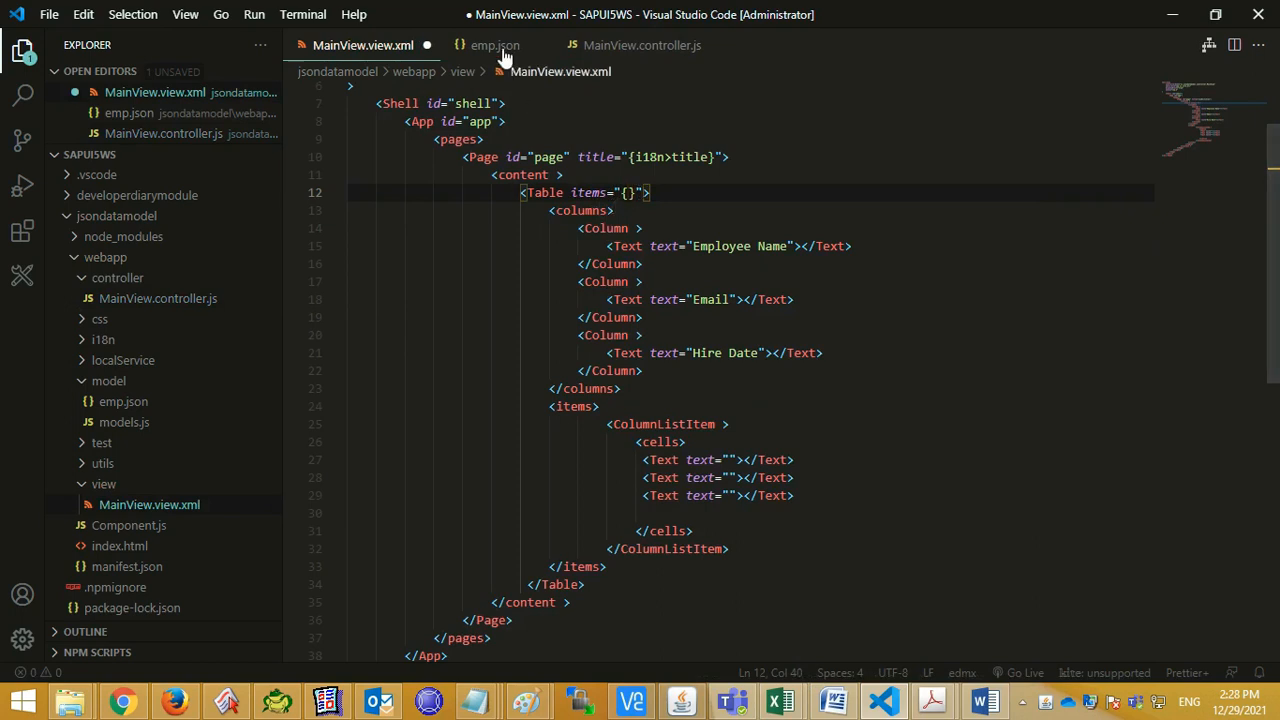
left_click(494, 44)
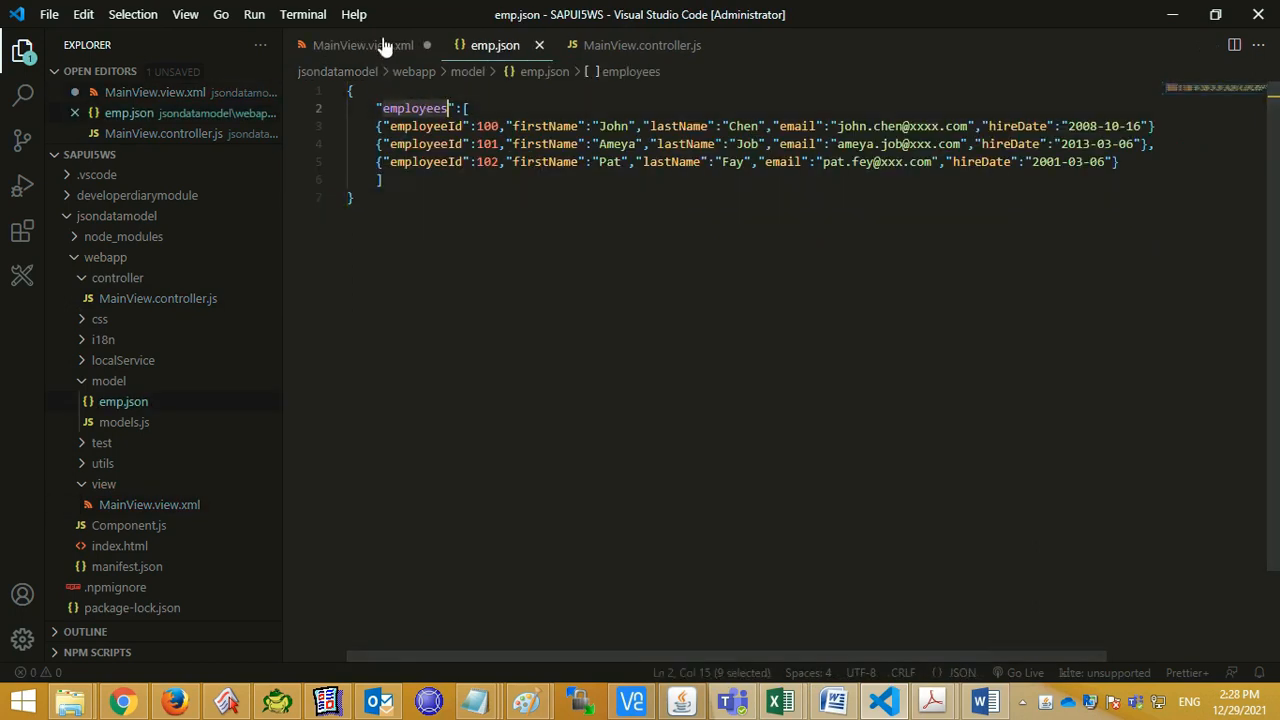
left_click(364, 44)
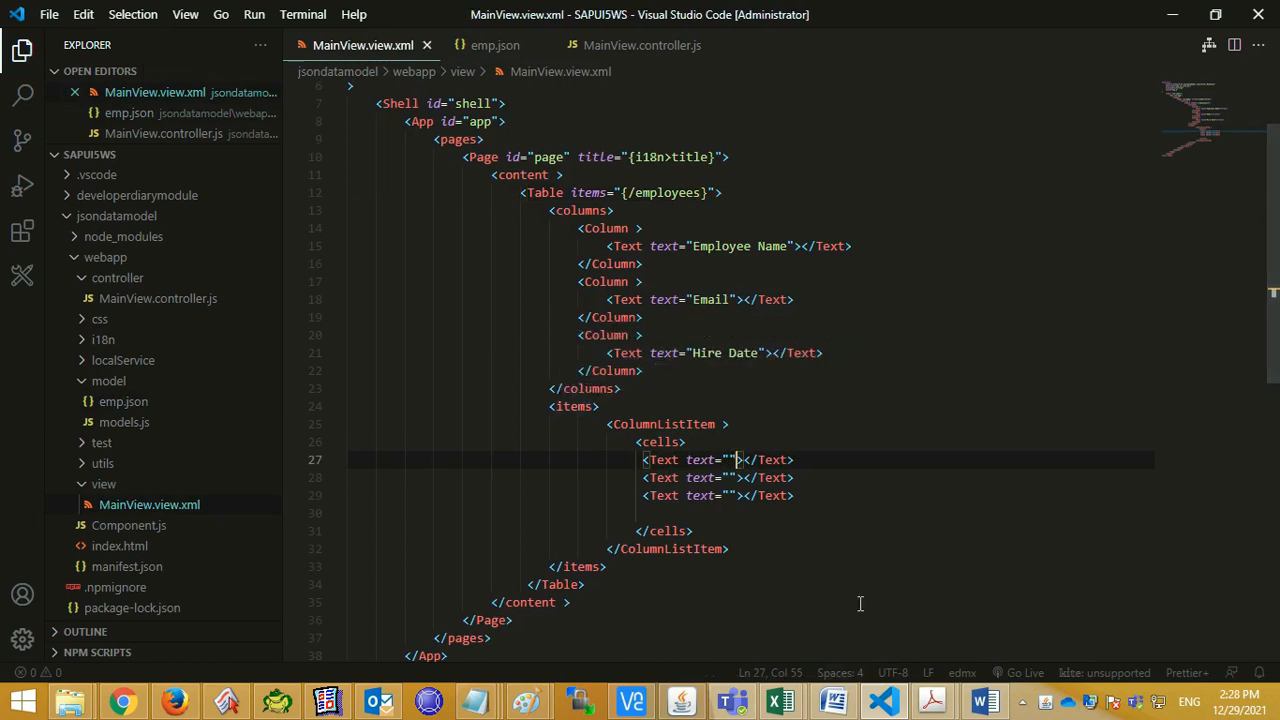
type("{}")
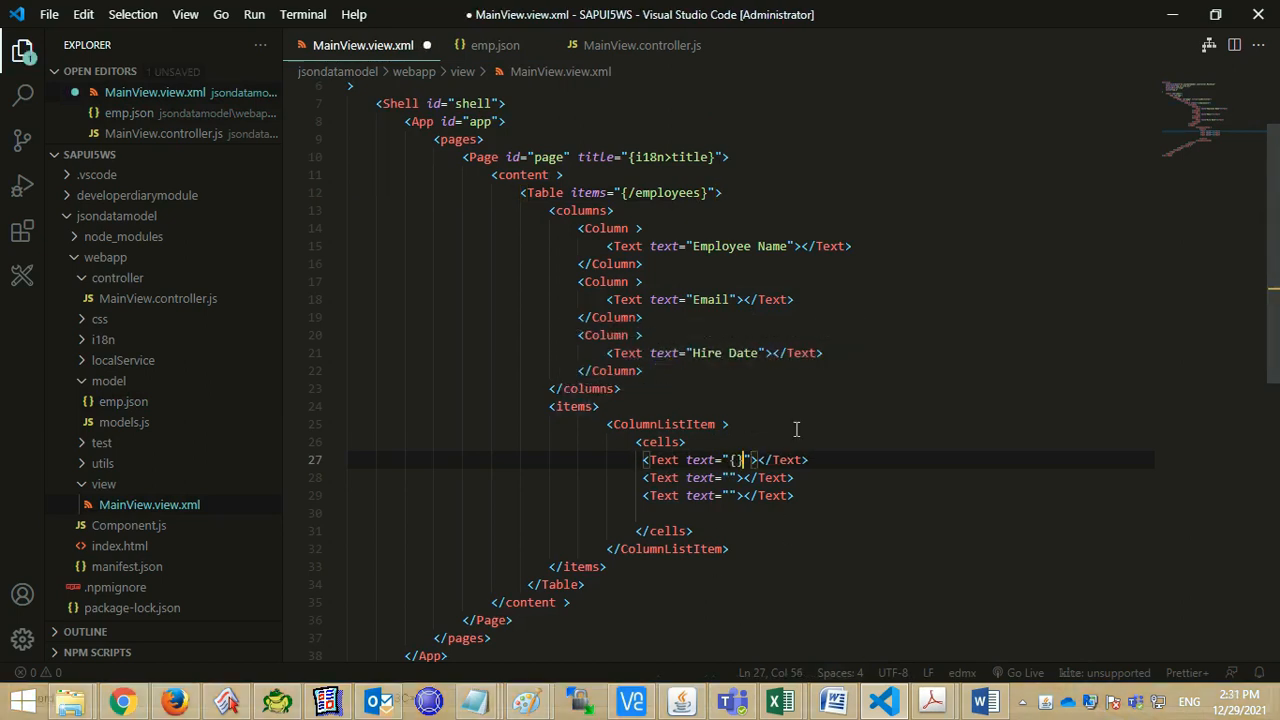
- Fill the row cells with {firstName} {lastName}, {email} and {hireDate}, looking up names in emp.json
left_click(494, 44)
type("firstName")
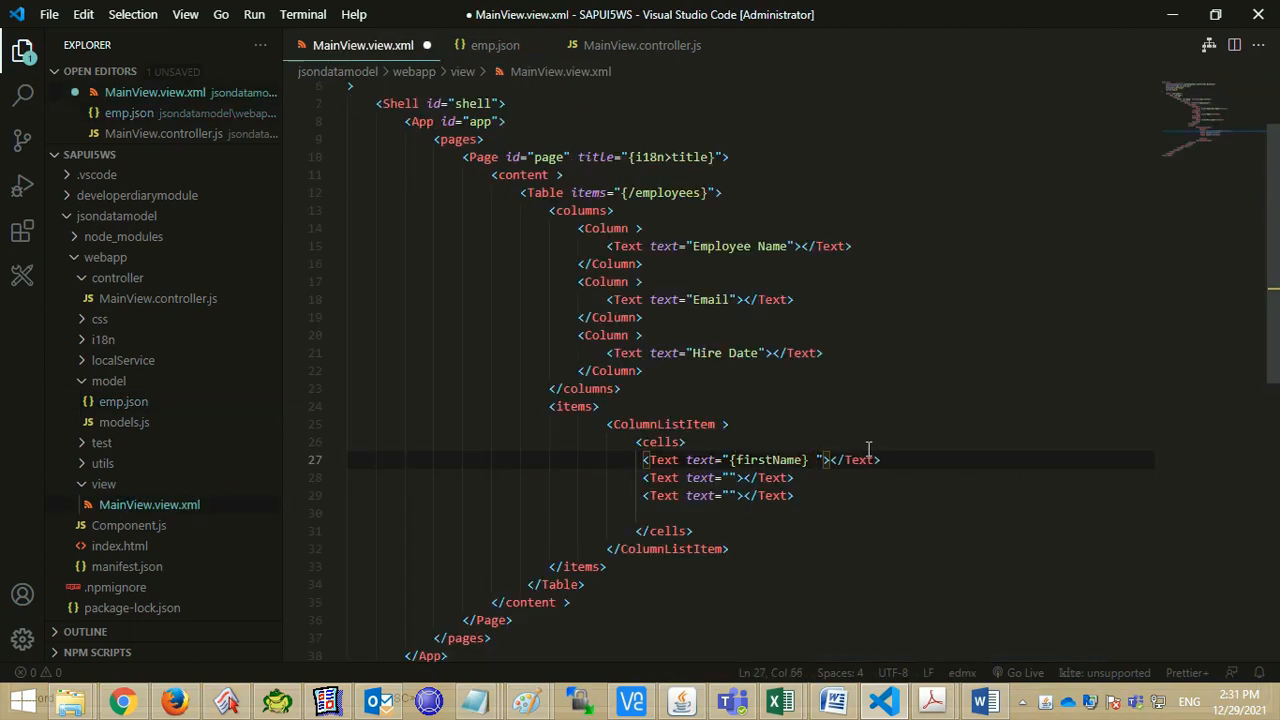
left_click(494, 44)
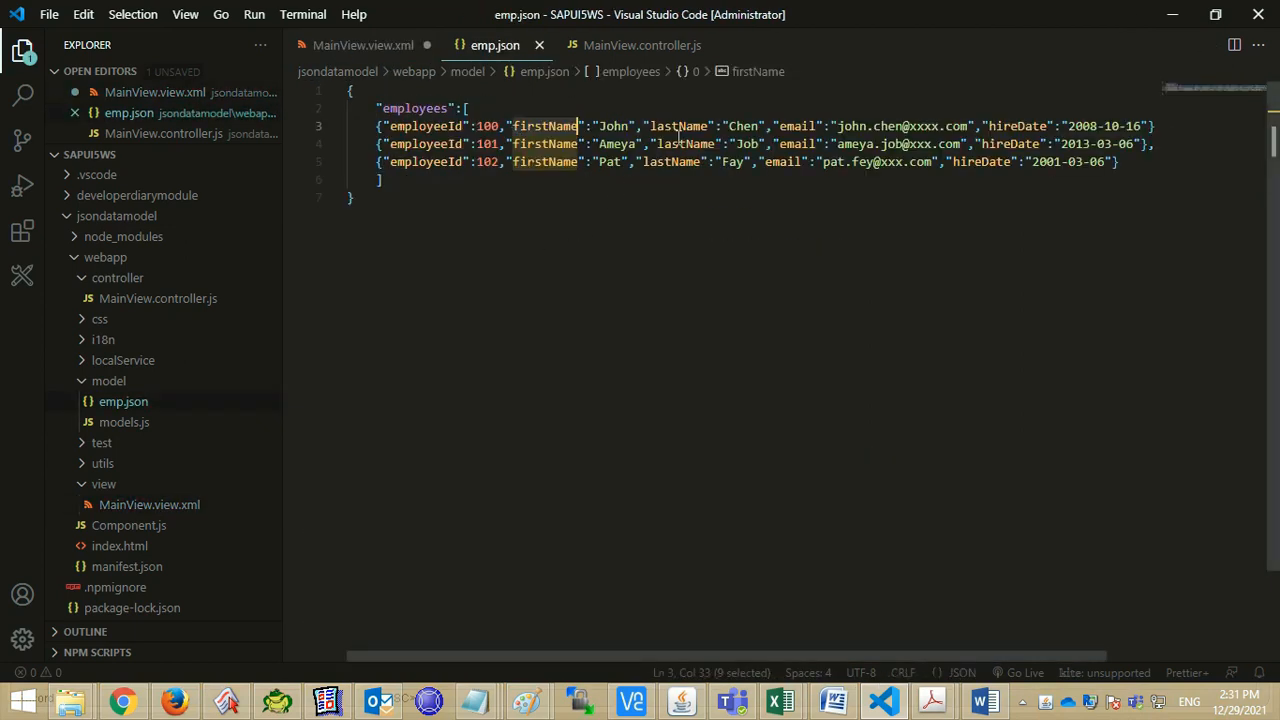
left_click(362, 44)
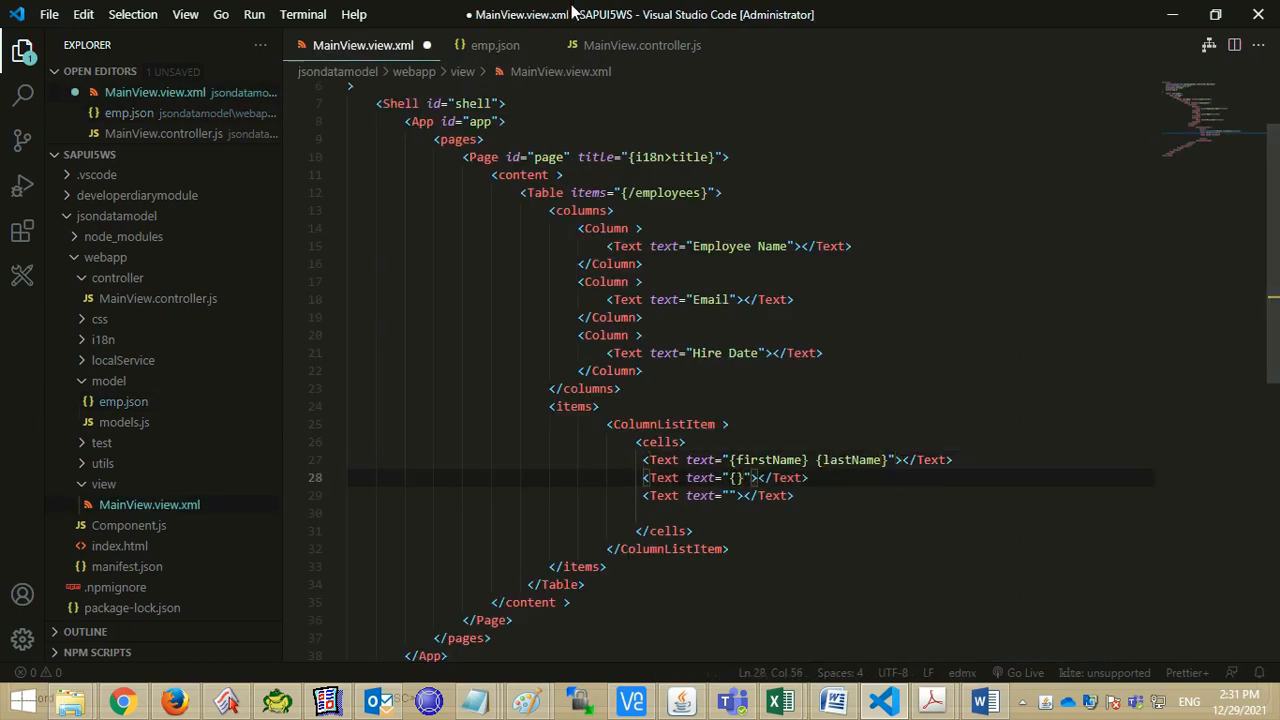
left_click(494, 44)
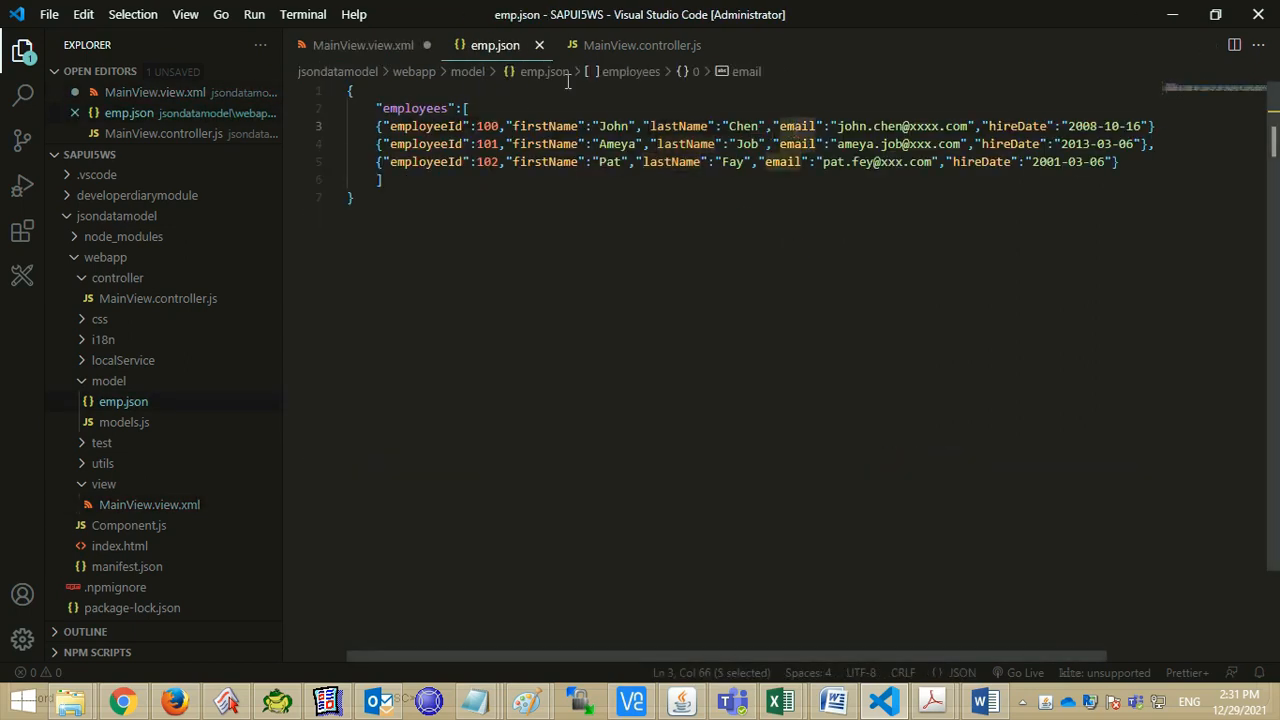
left_click(364, 44)
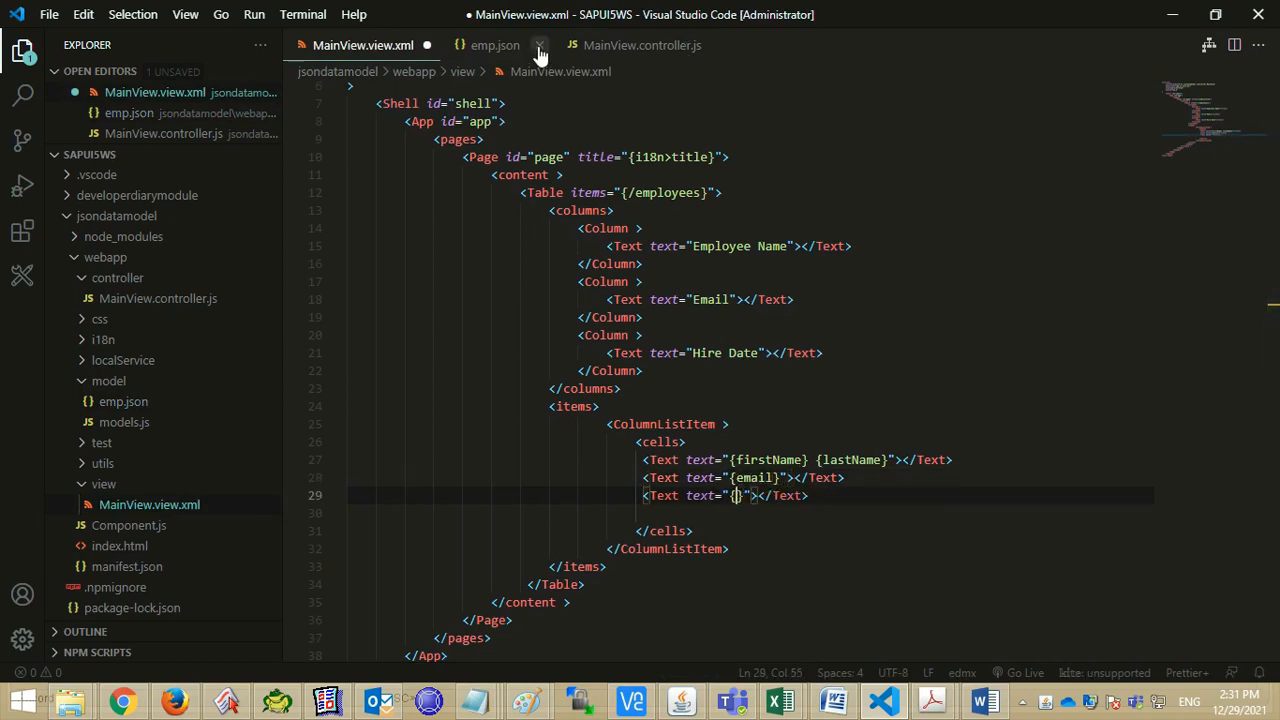
mouse_move(740, 518)
type("hireDate")
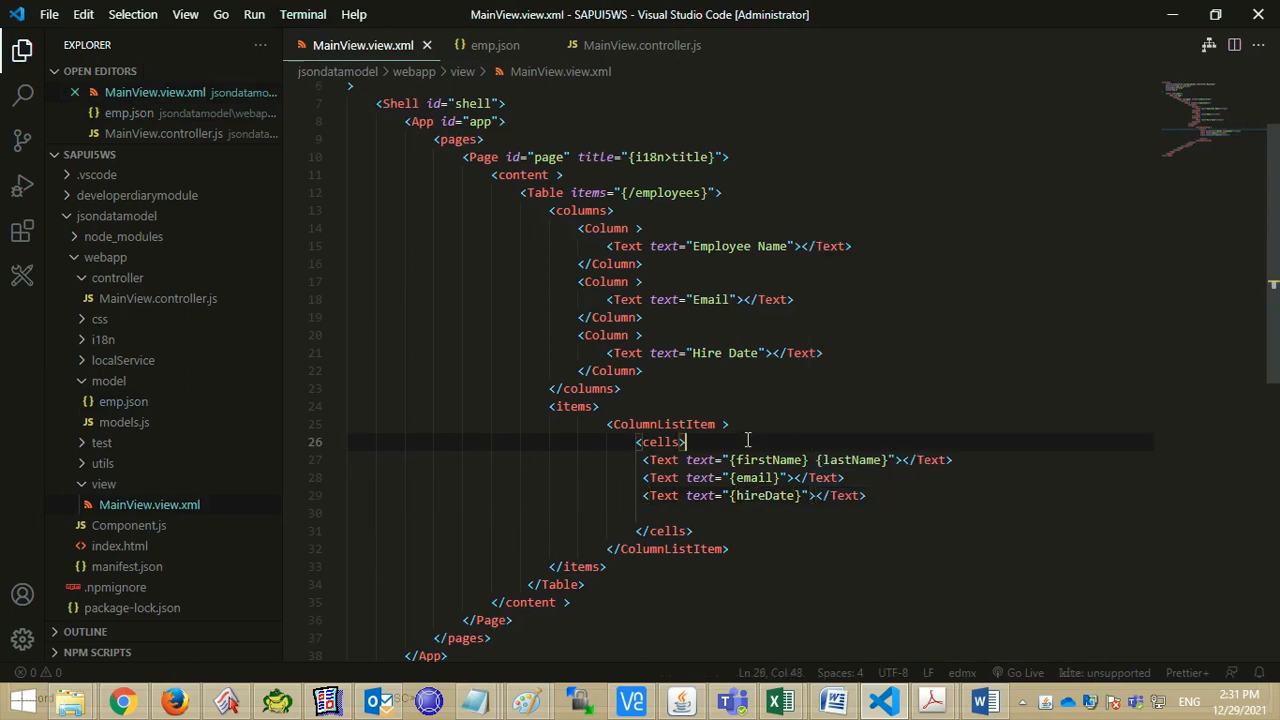
left_click(642, 44)
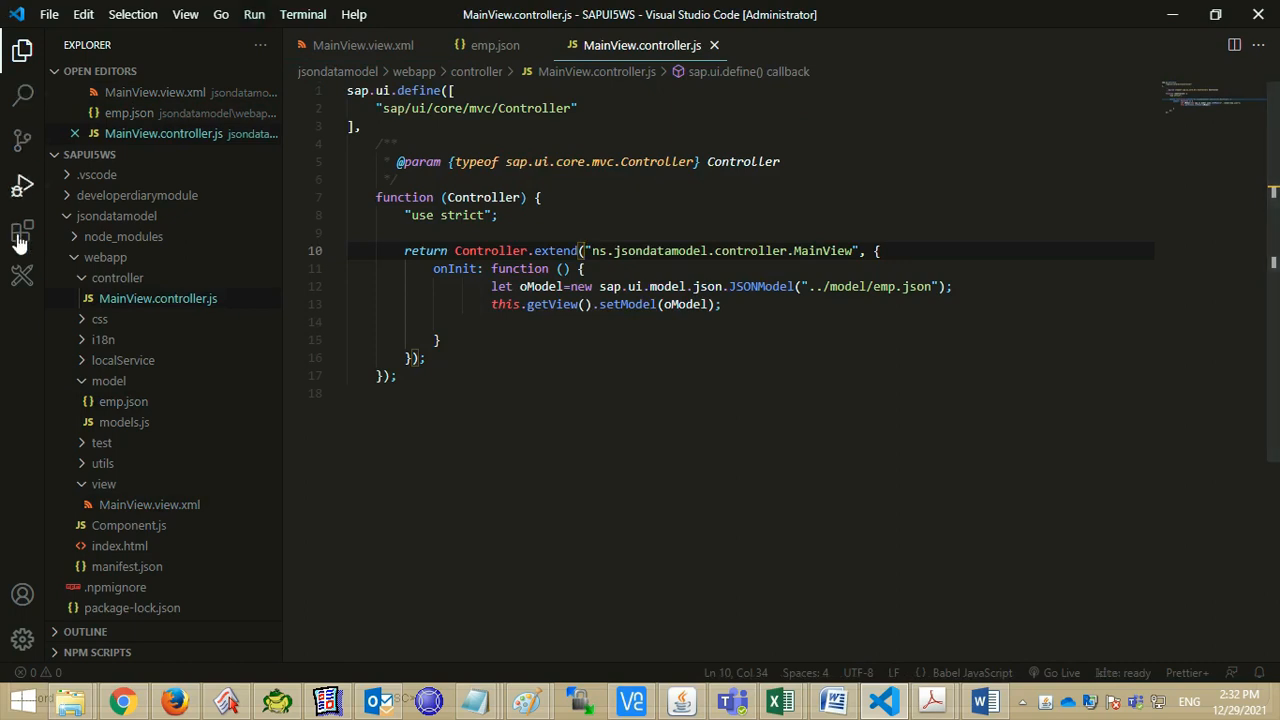
- Launch the app from Run and Debug so the server starts in the terminal
left_click(22, 184)
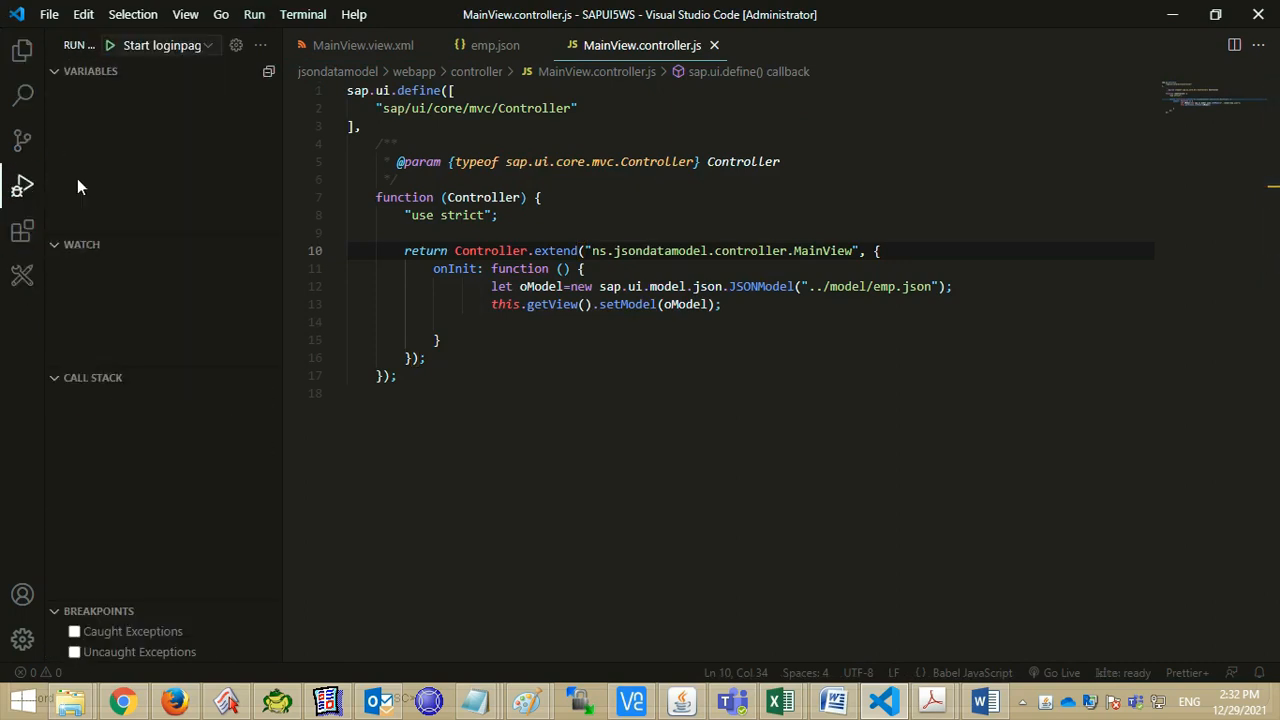
left_click(110, 44)
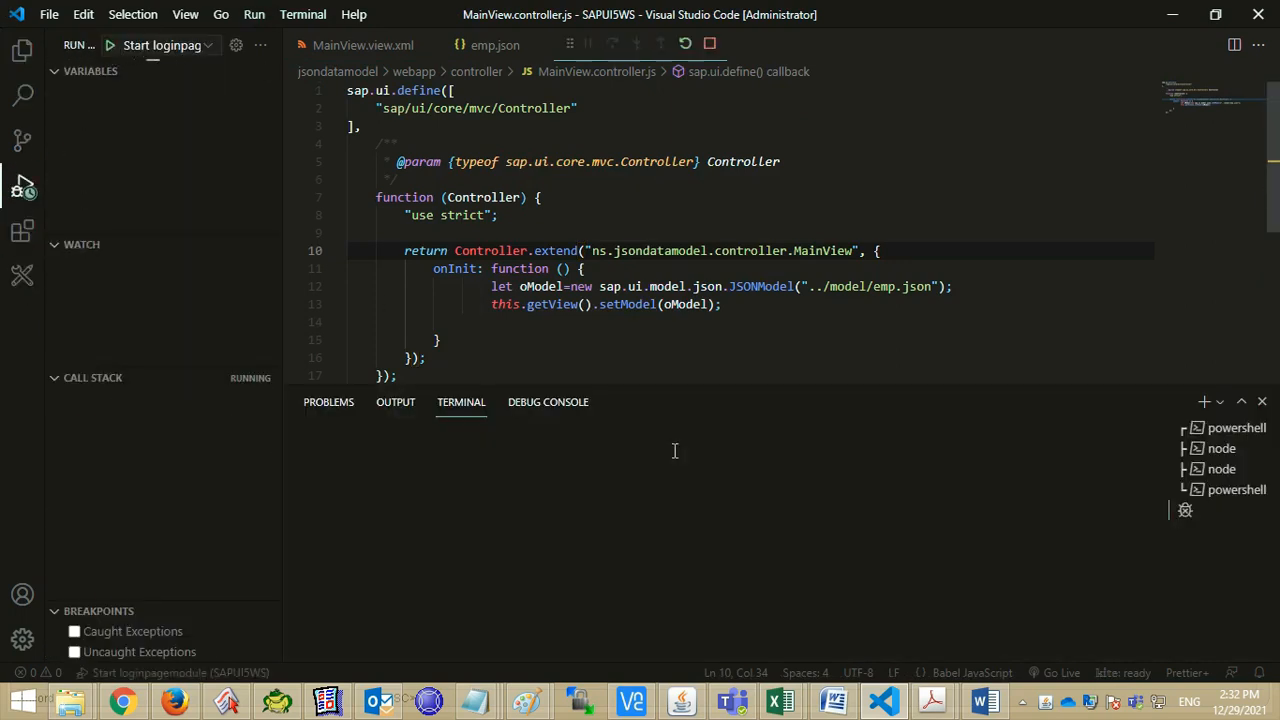
left_click(110, 44)
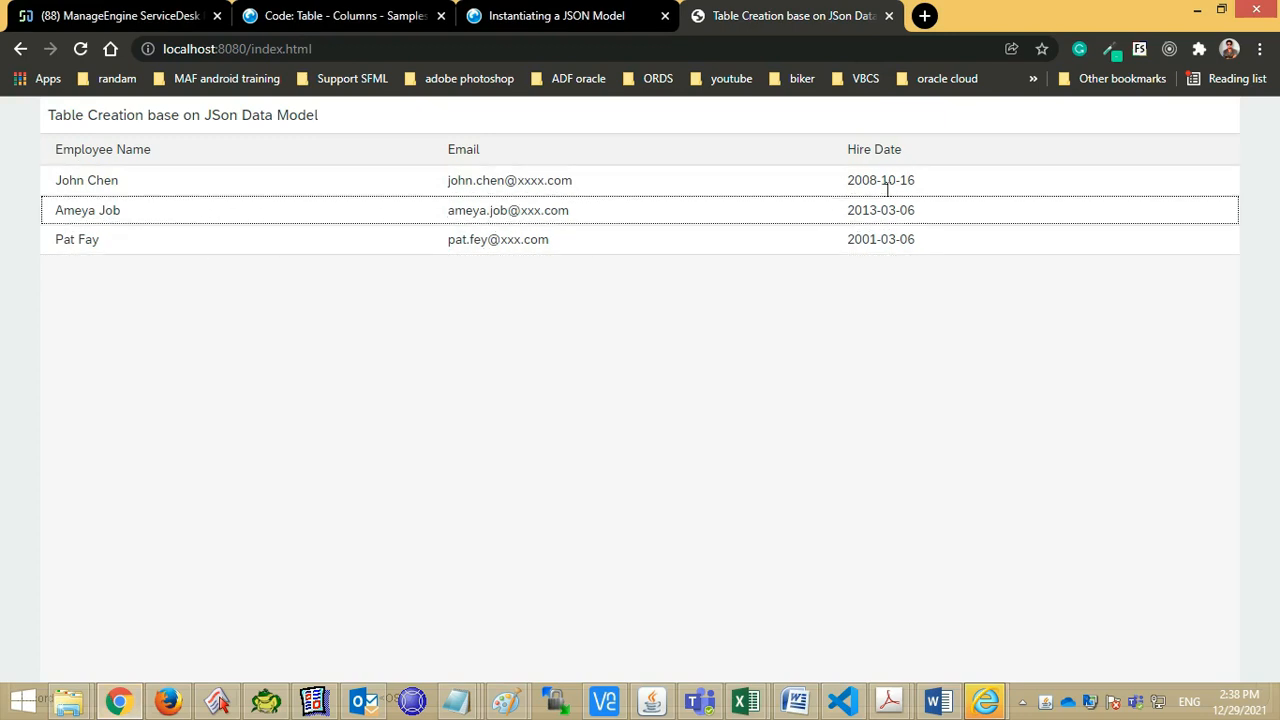
mouse_move(436, 70)
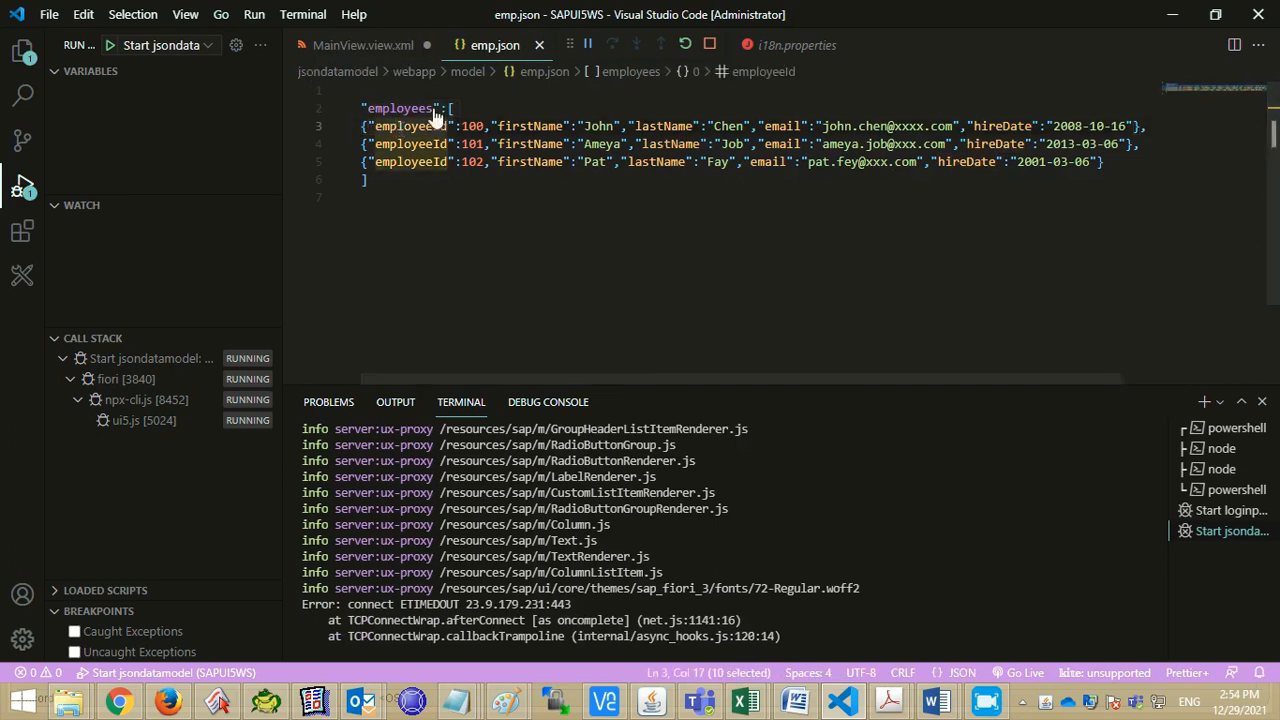
- Add an Employee ID column bound to {employeeId} in MainView.view.xml and refresh to show 100, 101, 102
left_click(356, 44)
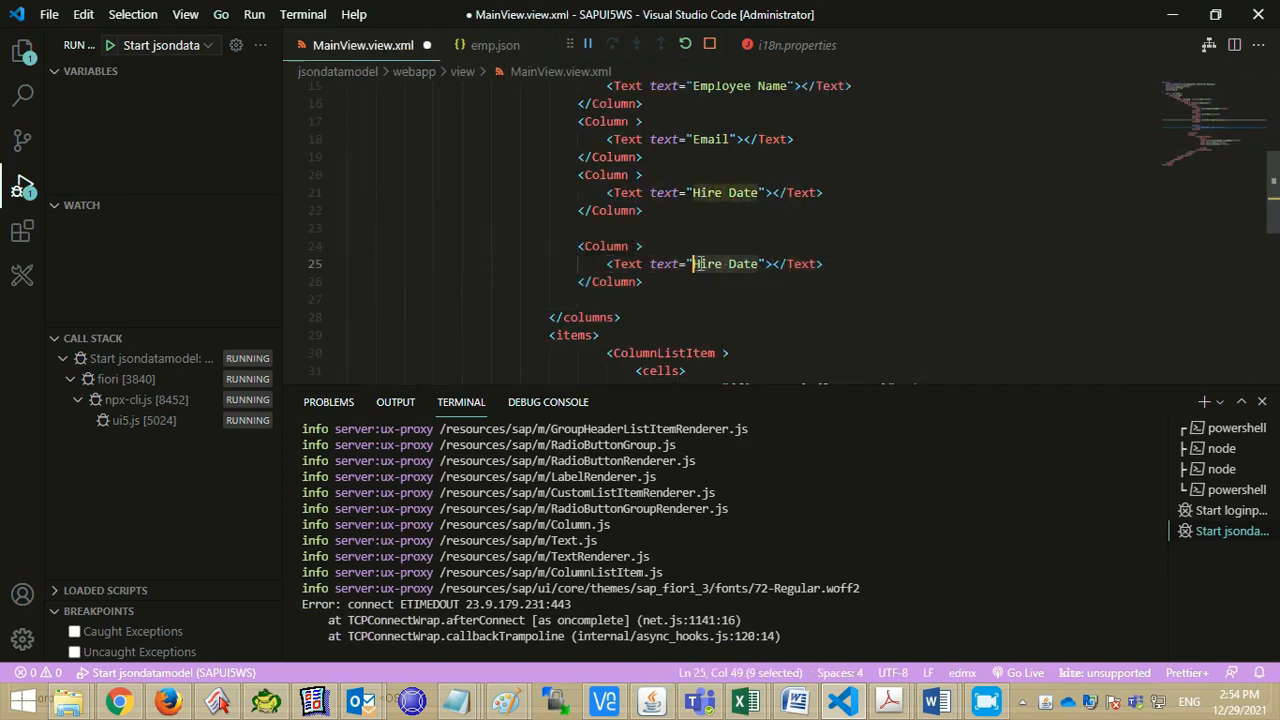
type("Employe")
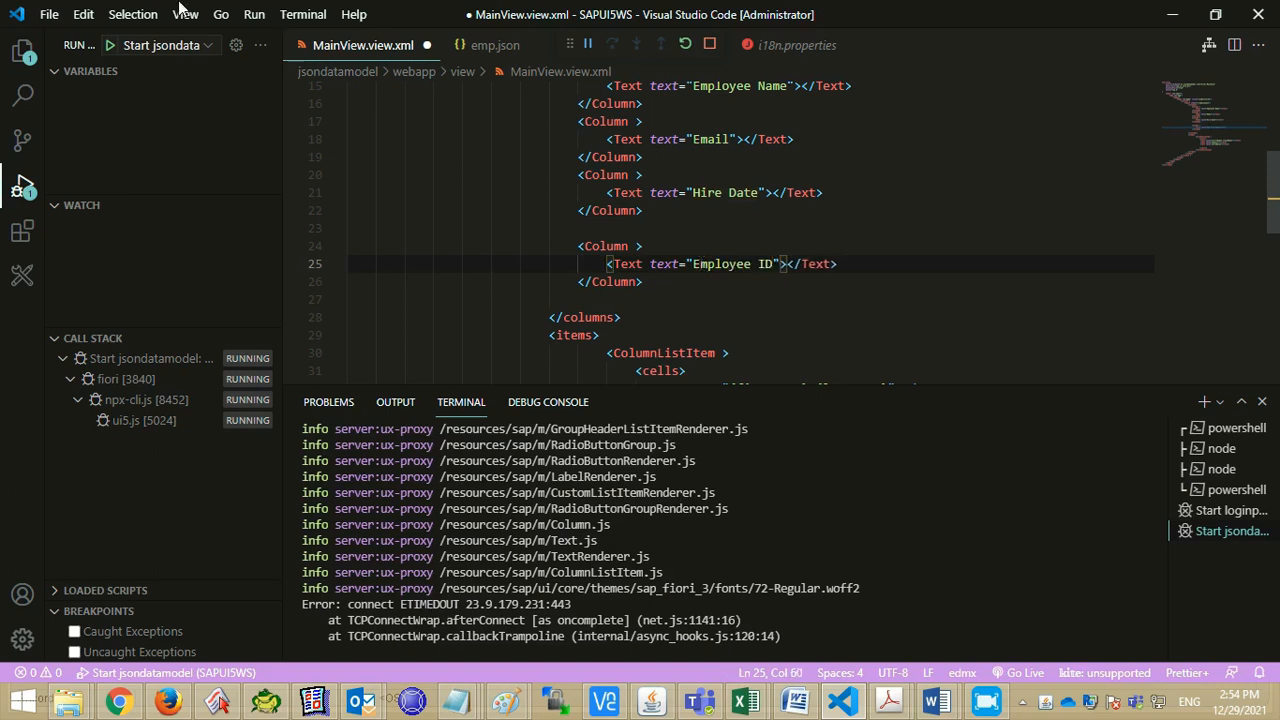
scroll("down", 3)
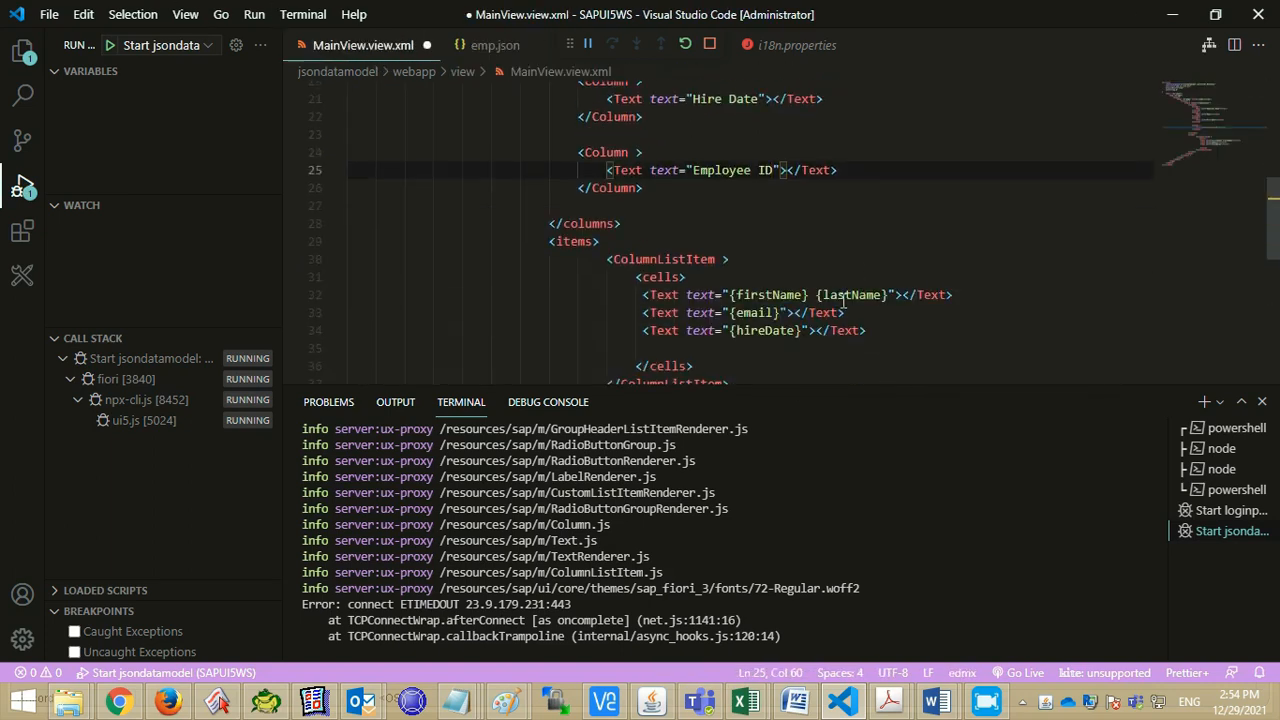
scroll("down", 3)
type("{employeeId}")
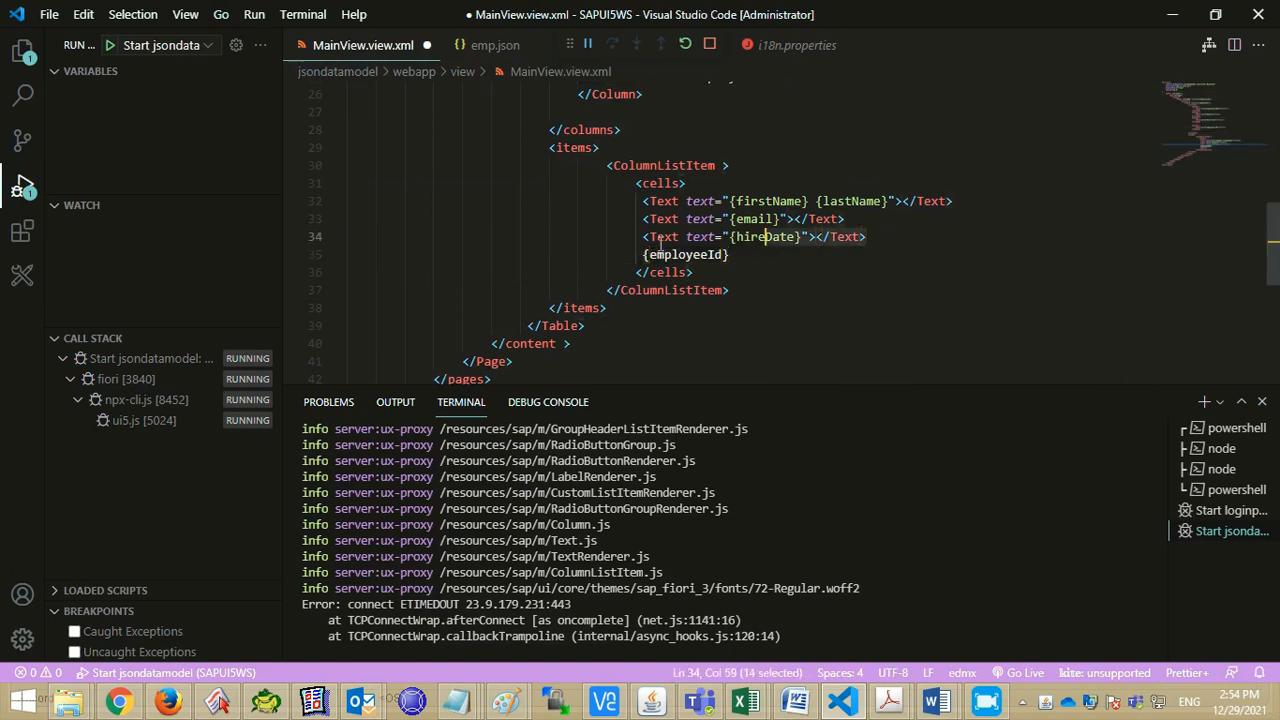
key("Enter")
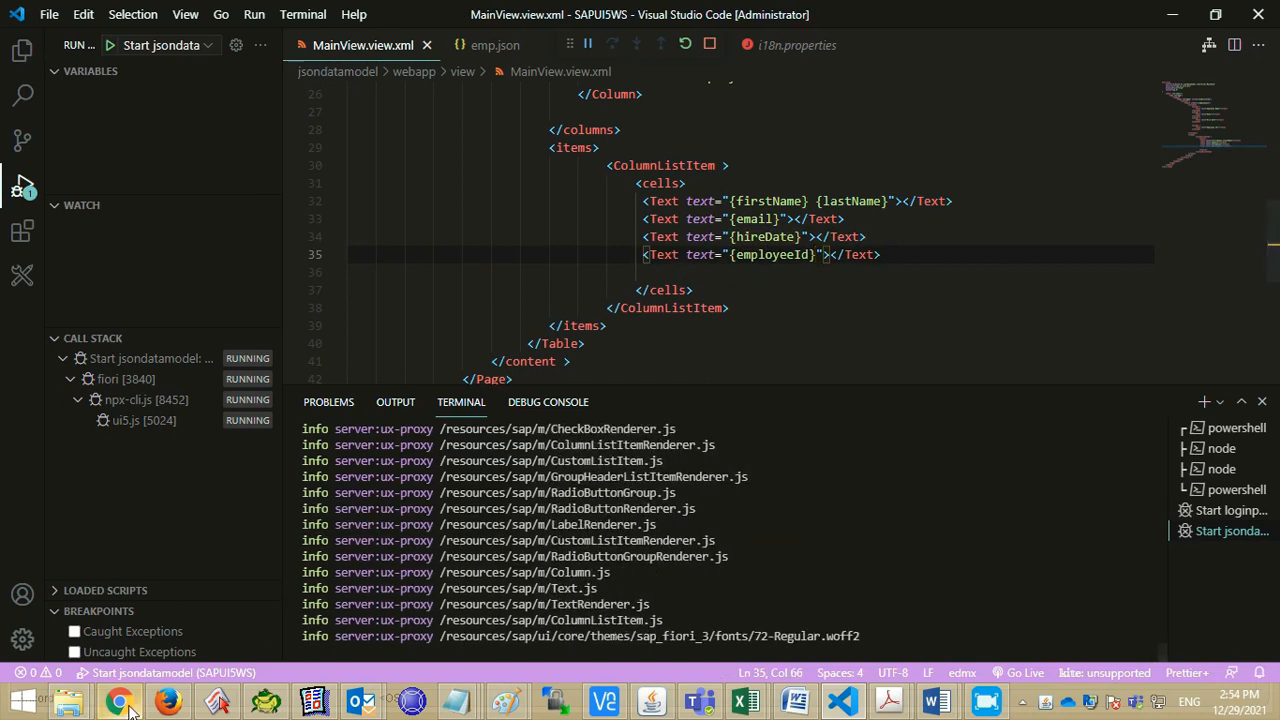
left_click(120, 700)
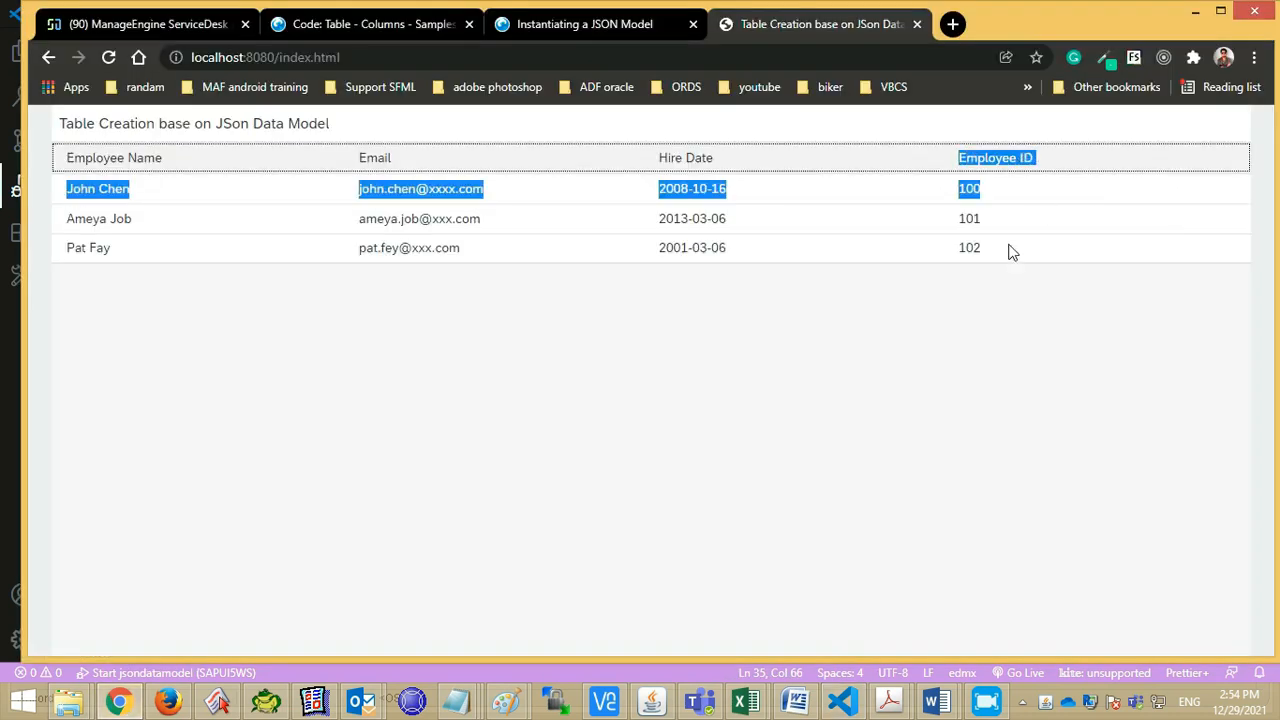